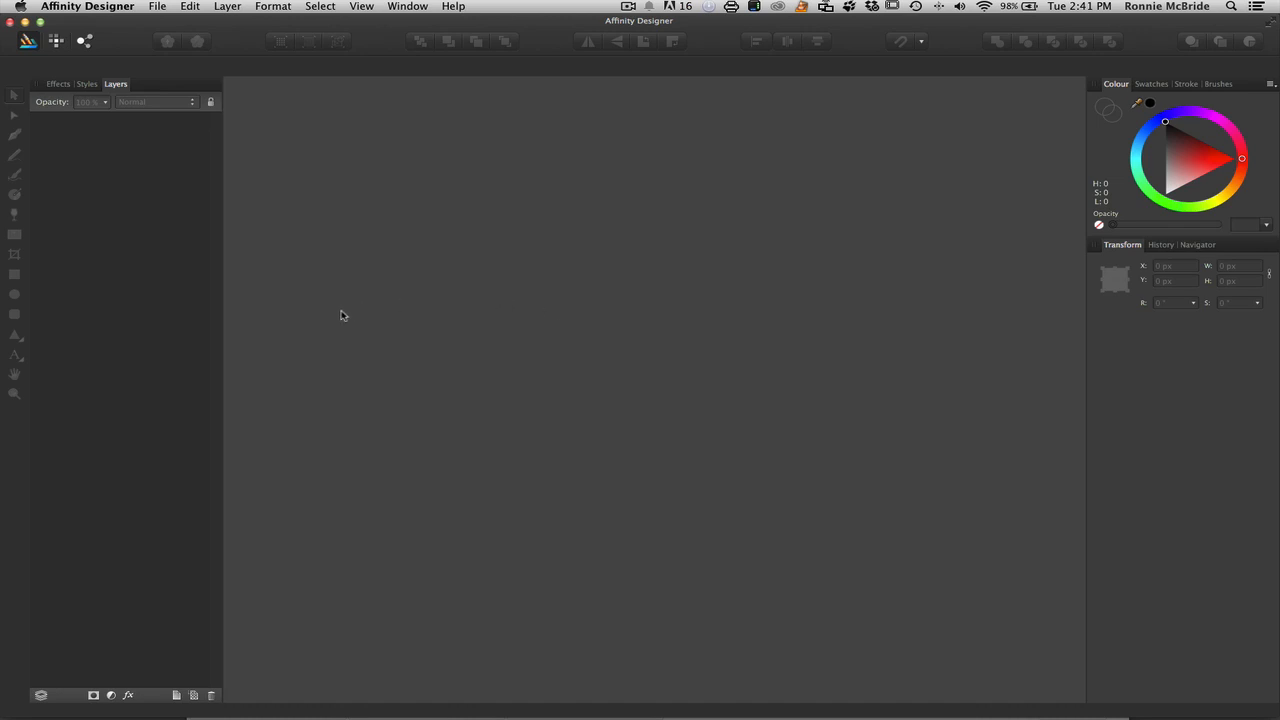
pyautogui.moveTo(384, 236)
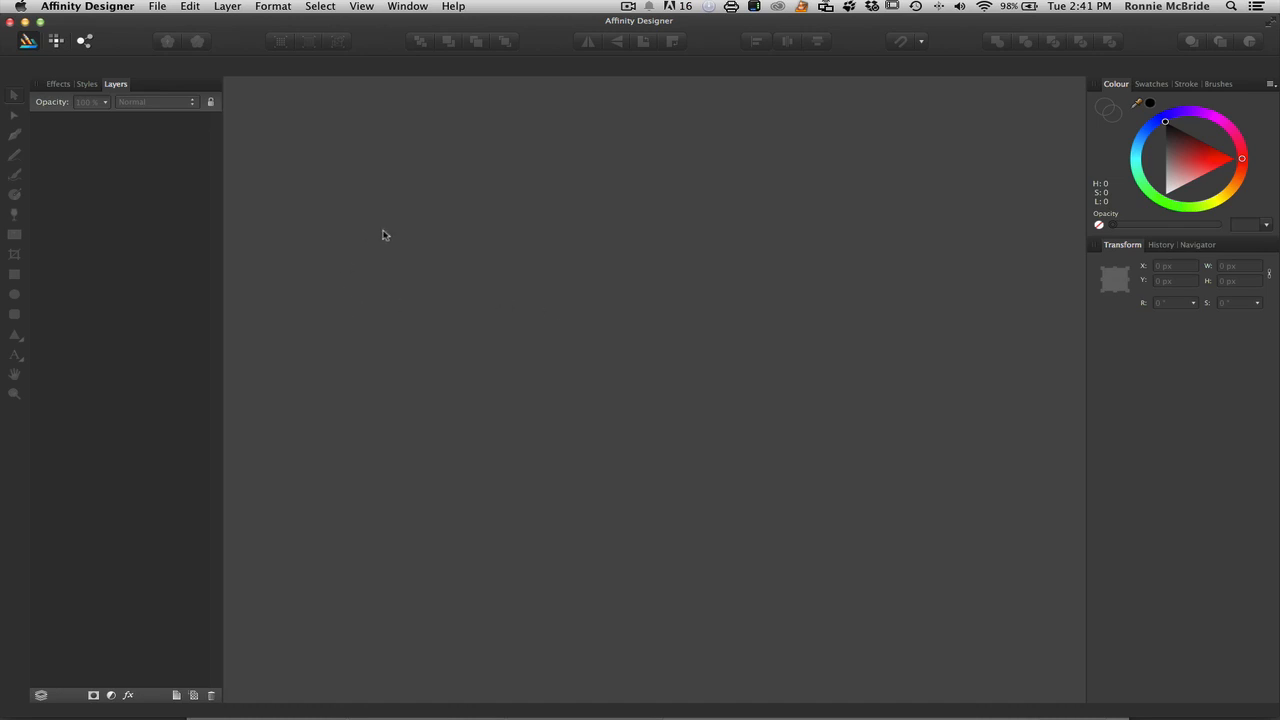
# - Create a new Web-type document of 1920 by 1080 px with a transparent background
pyautogui.press('cmd+n')
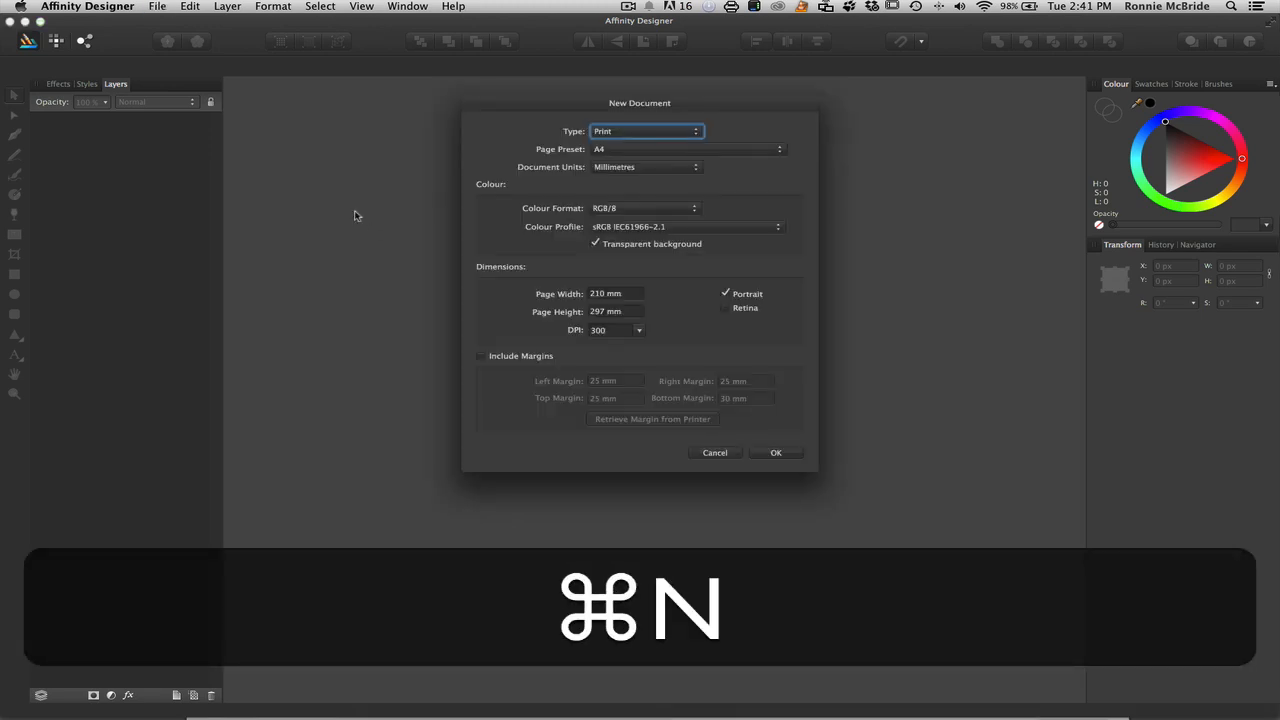
pyautogui.moveTo(548, 208)
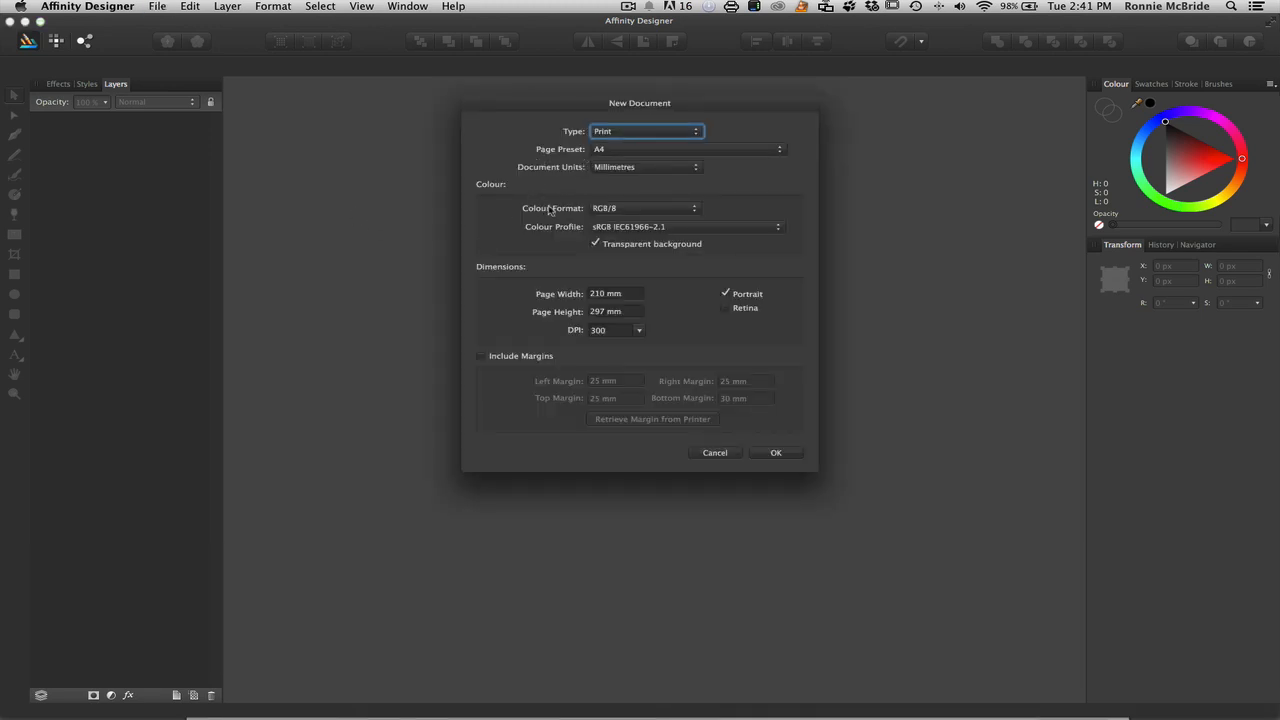
pyautogui.click(644, 132)
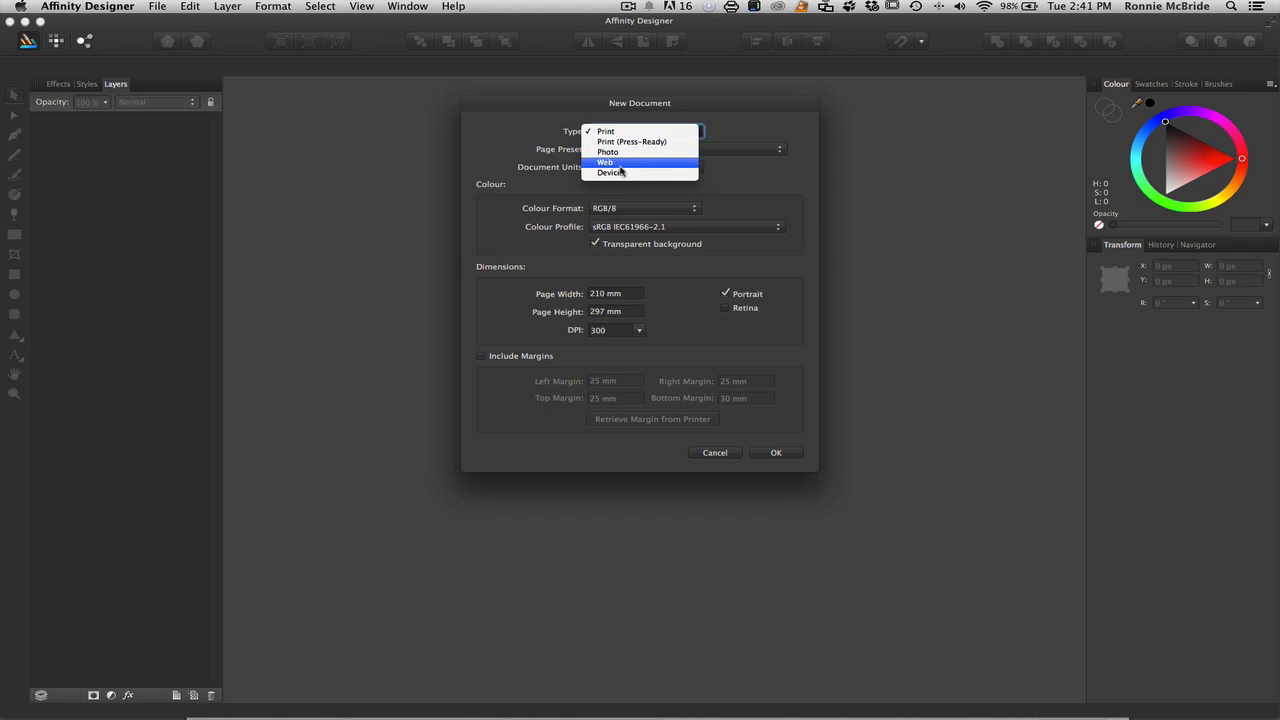
pyautogui.click(604, 162)
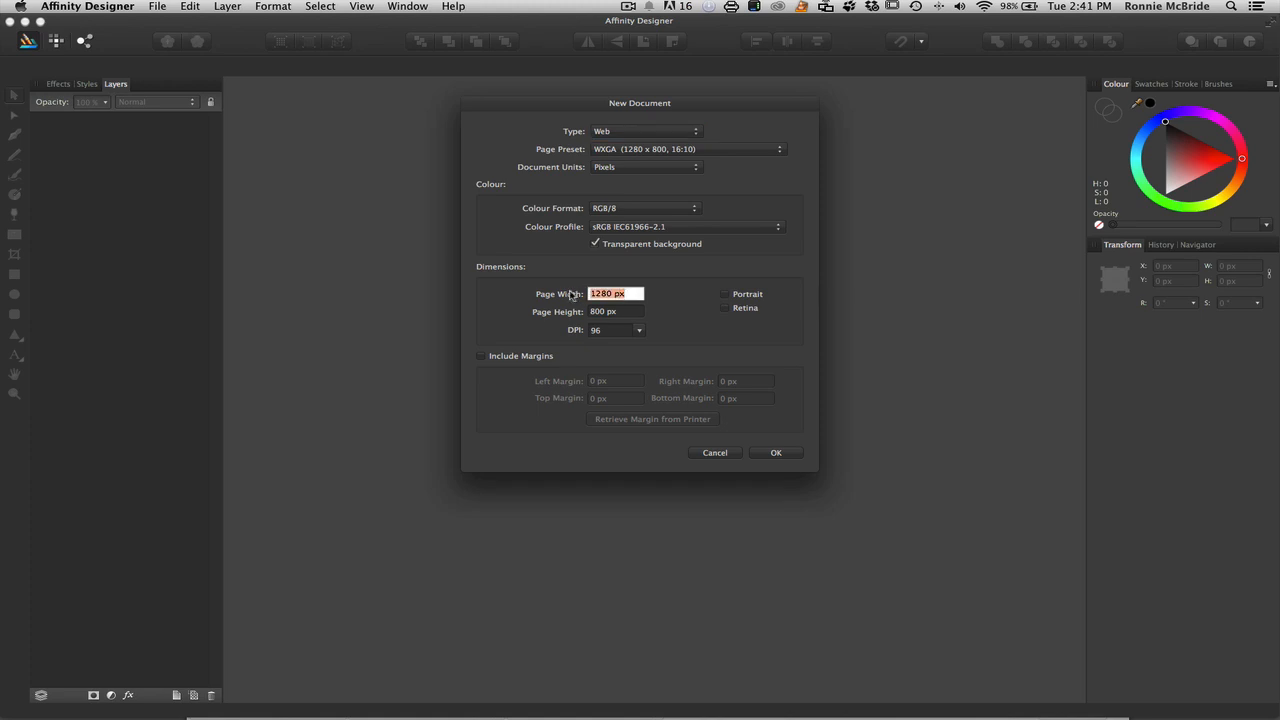
pyautogui.moveTo(592, 344)
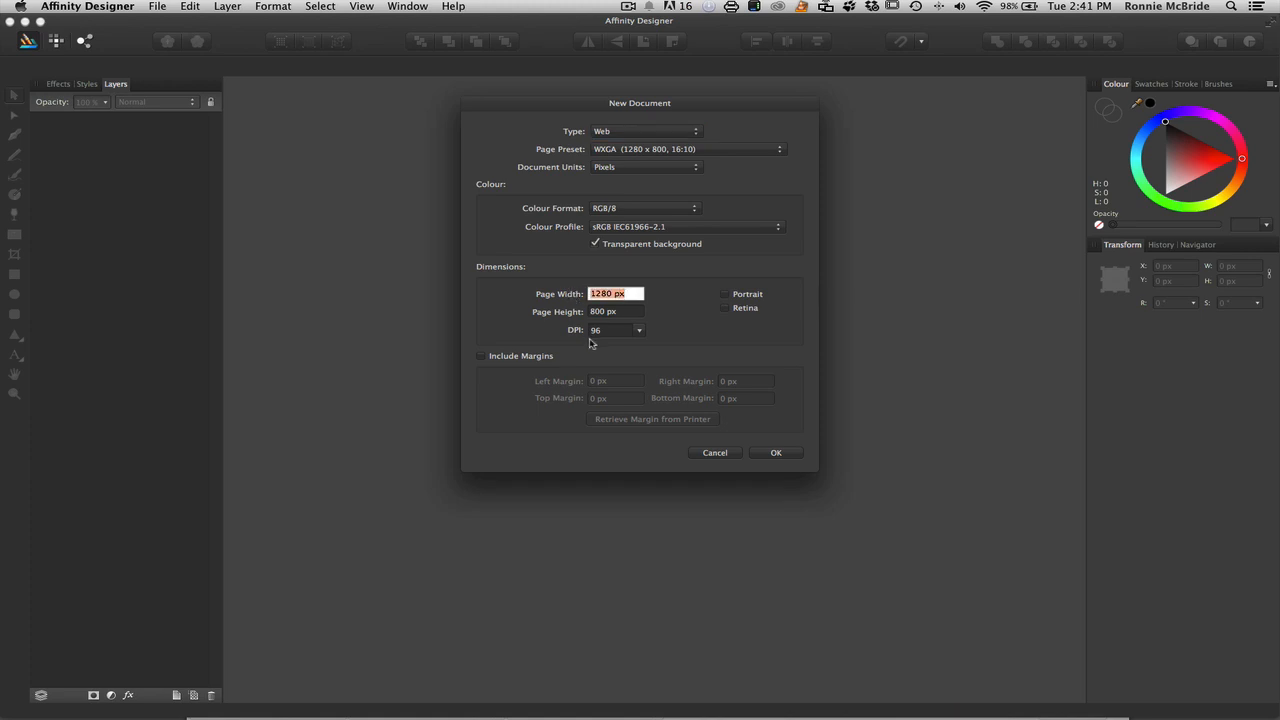
pyautogui.write('1920')
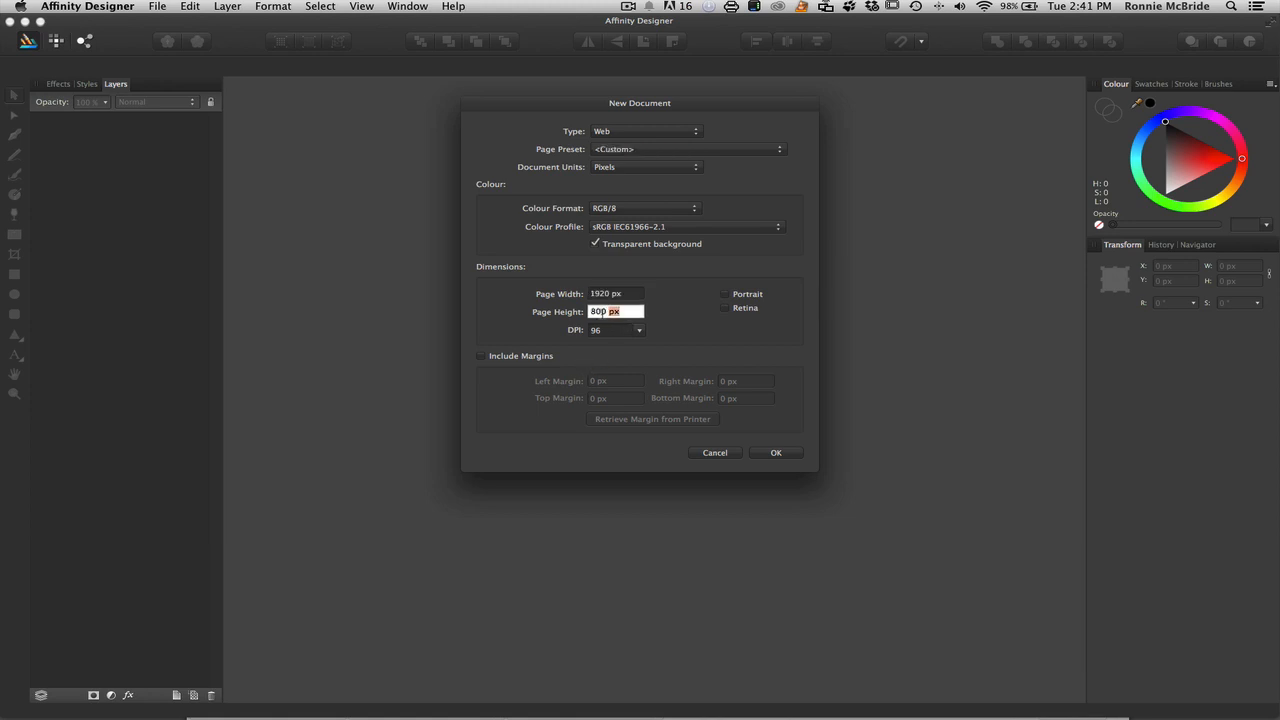
pyautogui.write('180')
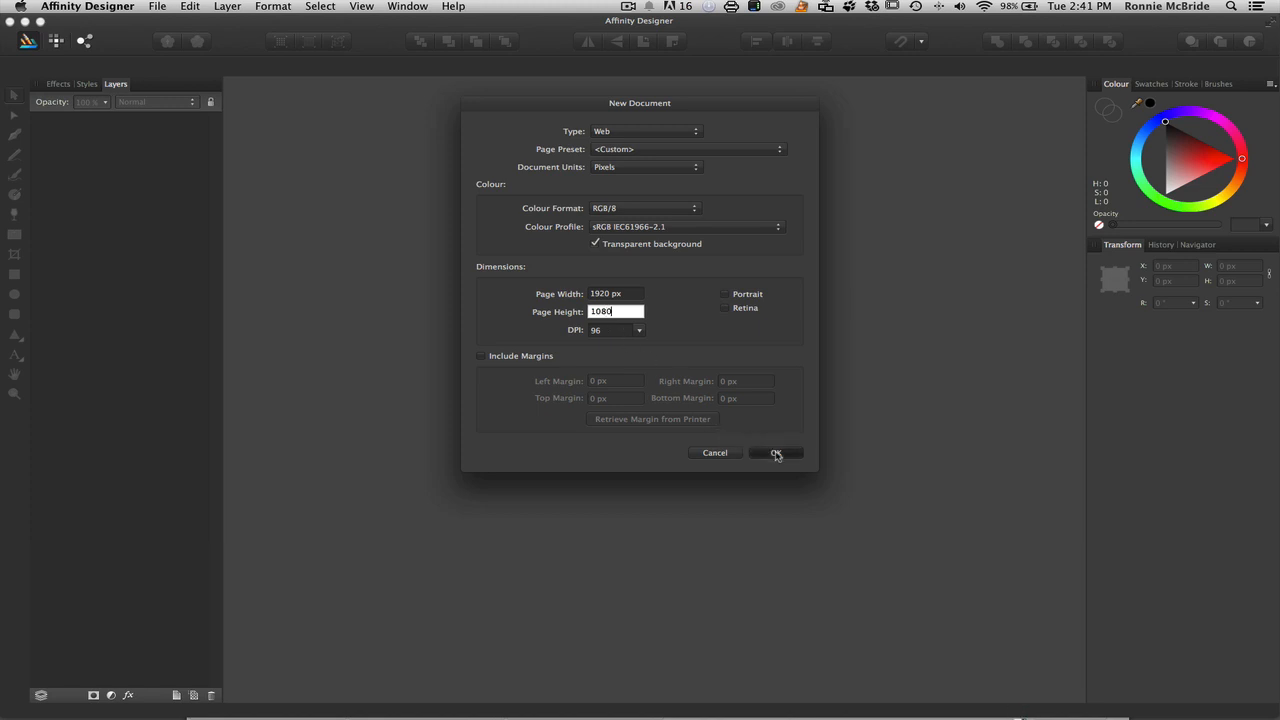
pyautogui.click(776, 452)
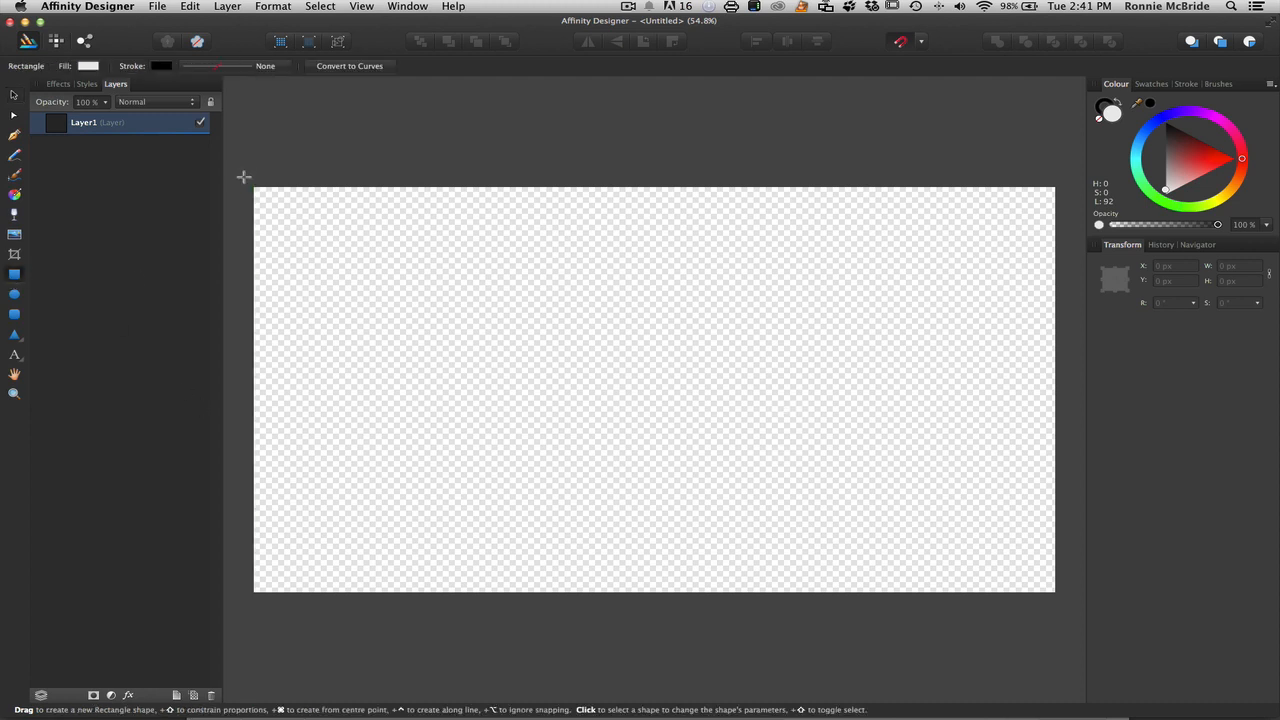
# - Draw a full-page rectangle and fill it with a nearly black dark brown from the colour wheel
pyautogui.moveTo(244, 176); pyautogui.dragTo(1064, 604)
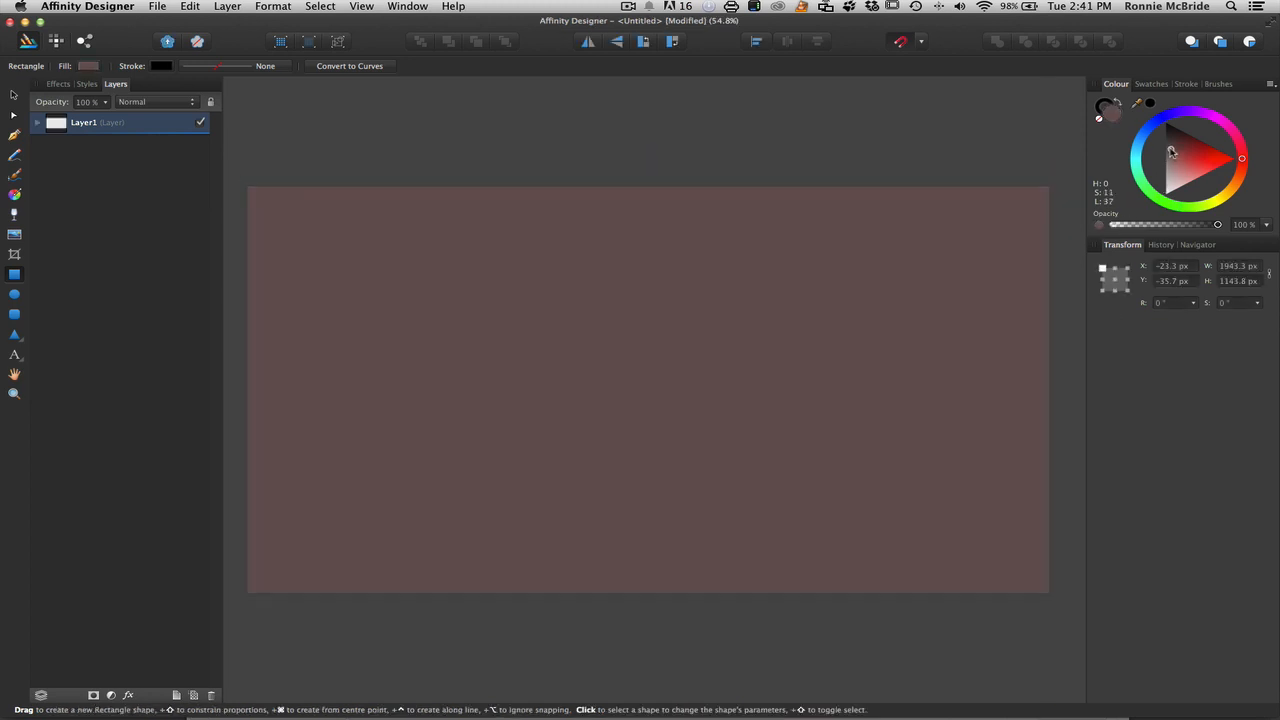
pyautogui.click(1242, 158)
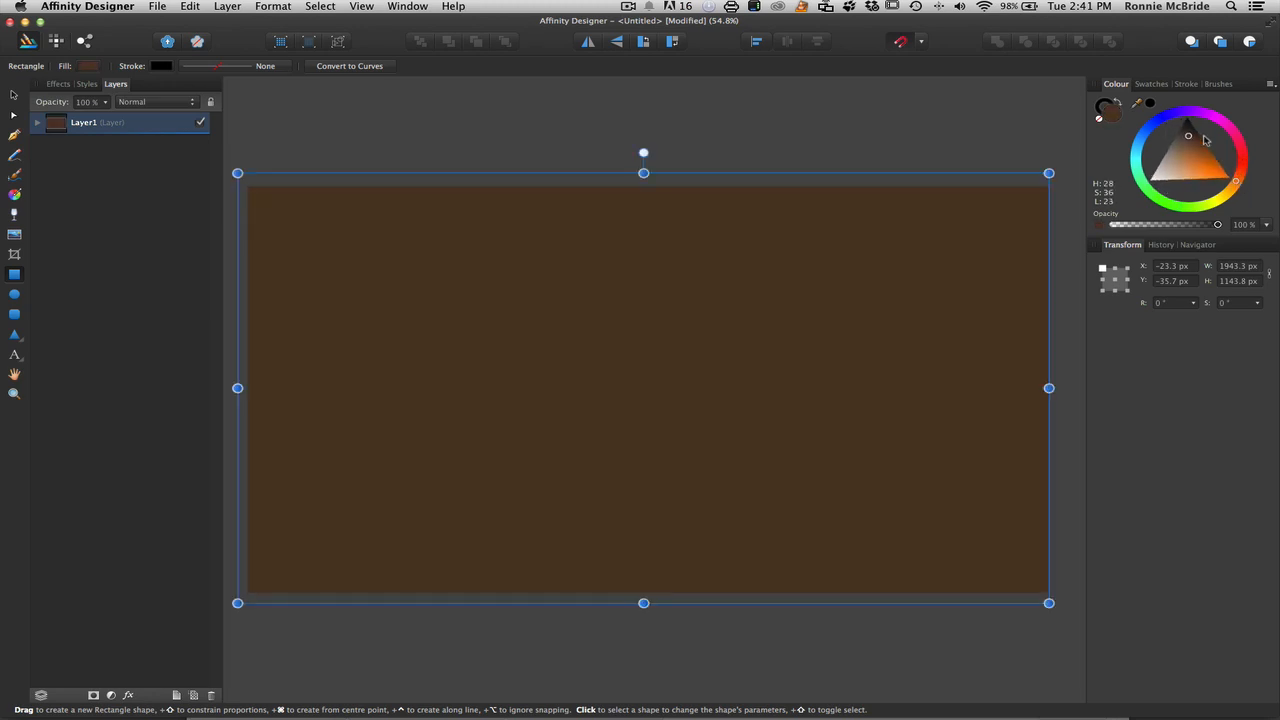
pyautogui.click(1200, 132)
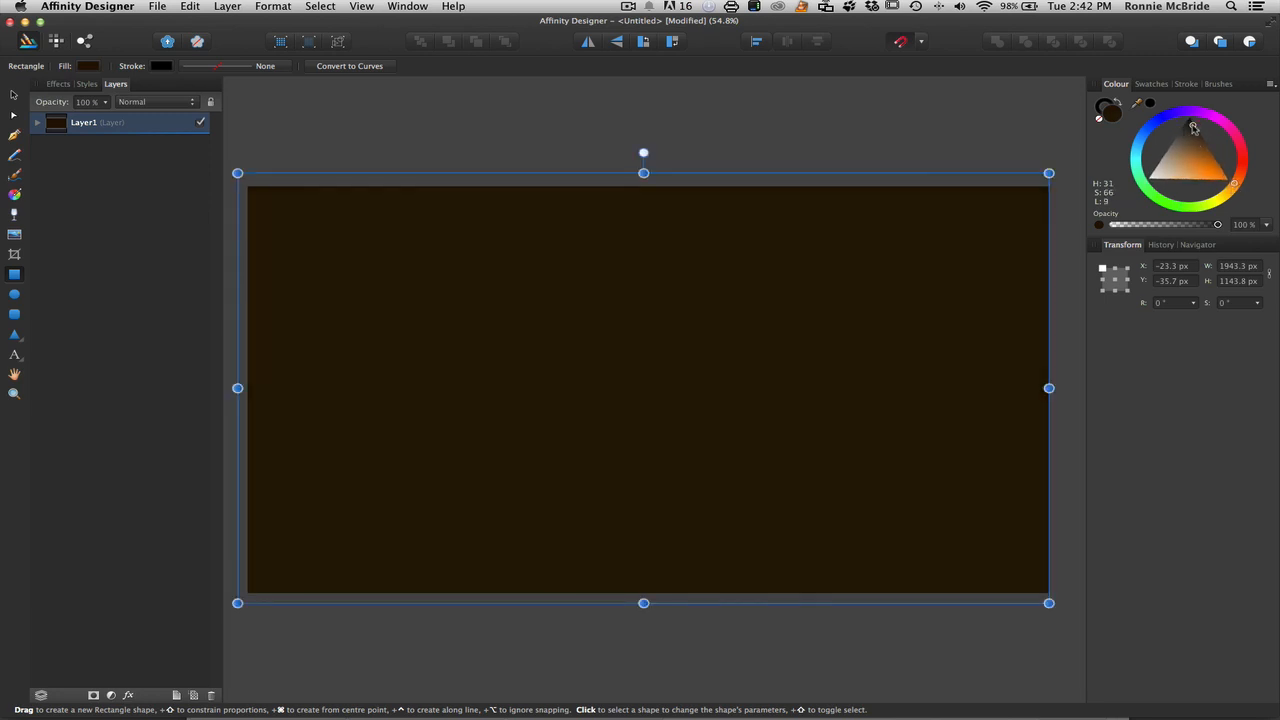
pyautogui.click(1192, 128)
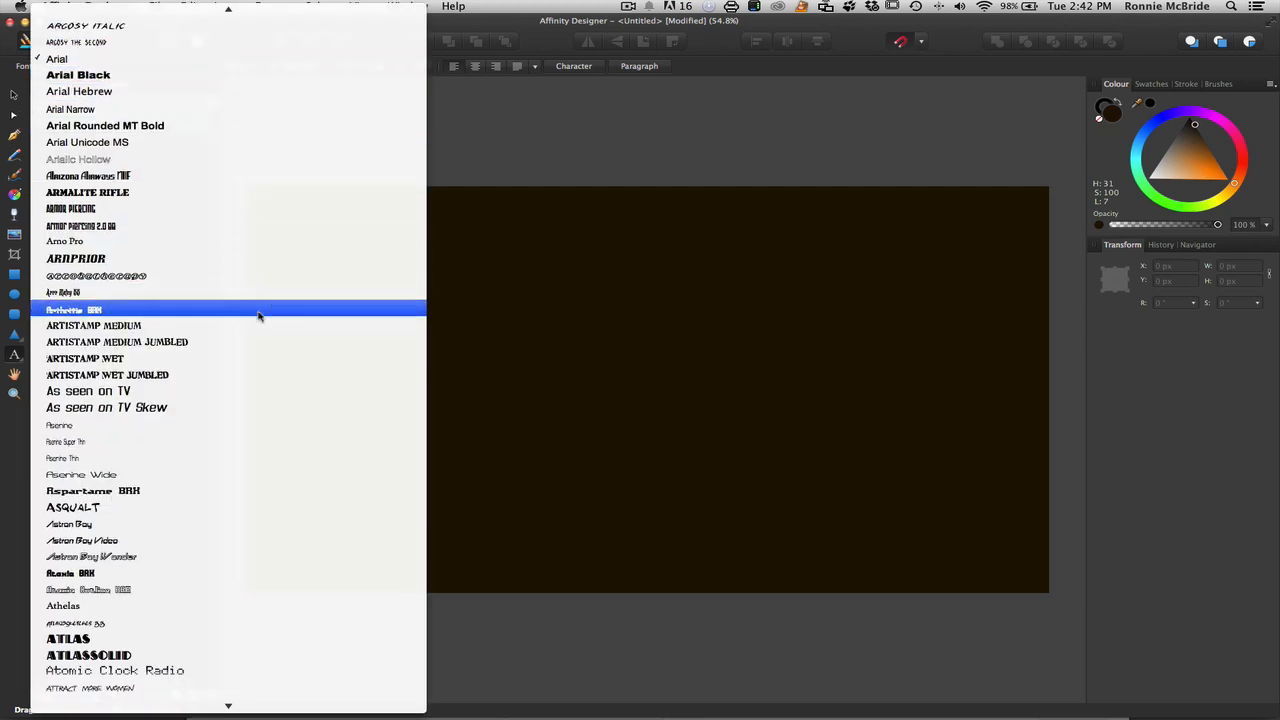
# - Scroll down the font list and choose Impact as the title typeface
pyautogui.scroll(-3)
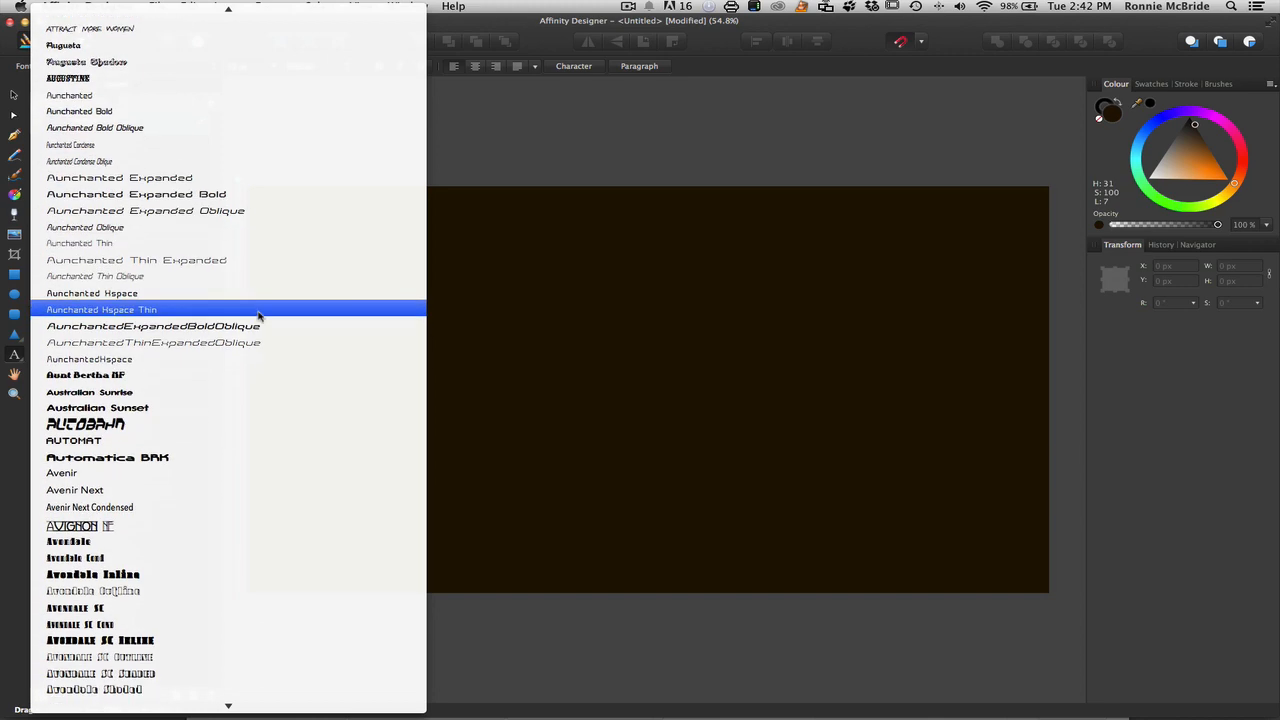
pyautogui.scroll(-3)
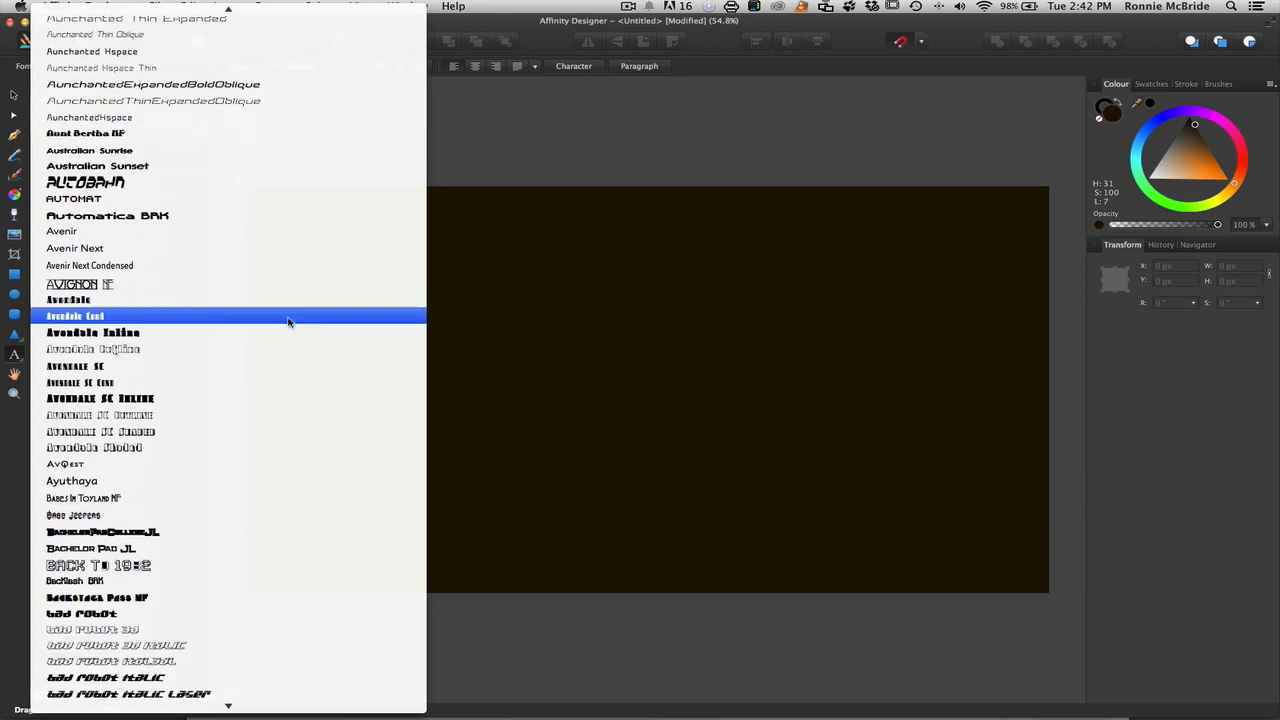
pyautogui.scroll(-3)
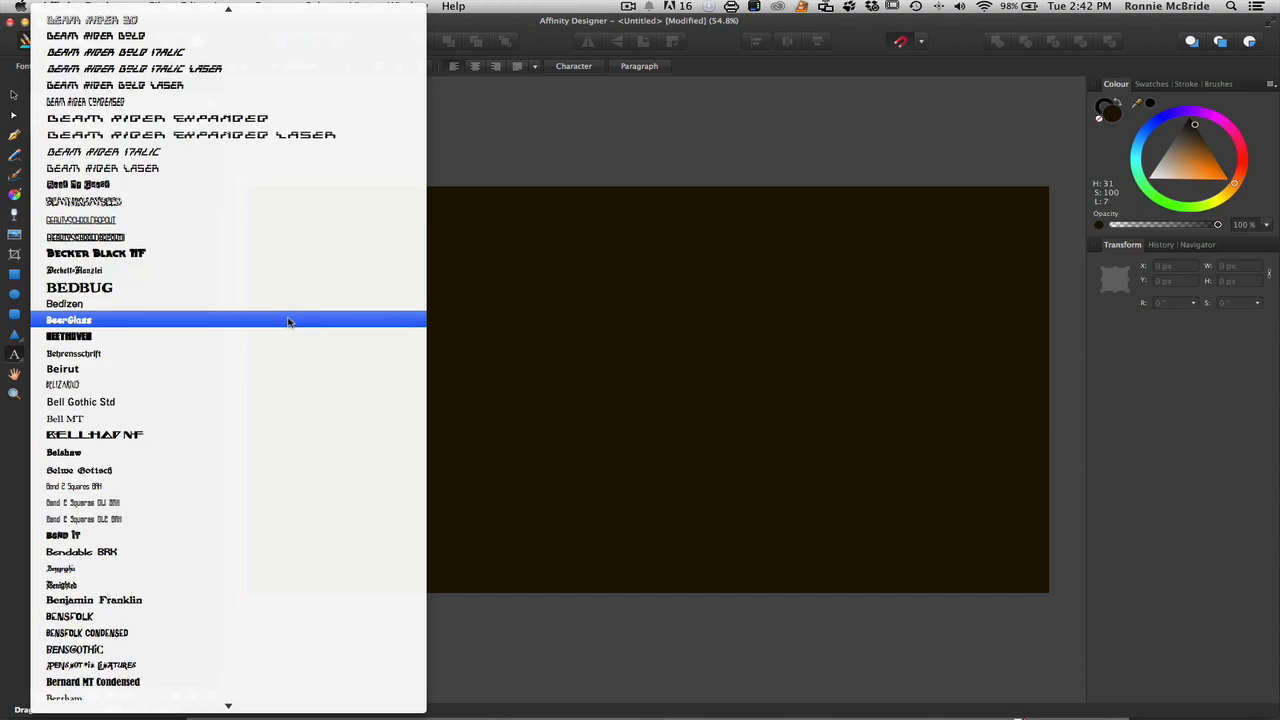
pyautogui.scroll(-3)
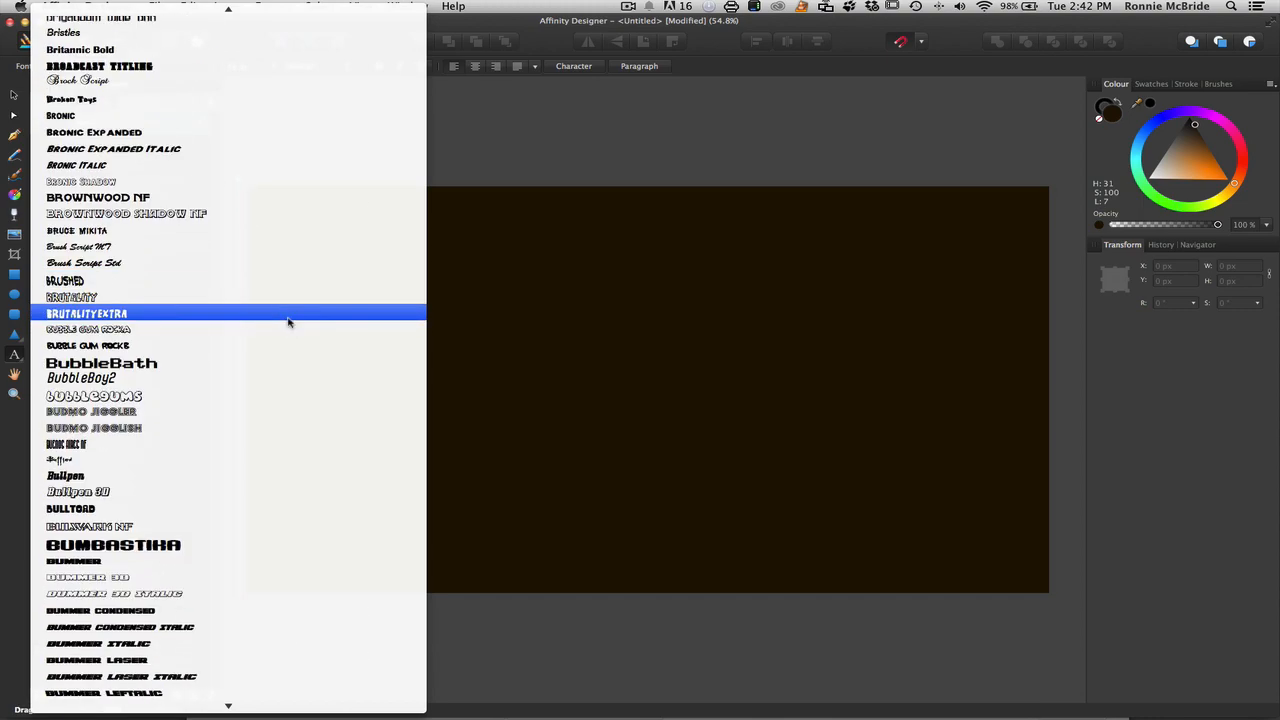
pyautogui.scroll(-3)
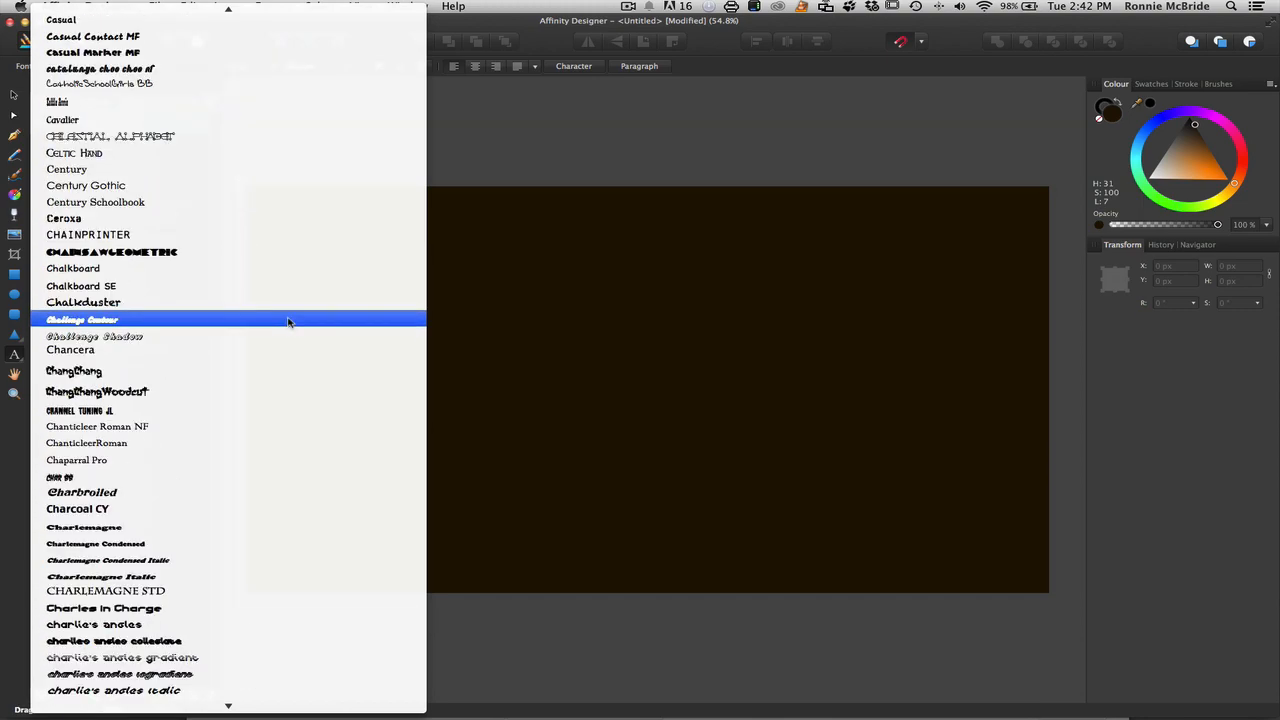
pyautogui.scroll(-3)
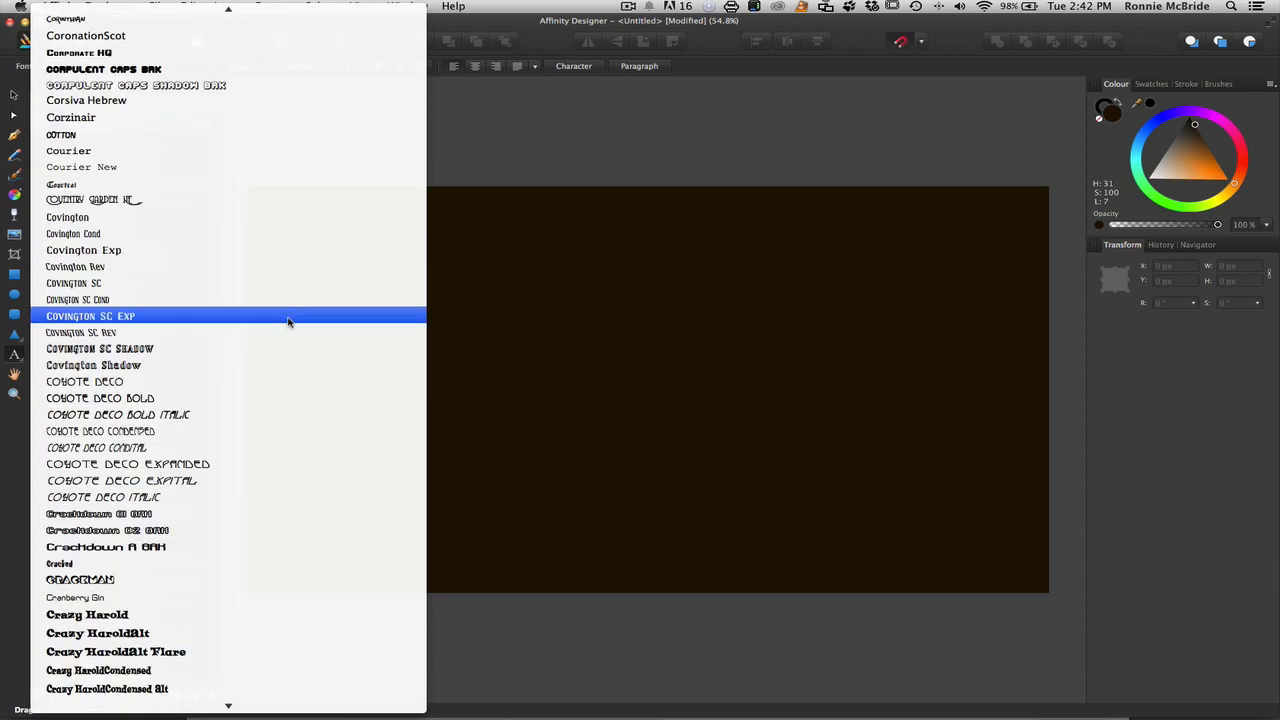
pyautogui.scroll(-3)
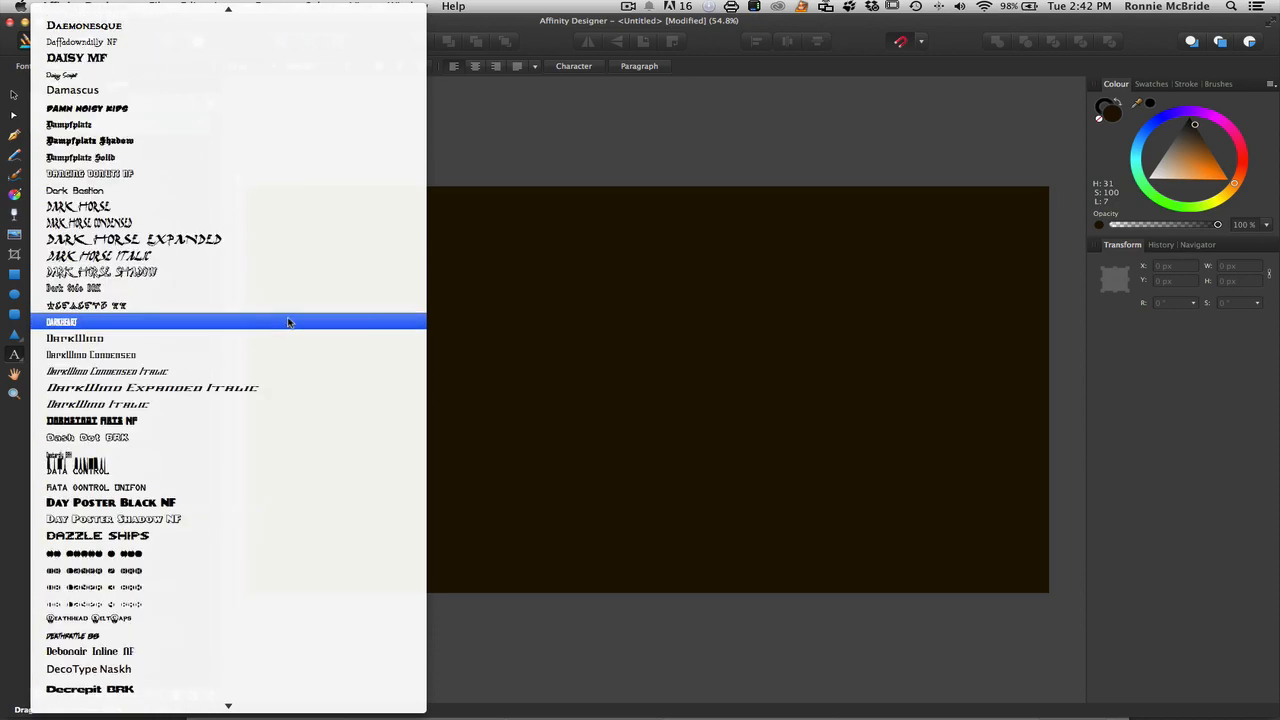
pyautogui.scroll(-3)
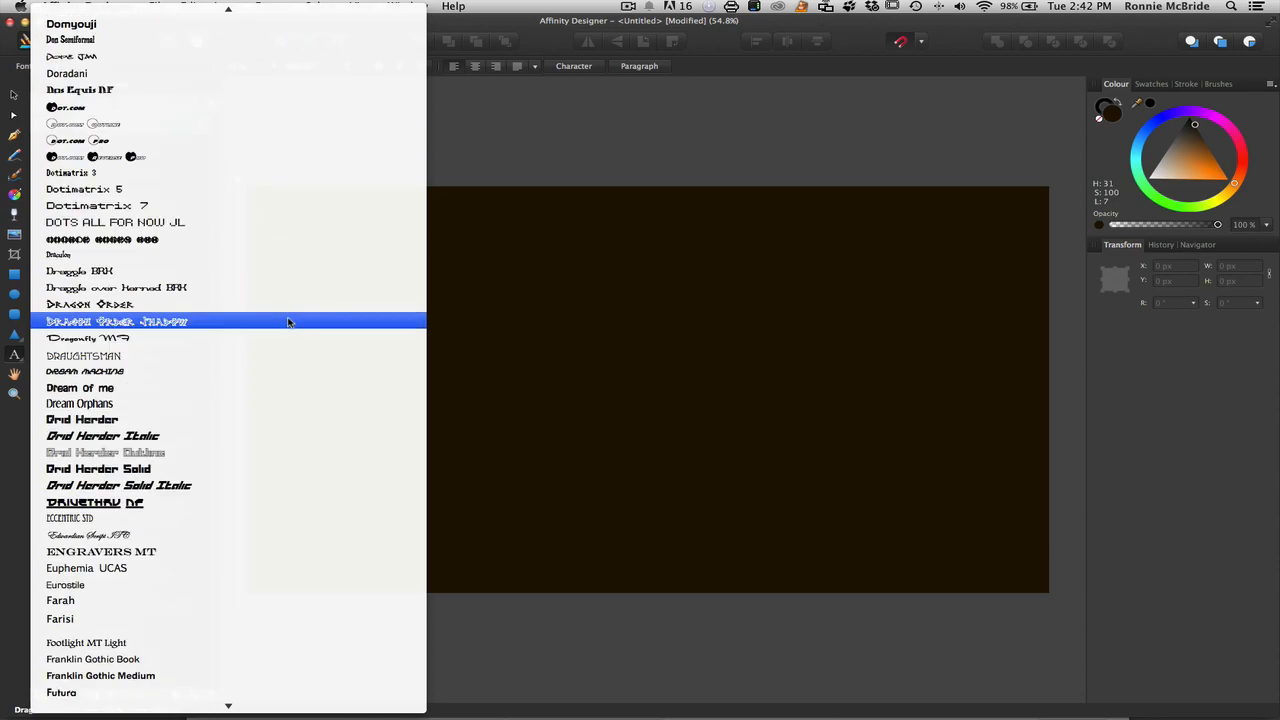
pyautogui.scroll(-3)
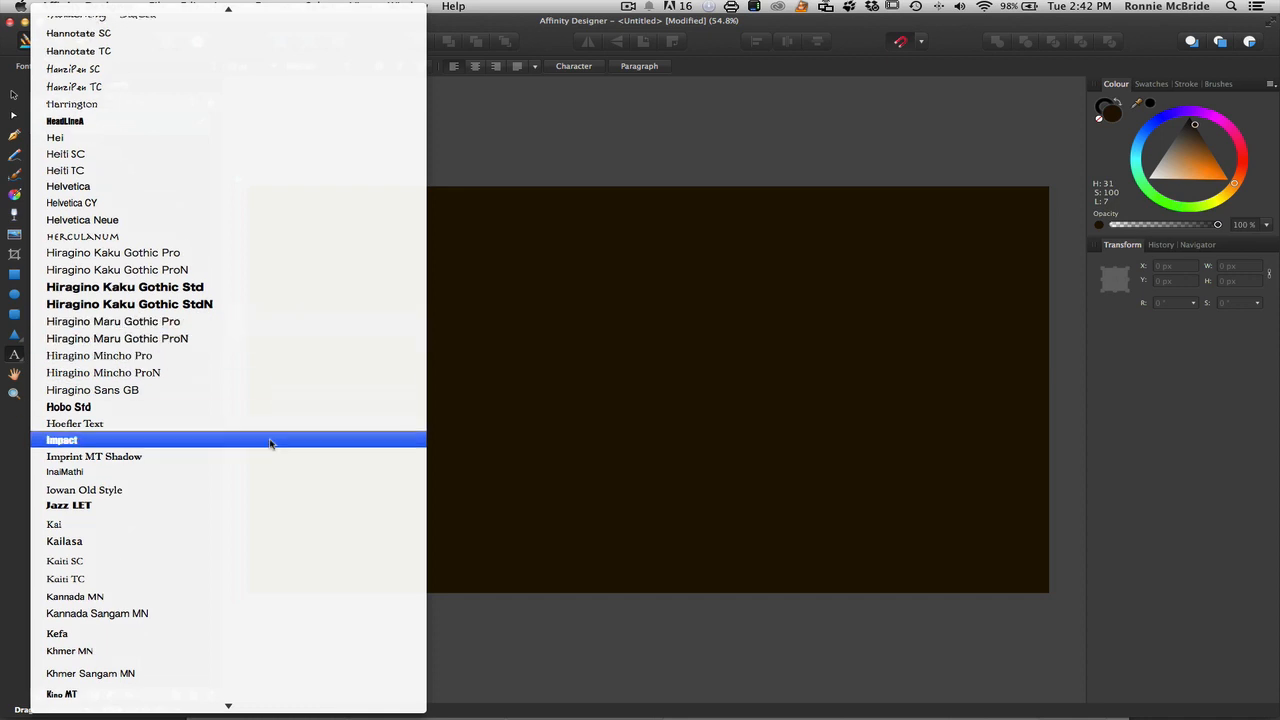
pyautogui.click(60, 440)
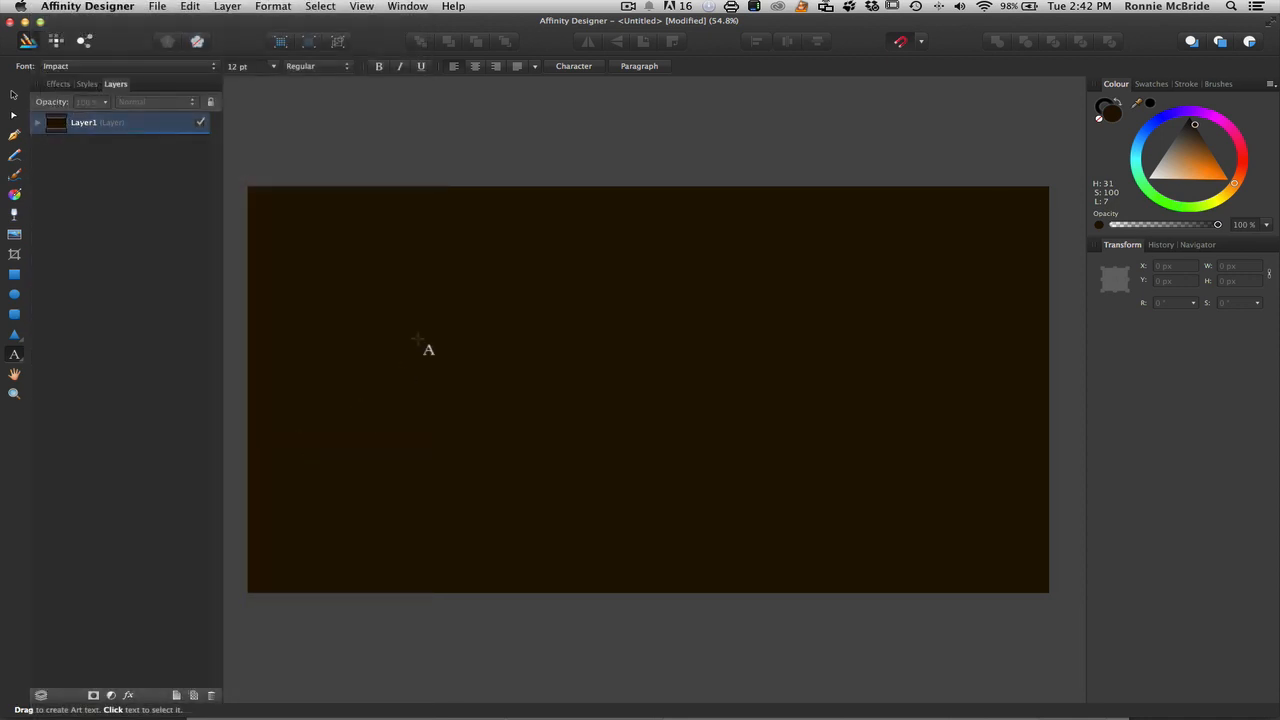
pyautogui.moveTo(428, 364)
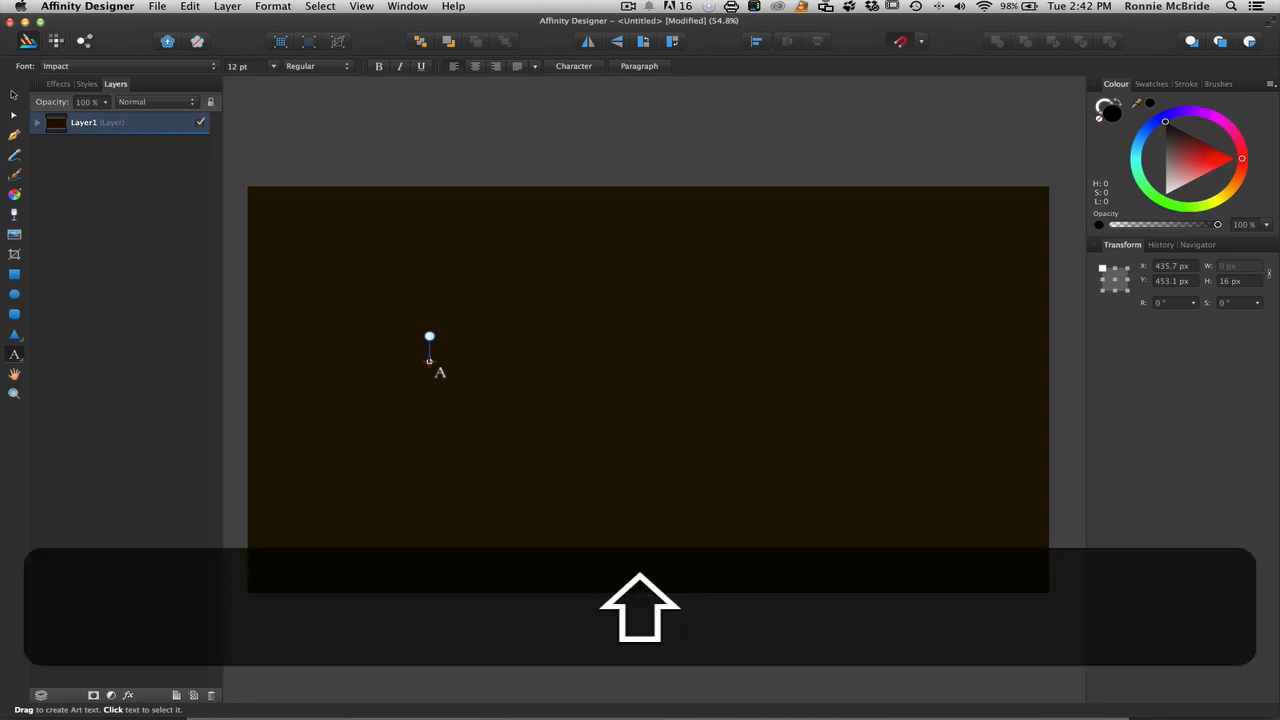
# - Finish typing DEAD AWAKENING and scale it from its corner handles to span most of the canvas width
pyautogui.write('E')
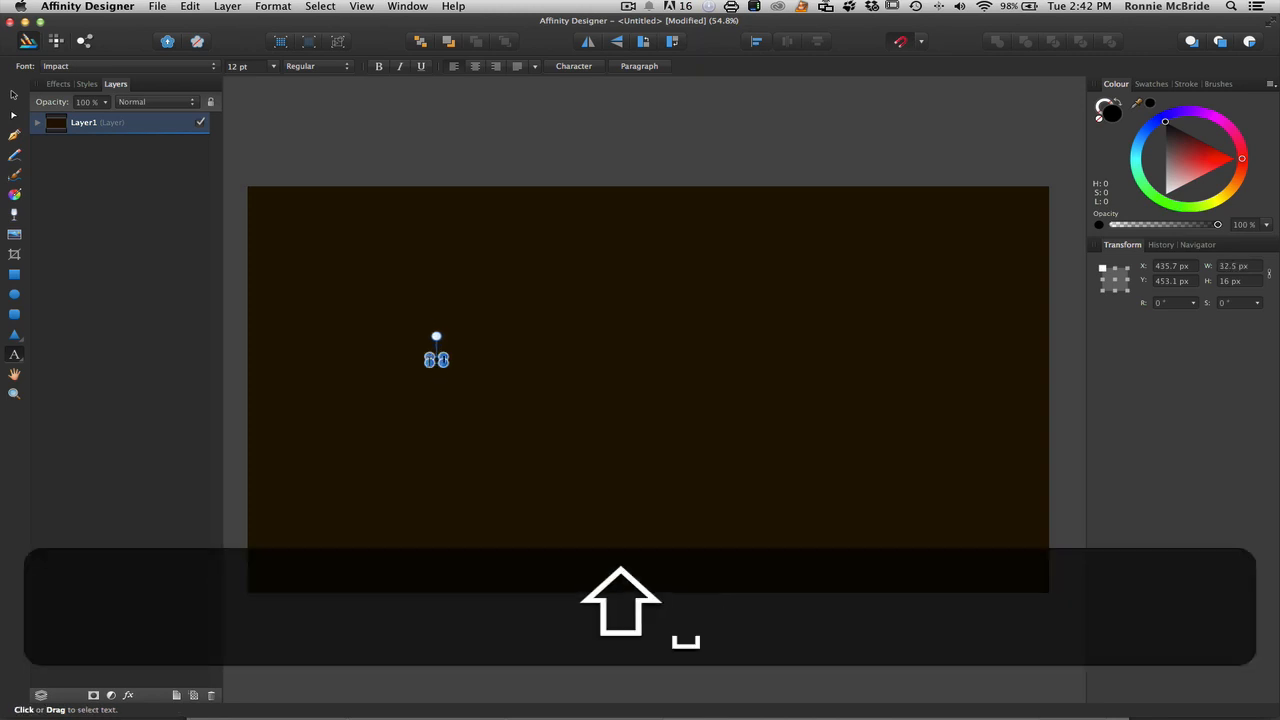
pyautogui.write('N')
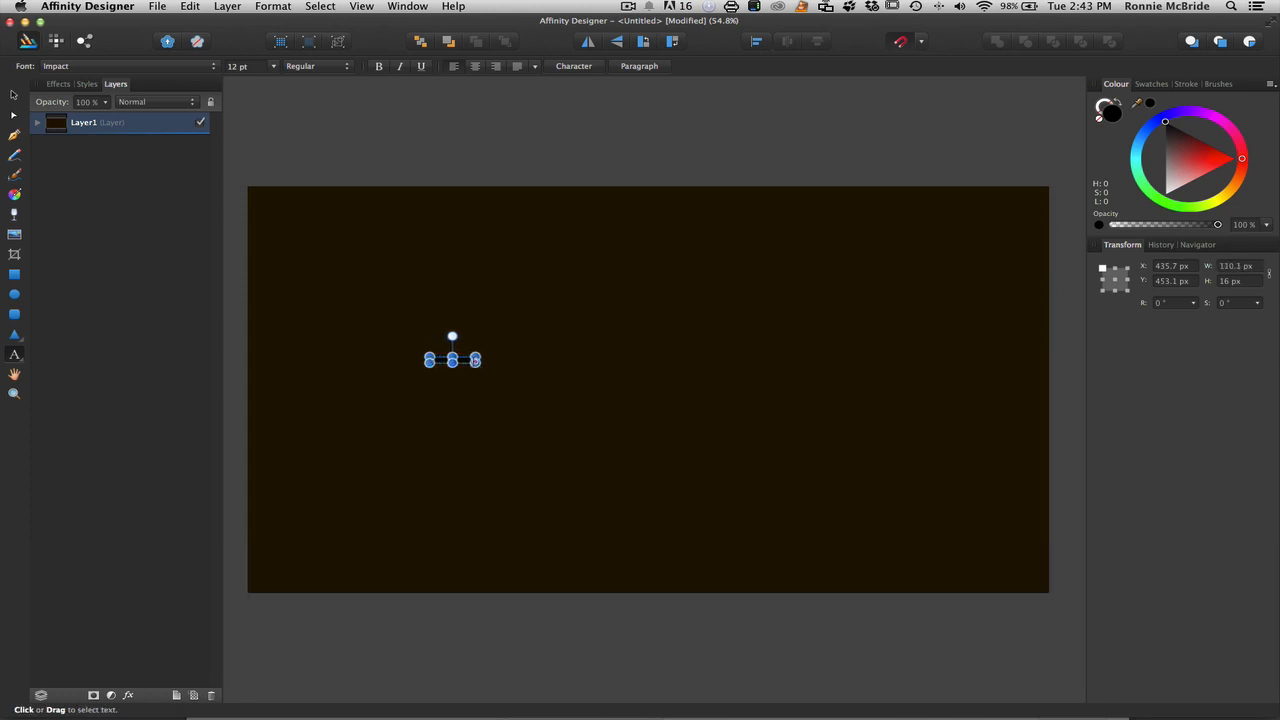
pyautogui.moveTo(478, 360); pyautogui.dragTo(754, 418)
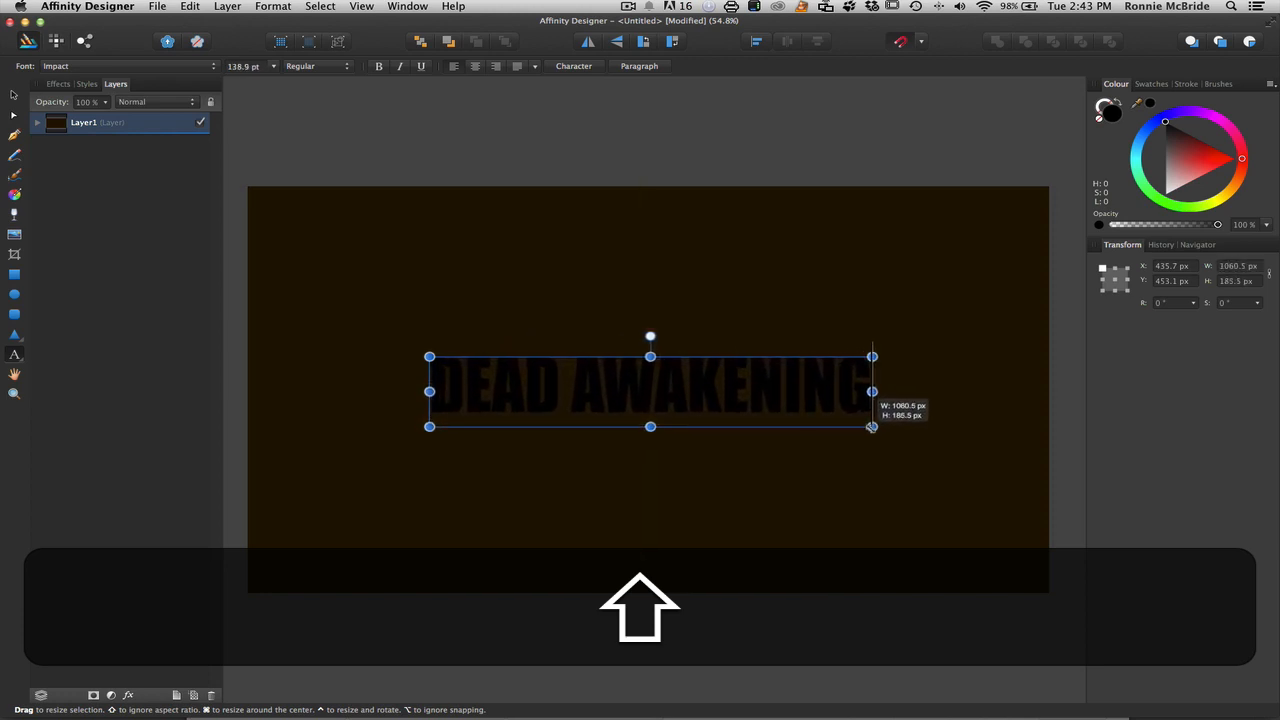
pyautogui.moveTo(872, 390); pyautogui.dragTo(920, 390)
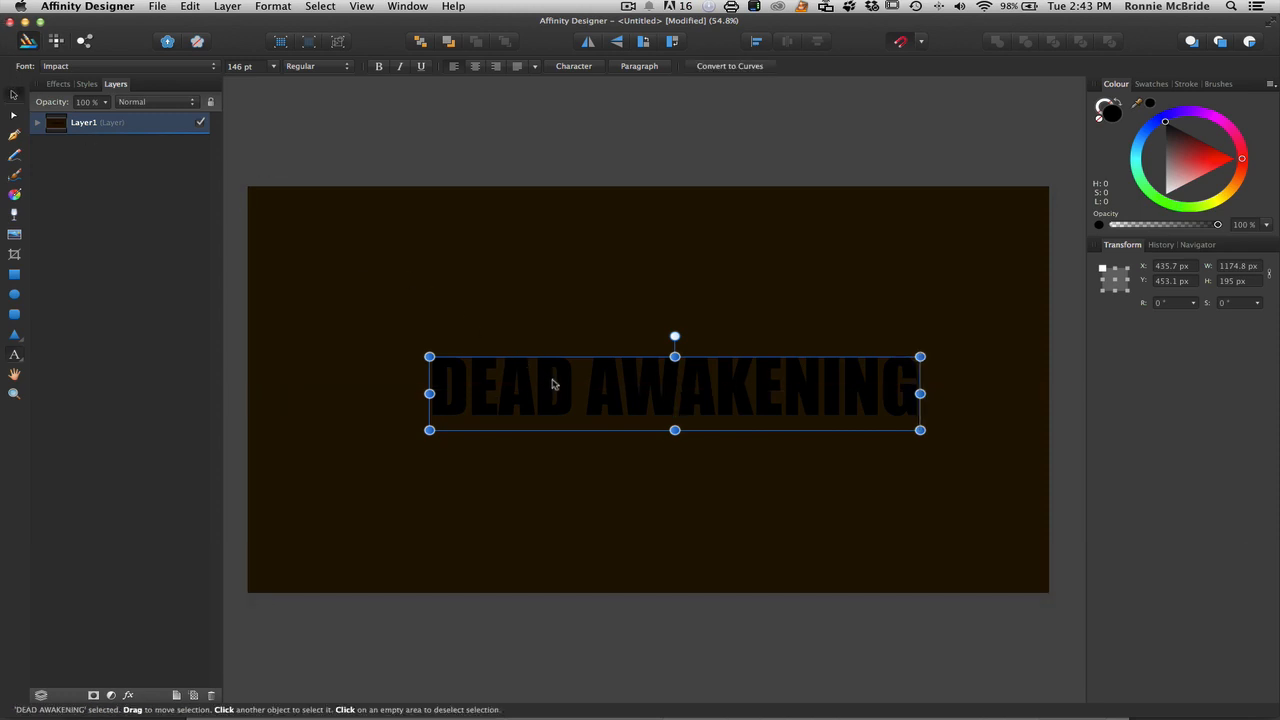
pyautogui.moveTo(552, 384); pyautogui.dragTo(532, 380)
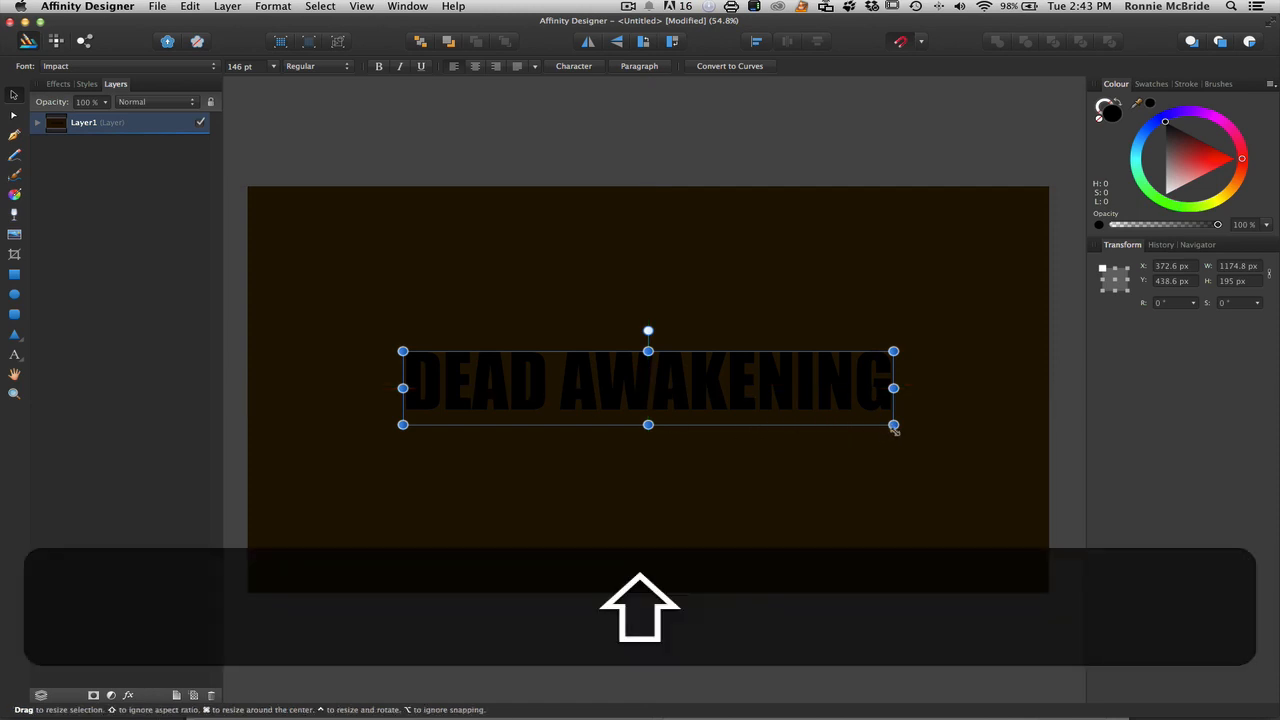
pyautogui.moveTo(892, 426); pyautogui.dragTo(924, 430)
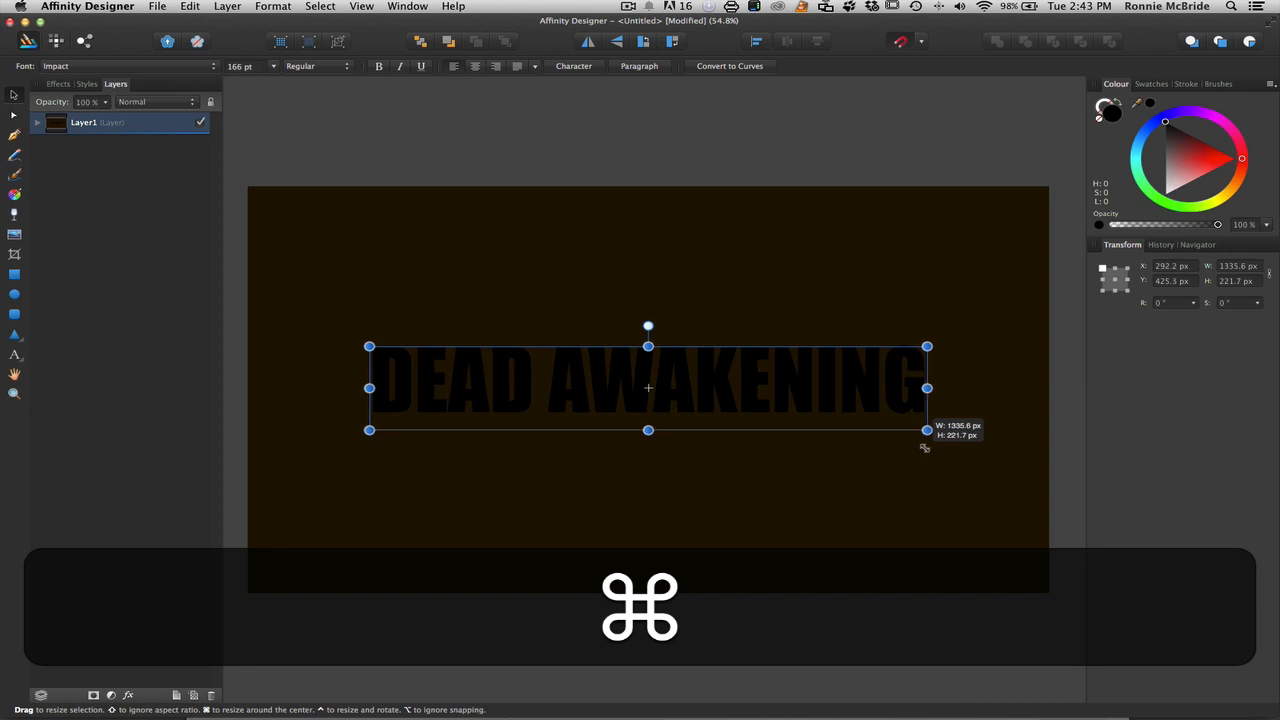
pyautogui.moveTo(924, 430); pyautogui.dragTo(938, 444)
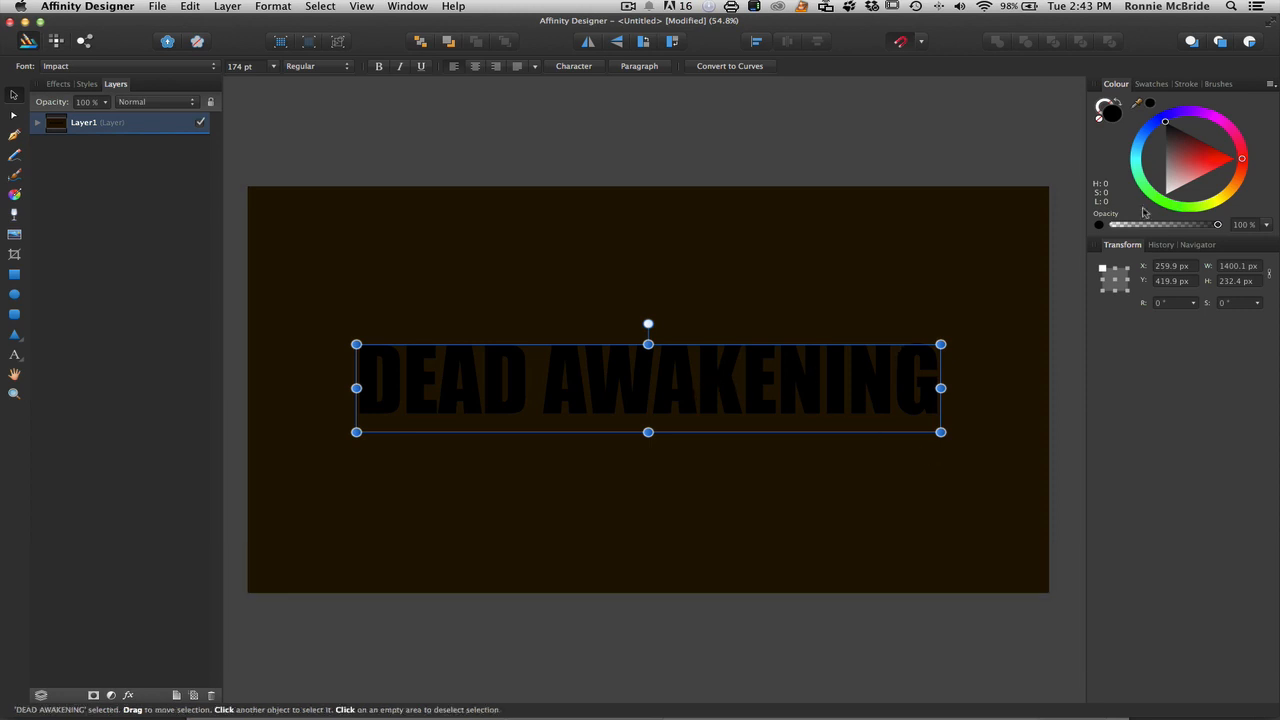
# - Recolour the title from black to a muted greyish tan using the colour wheel
pyautogui.click(1188, 176)
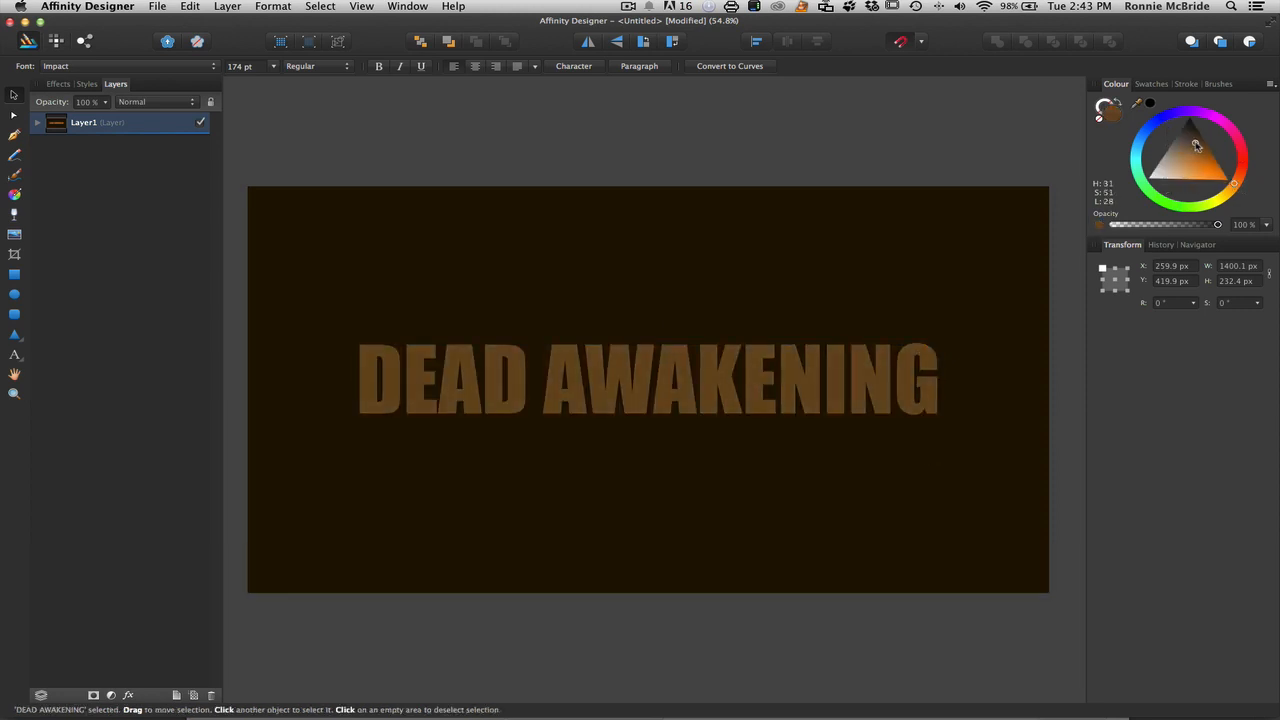
pyautogui.click(1190, 164)
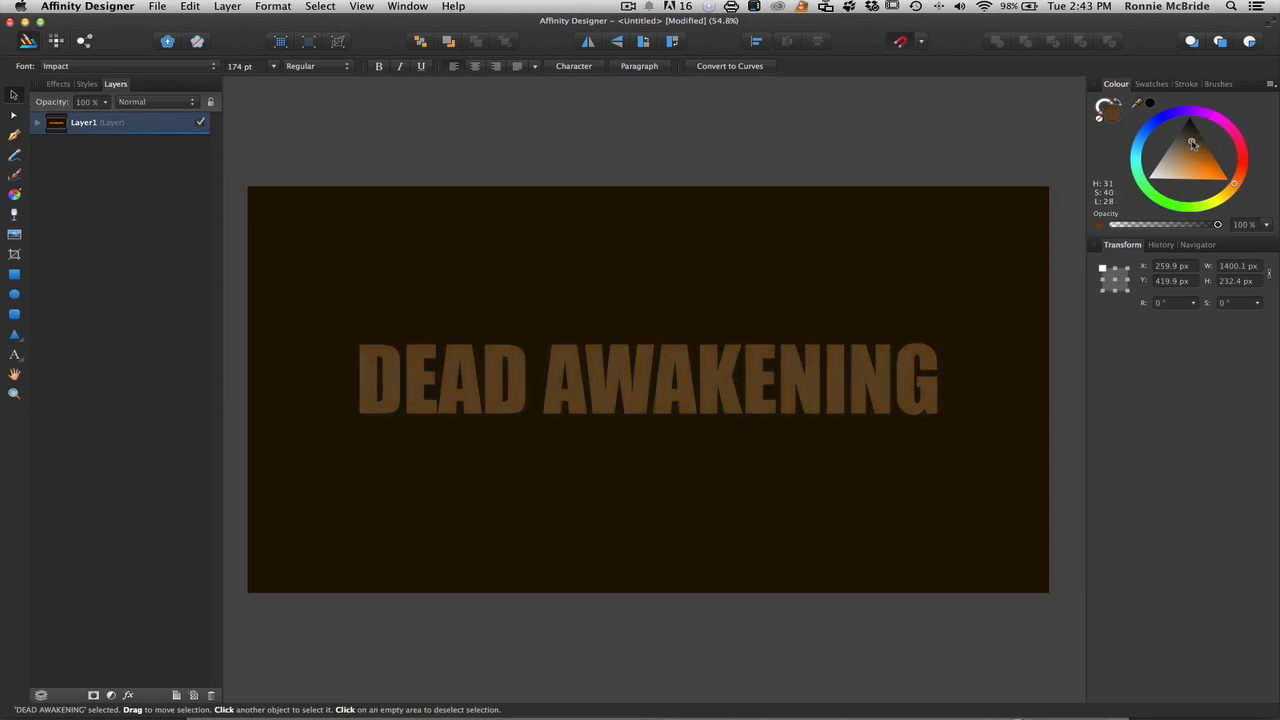
pyautogui.click(1184, 144)
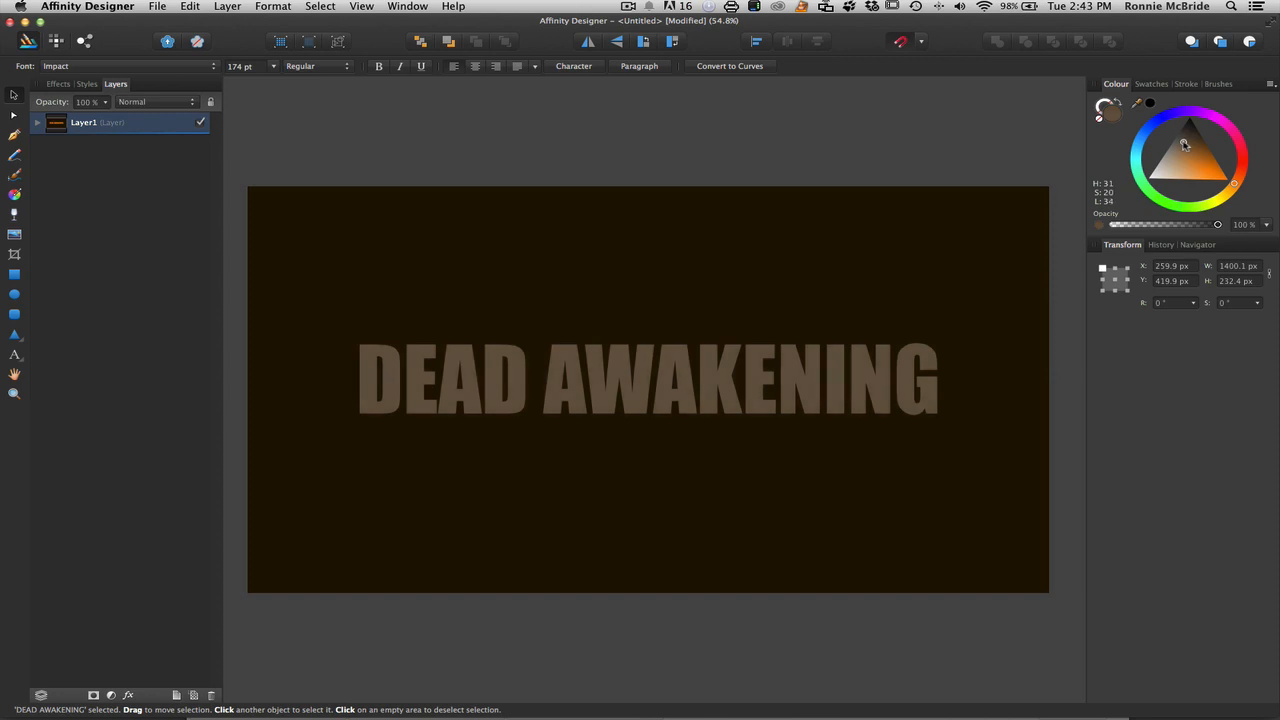
pyautogui.click(648, 388)
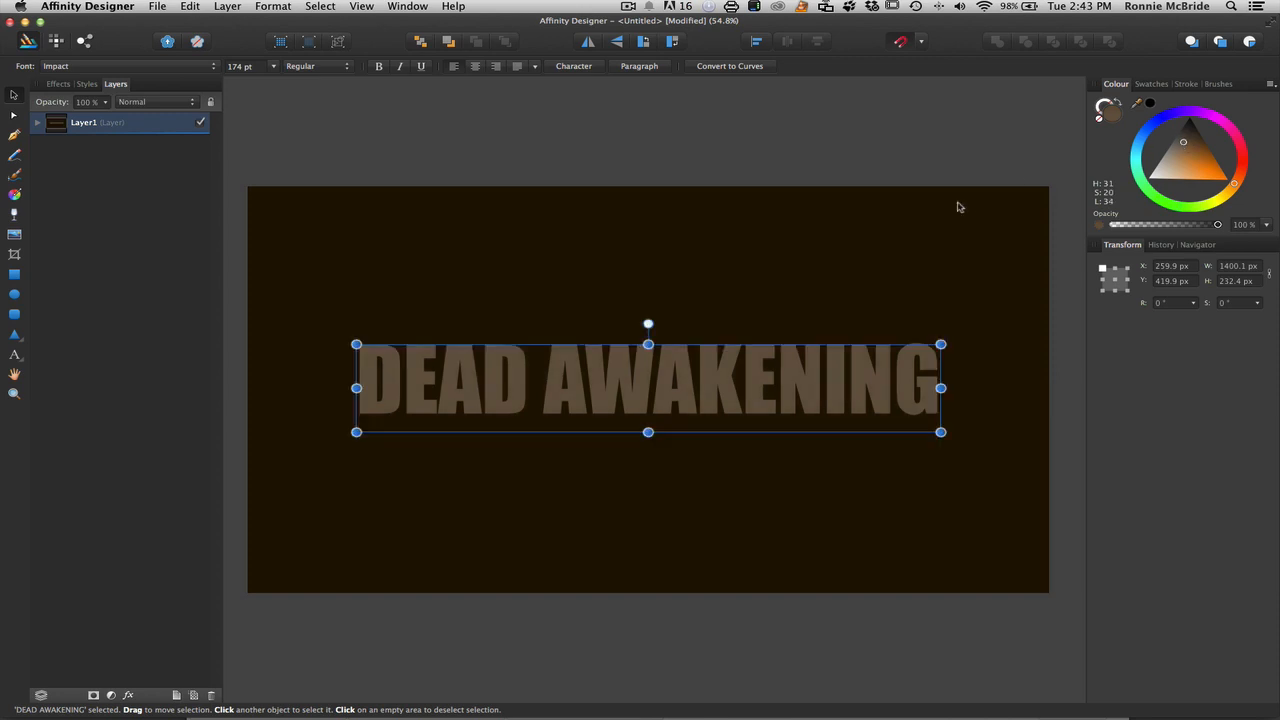
pyautogui.click(1184, 150)
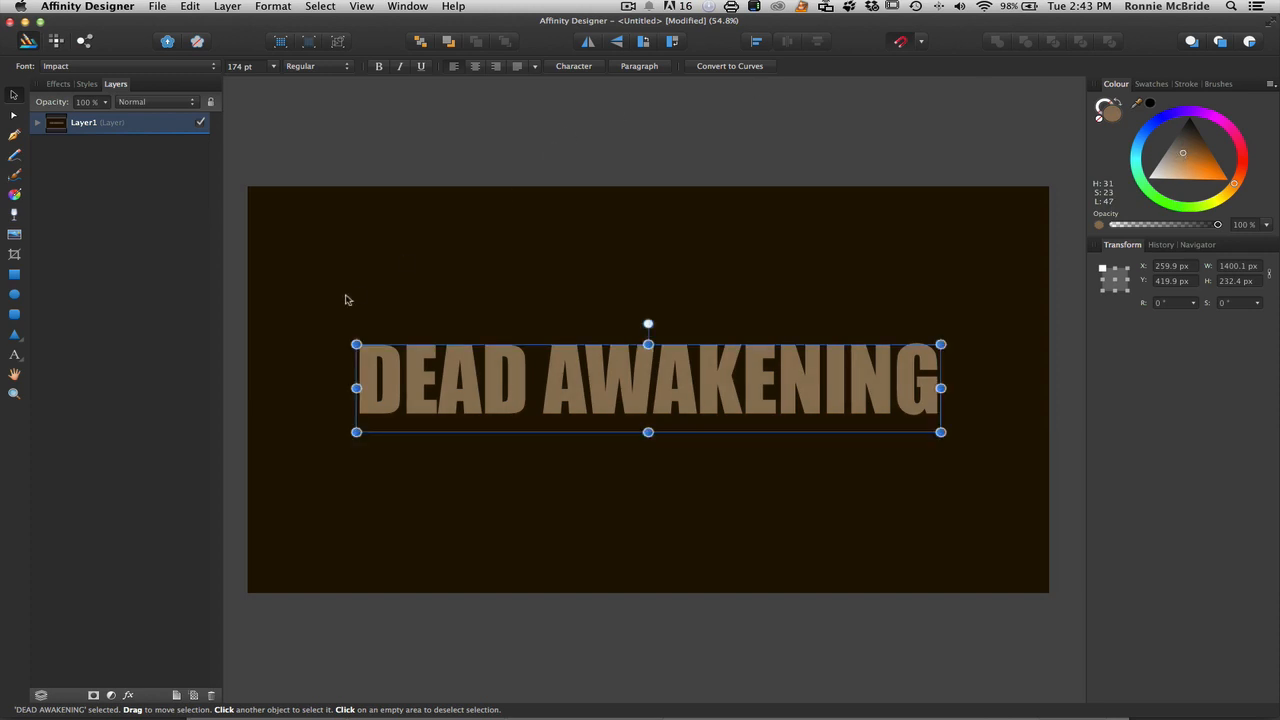
pyautogui.moveTo(386, 264)
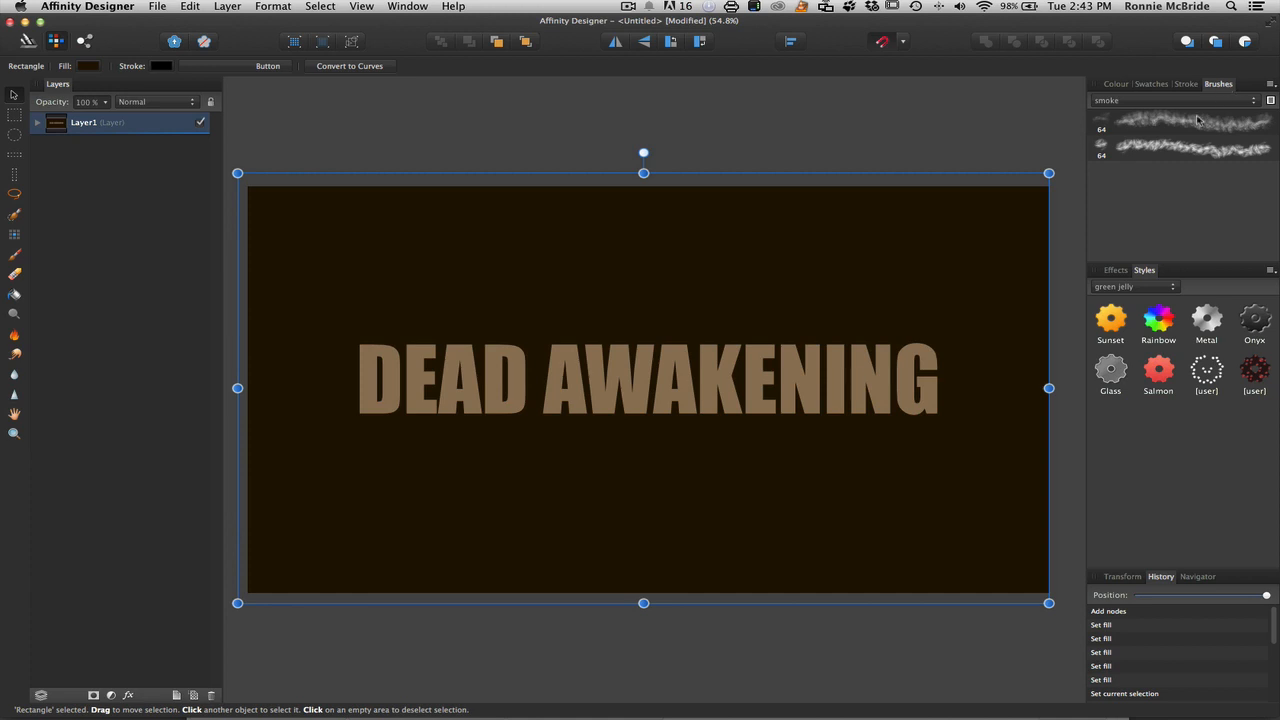
# - Choose a smoke brush with white paint colour and add a new pixel layer for the strokes inside the title
pyautogui.click(1180, 150)
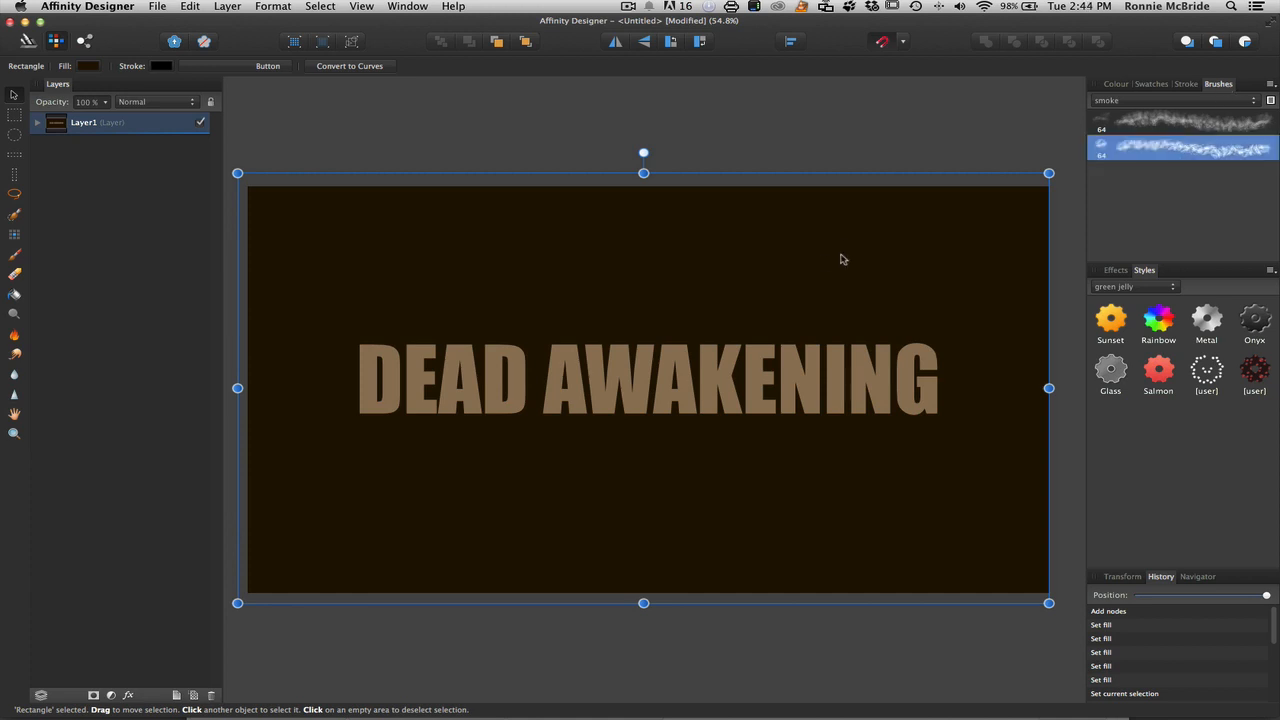
pyautogui.moveTo(524, 348)
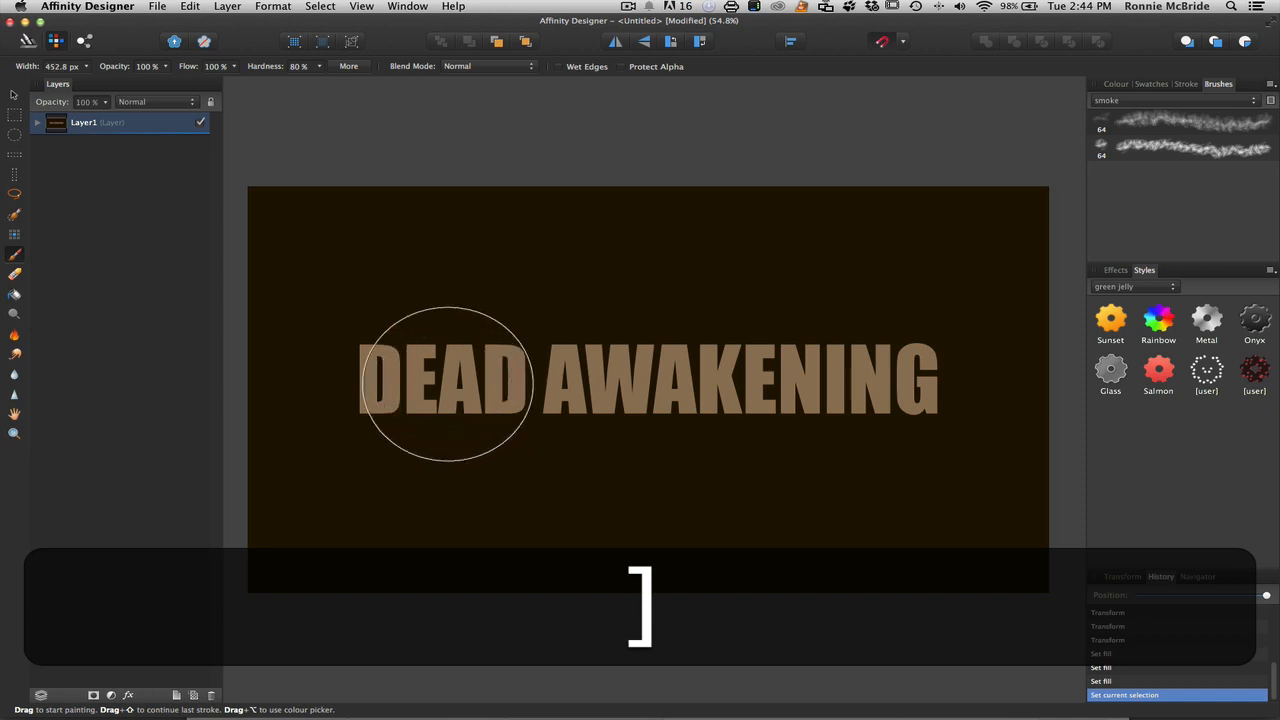
pyautogui.click(1116, 84)
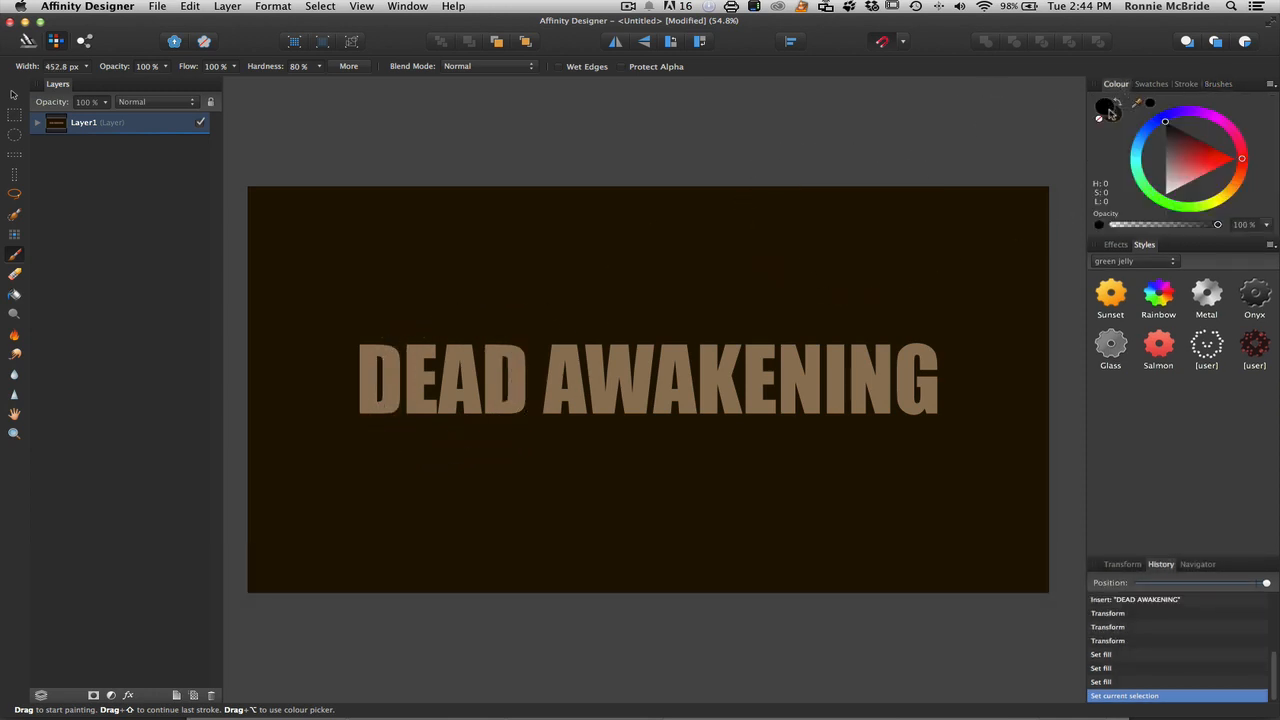
pyautogui.click(1136, 184)
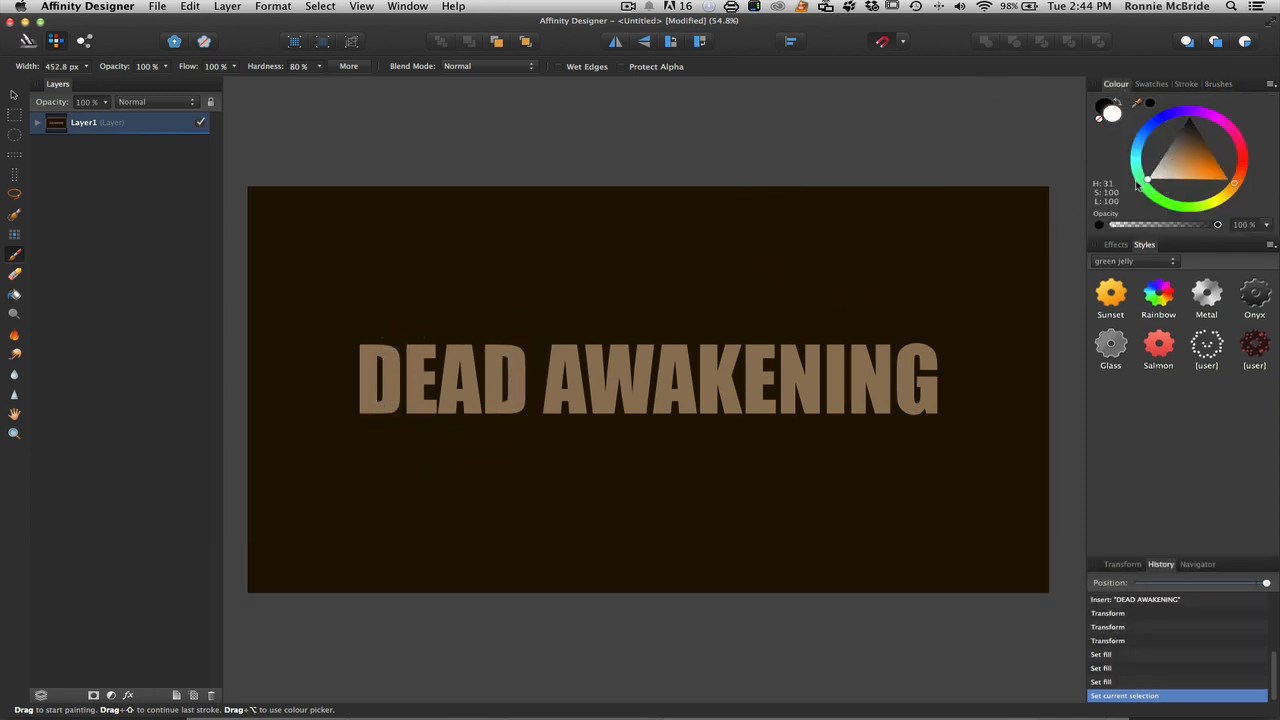
pyautogui.moveTo(488, 376)
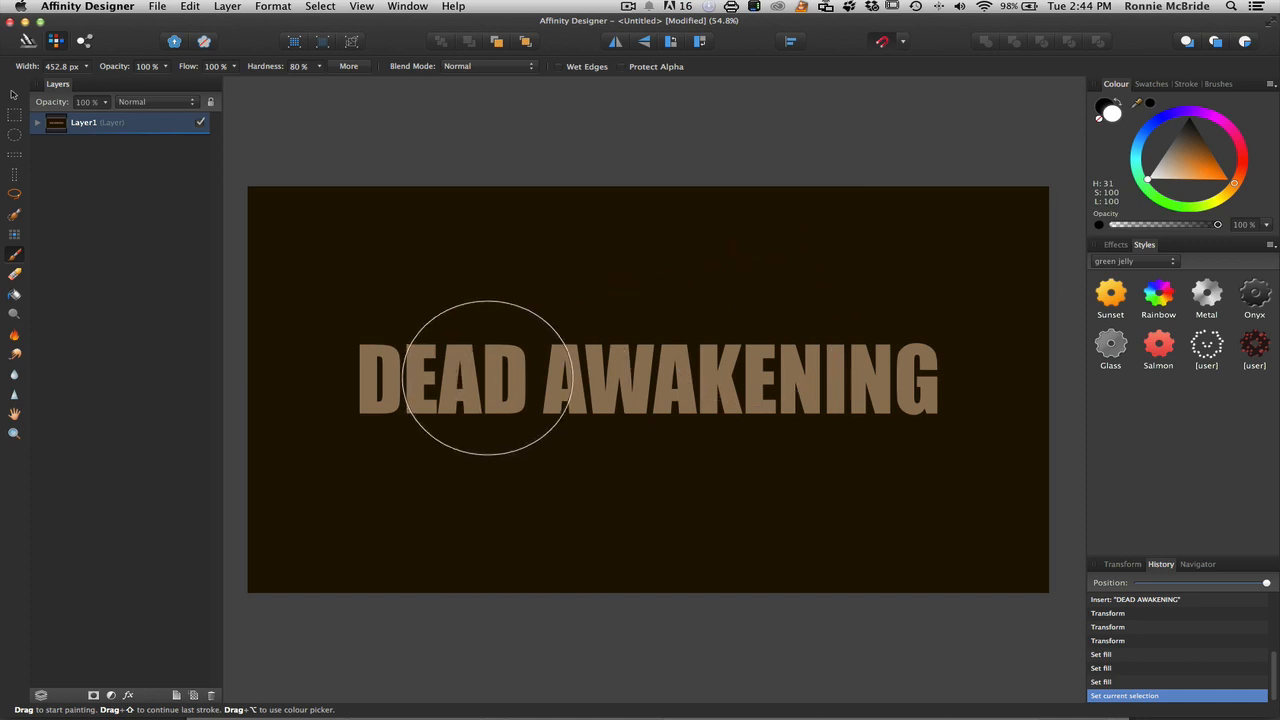
pyautogui.click(1234, 84)
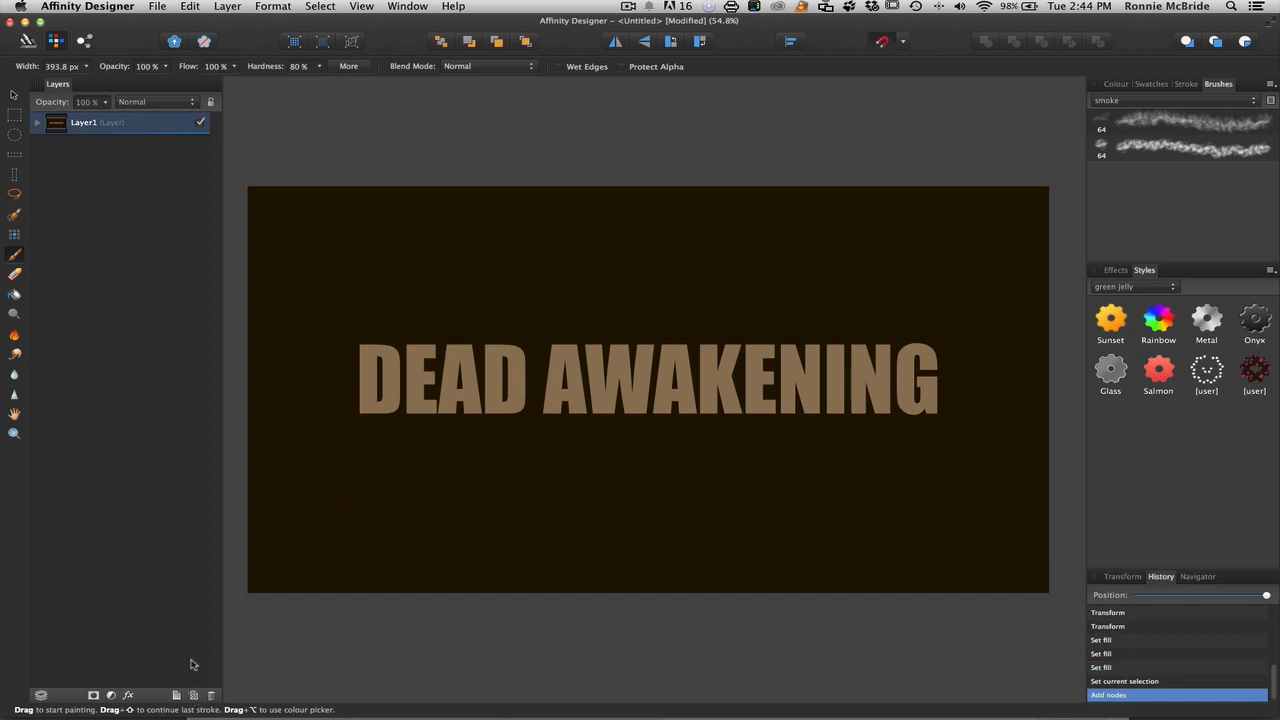
pyautogui.click(40, 124)
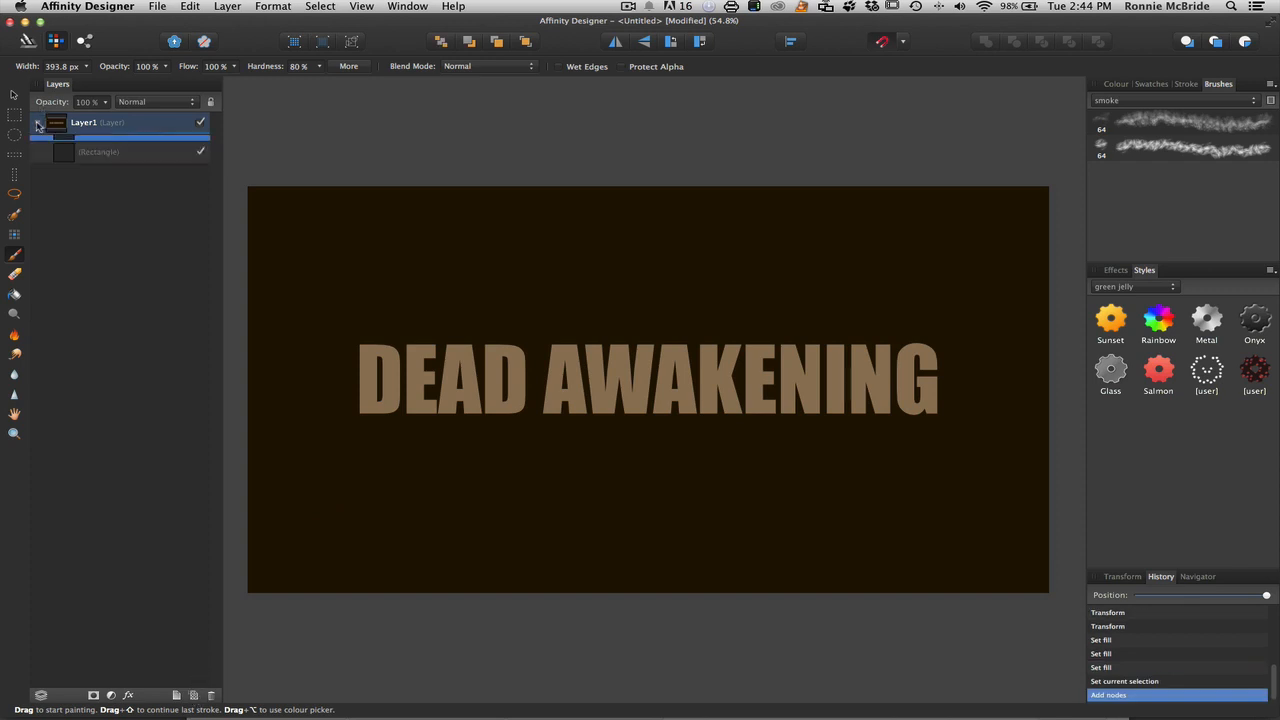
pyautogui.click(40, 124)
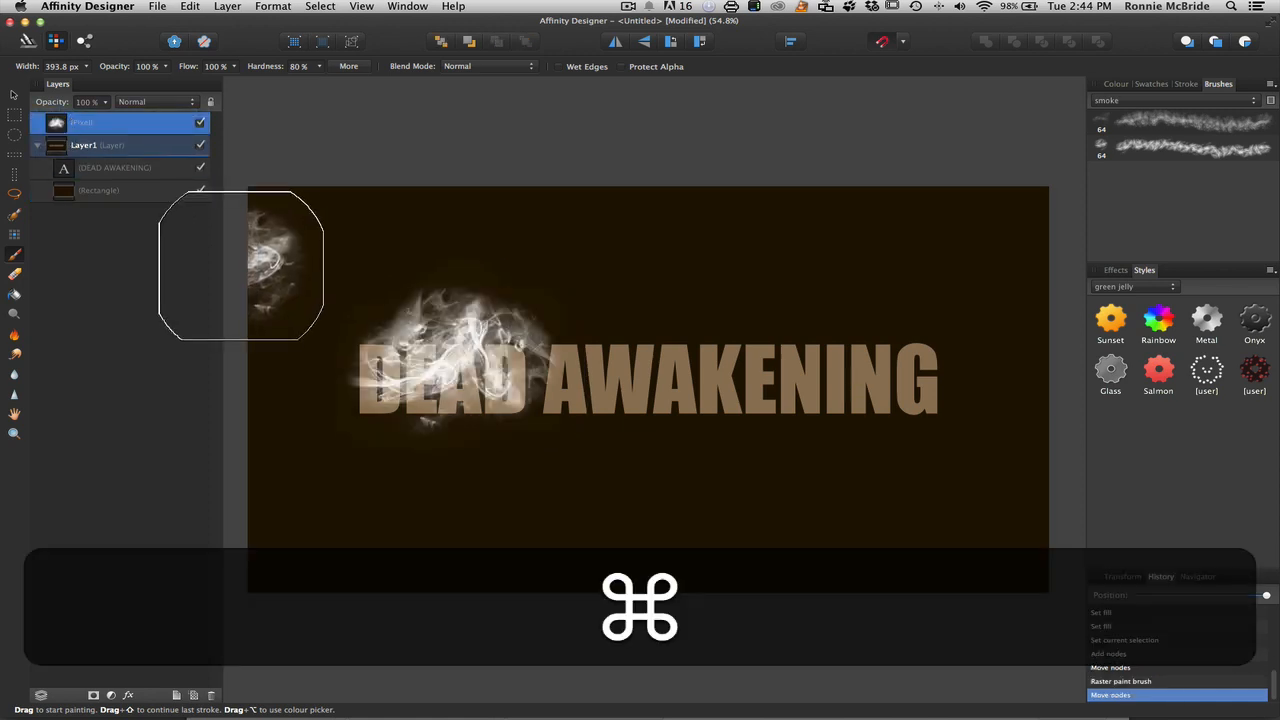
pyautogui.press('cmd+z')
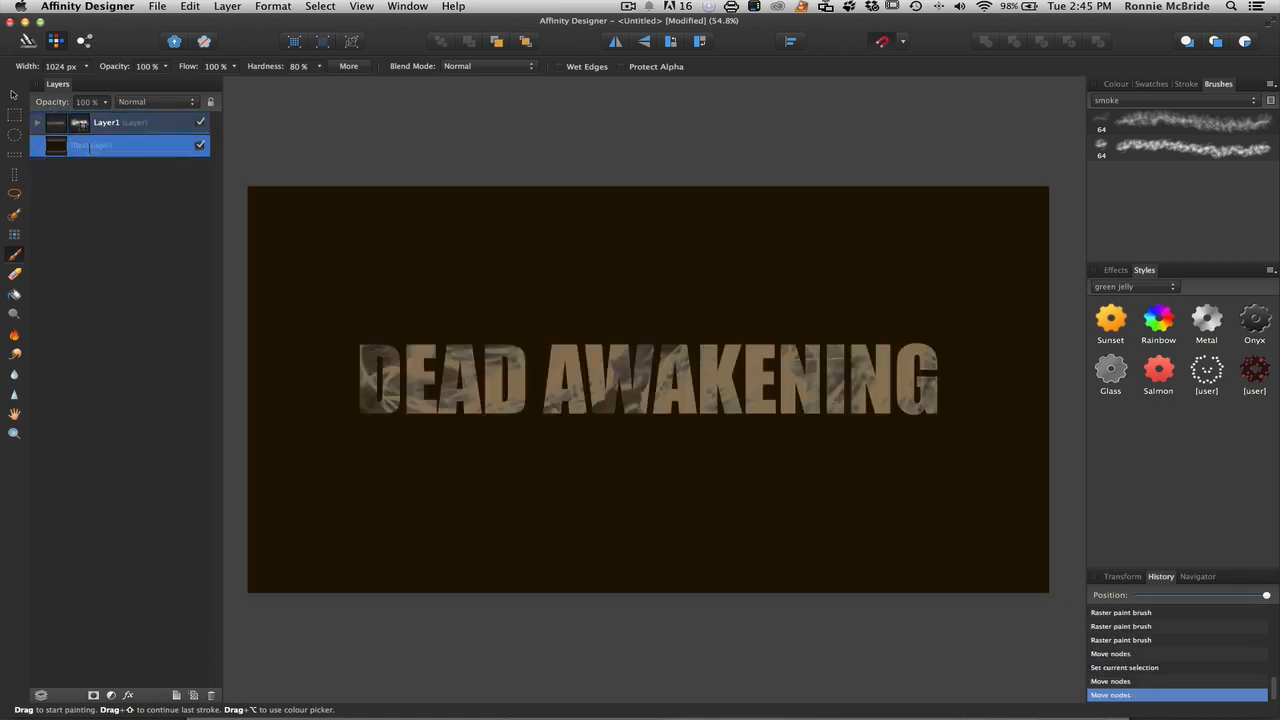
# - Rename the dark rectangle layer to Background in the Layers panel
pyautogui.doubleClick(92, 146)
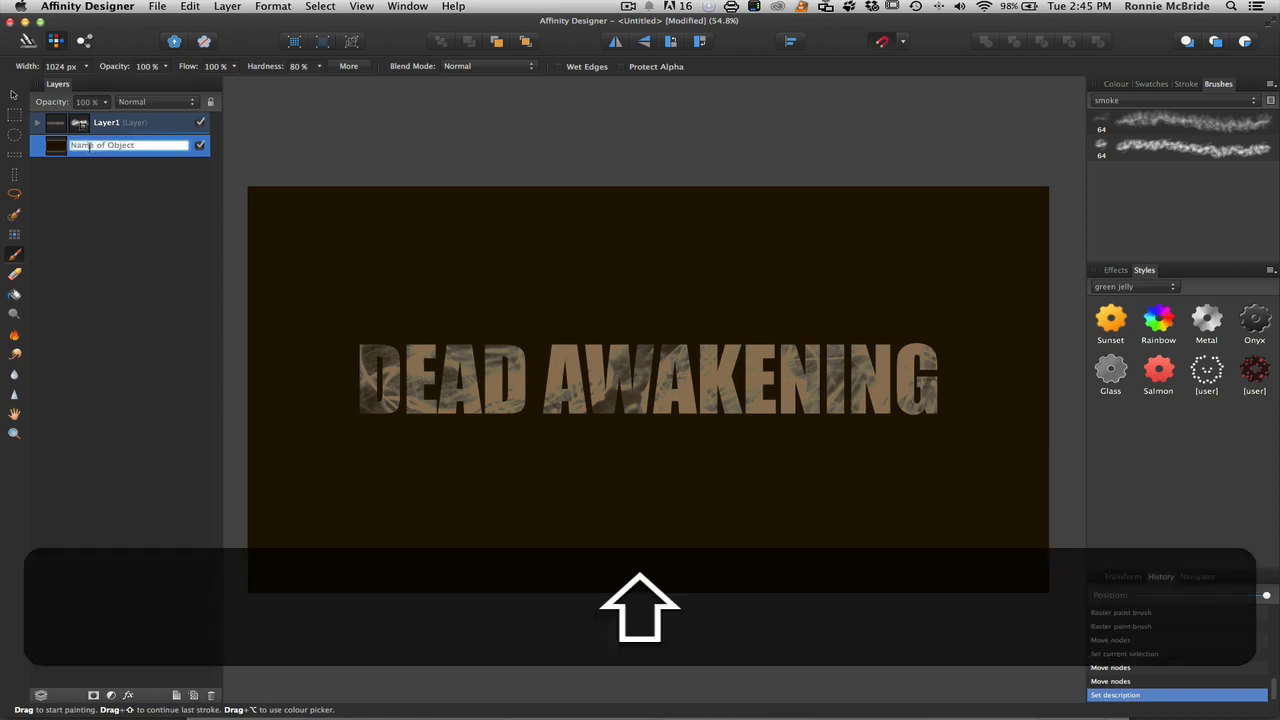
pyautogui.write('BAck')
pyautogui.click(128, 122)
pyautogui.write('text title')
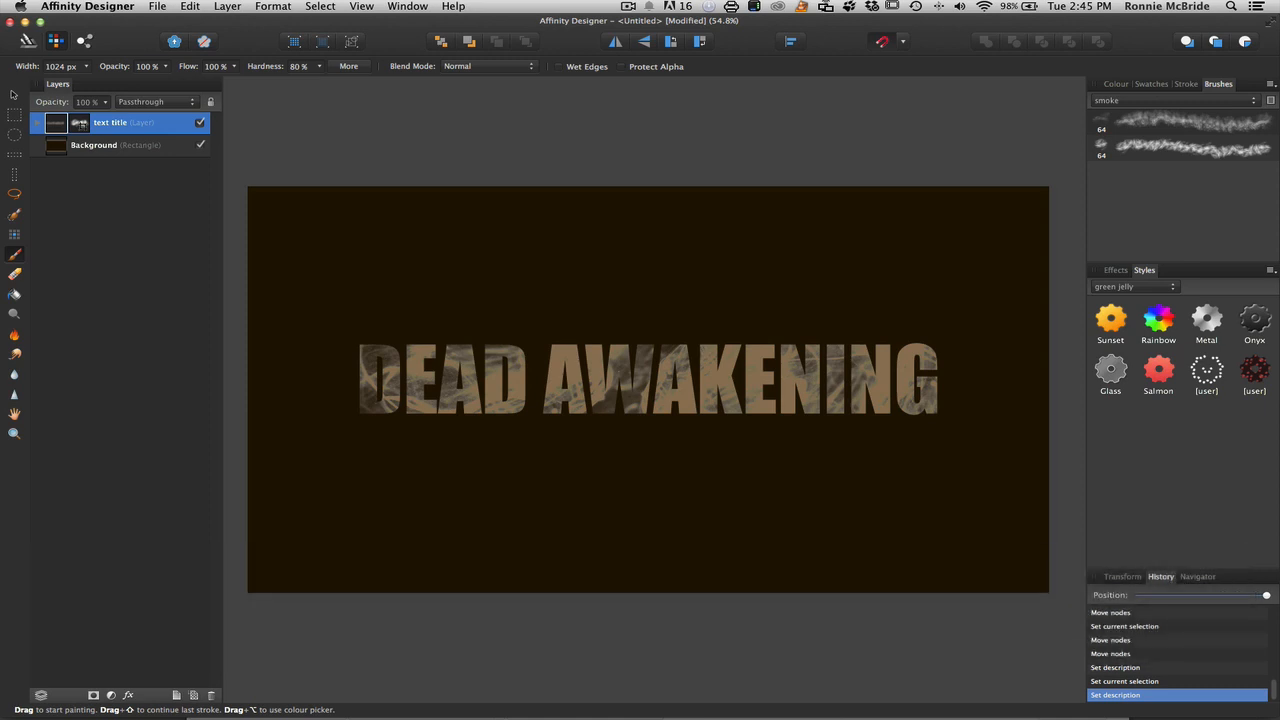
pyautogui.moveTo(108, 224)
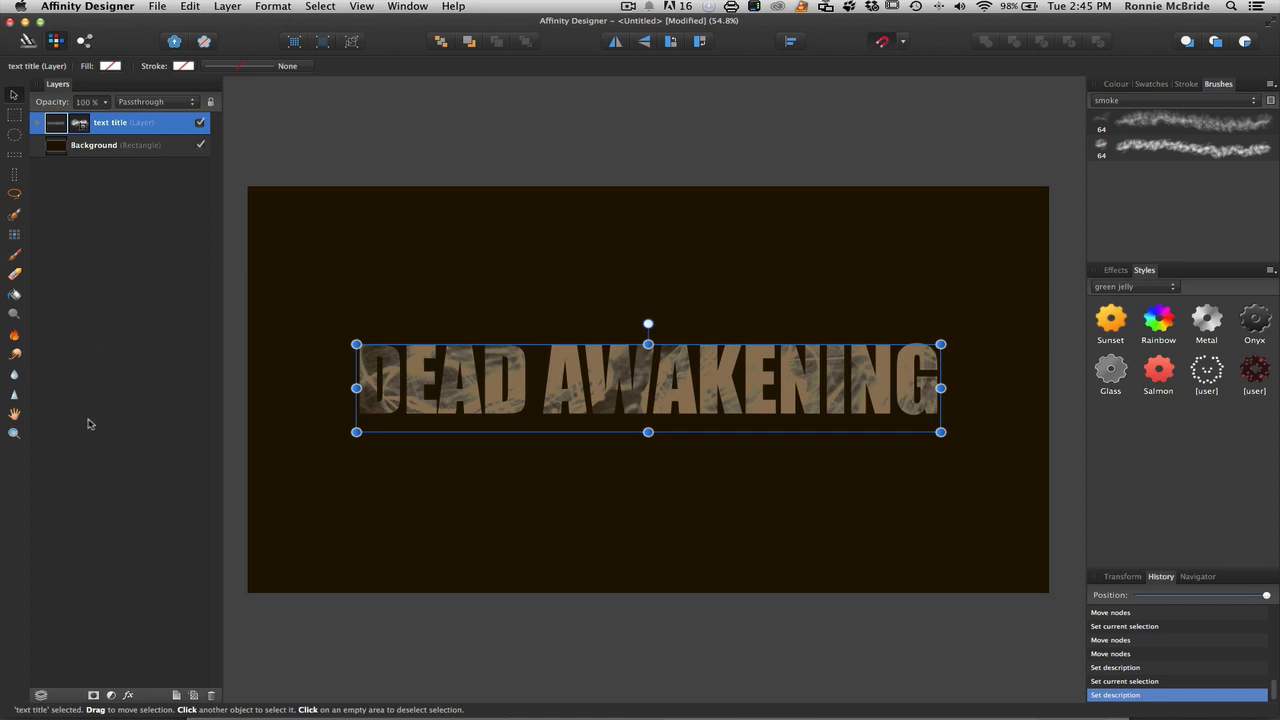
pyautogui.moveTo(90, 464)
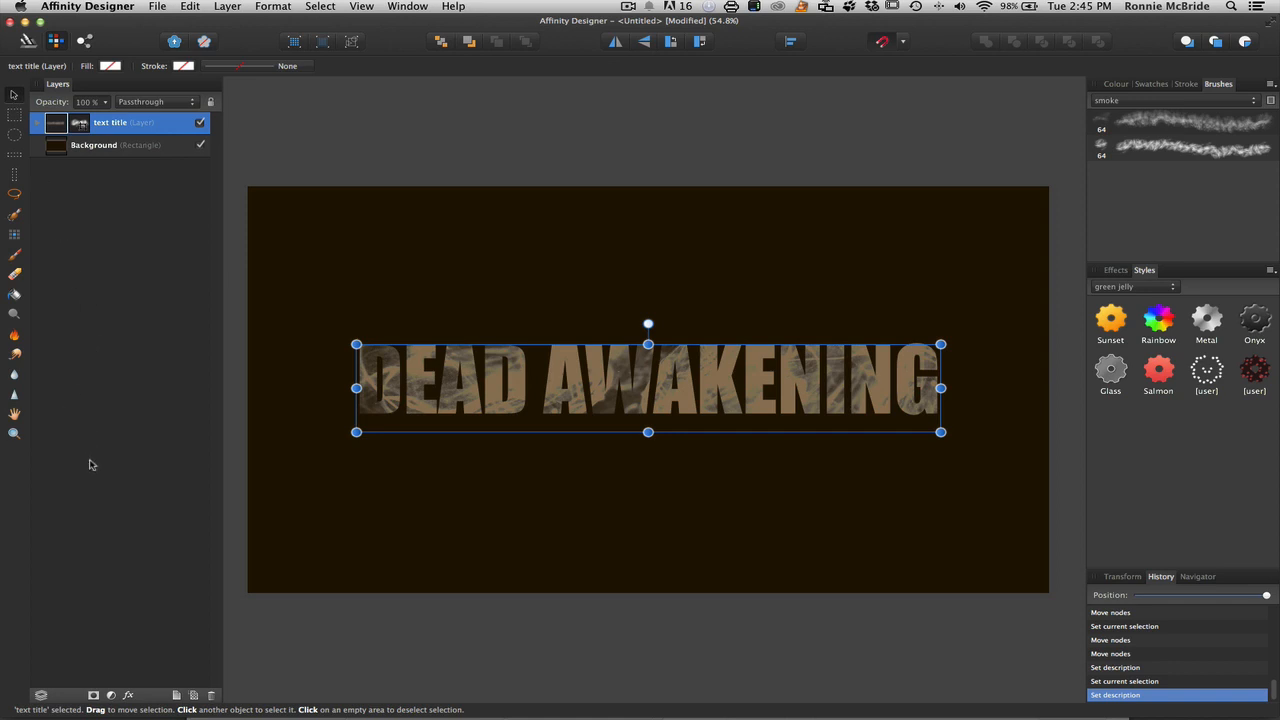
pyautogui.moveTo(1168, 192)
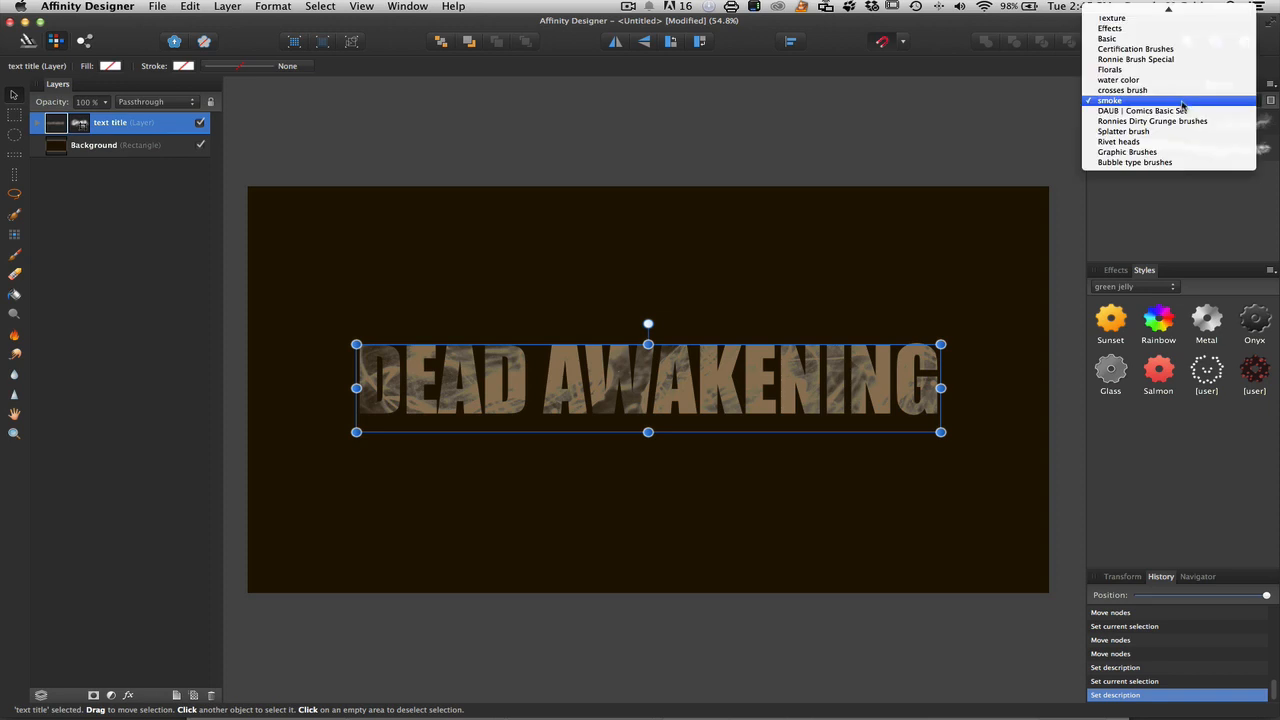
# - Switch to a grunge brush set and stamp grunge texture over the title and canvas
pyautogui.click(1148, 120)
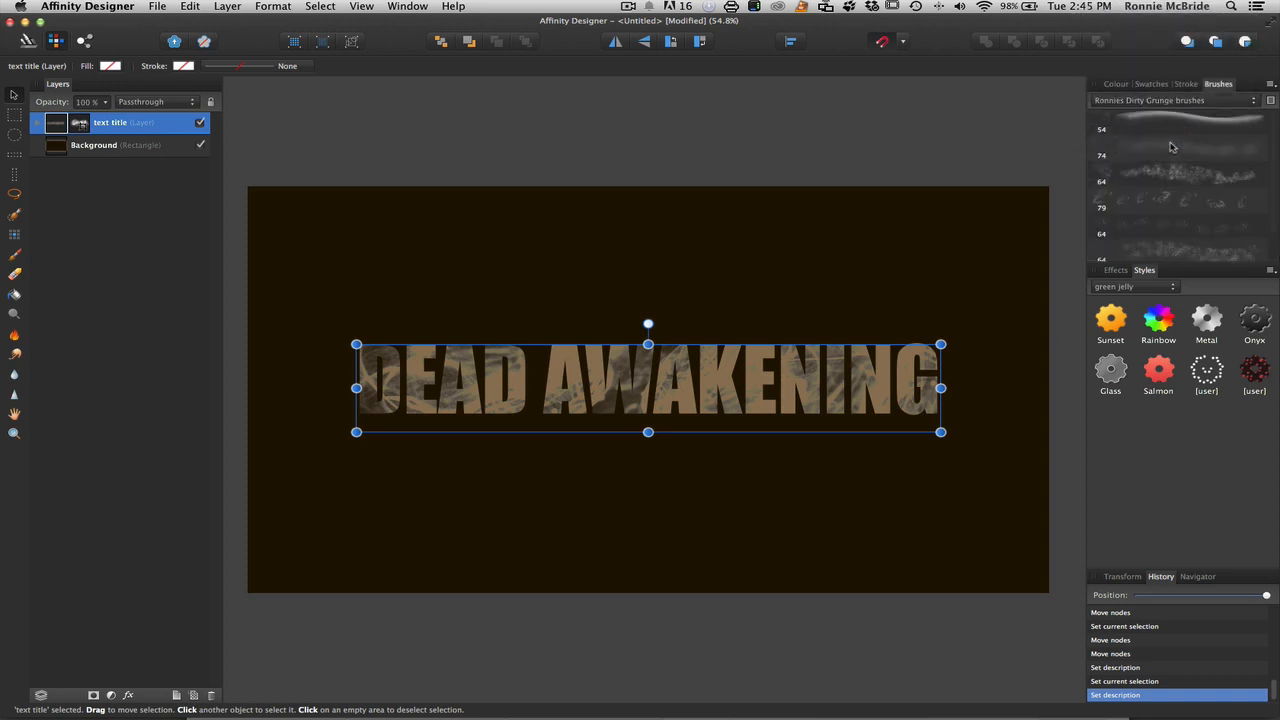
pyautogui.click(1150, 174)
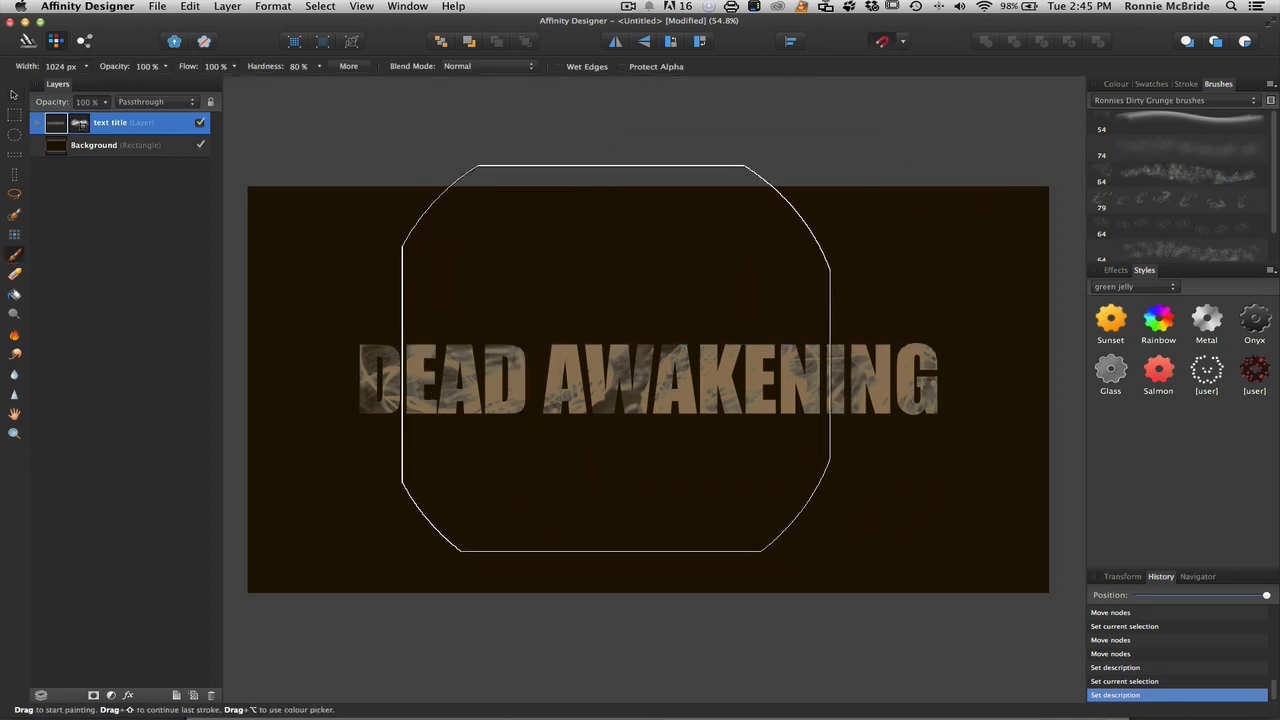
pyautogui.click(1176, 180)
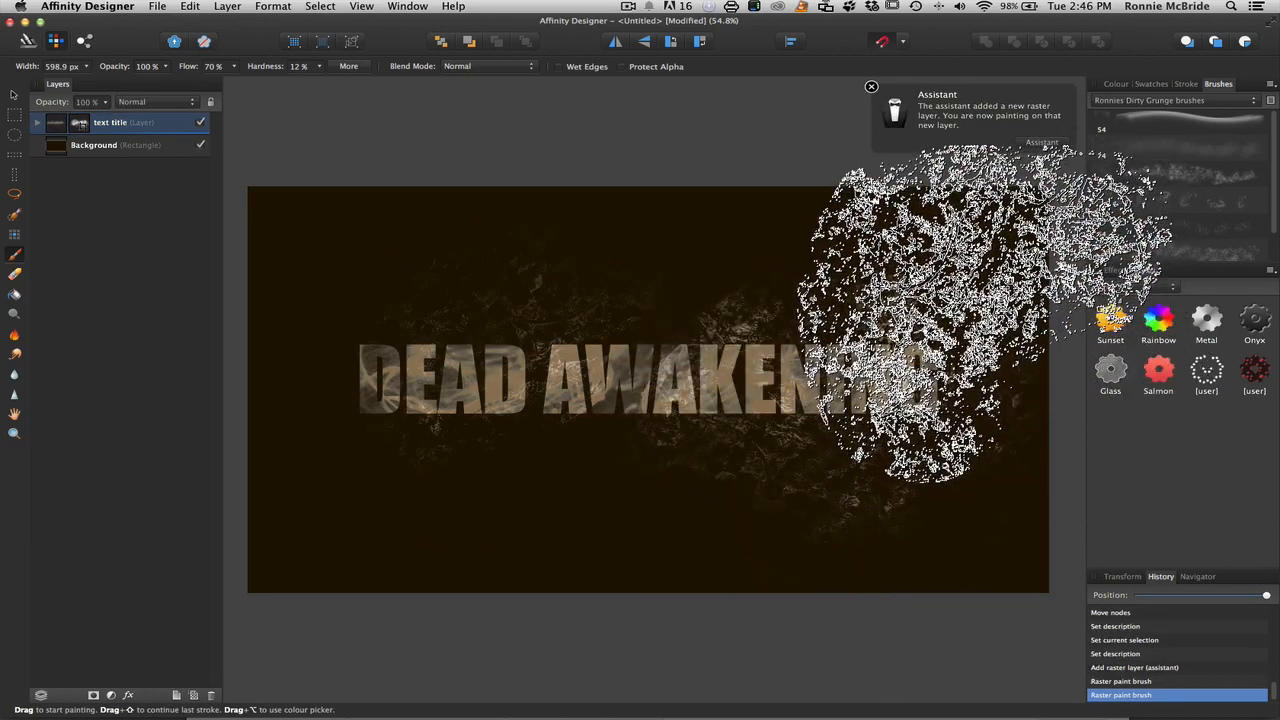
pyautogui.click(872, 88)
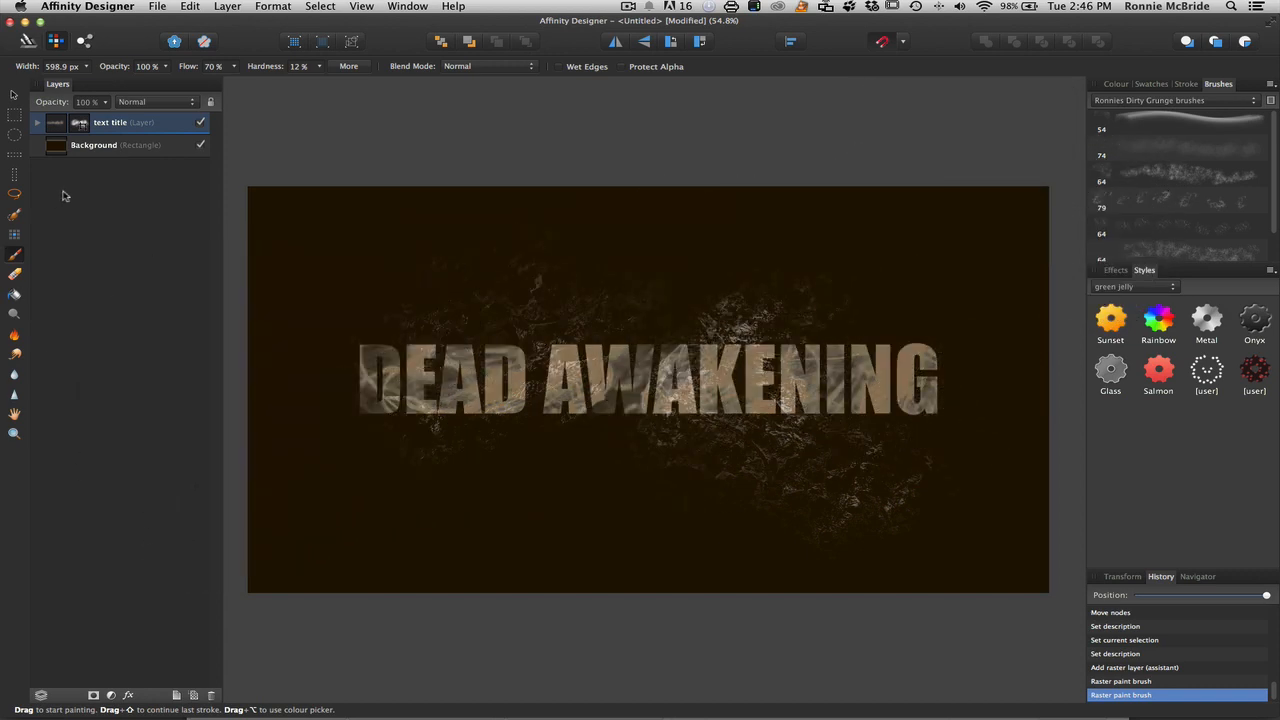
pyautogui.moveTo(92, 144)
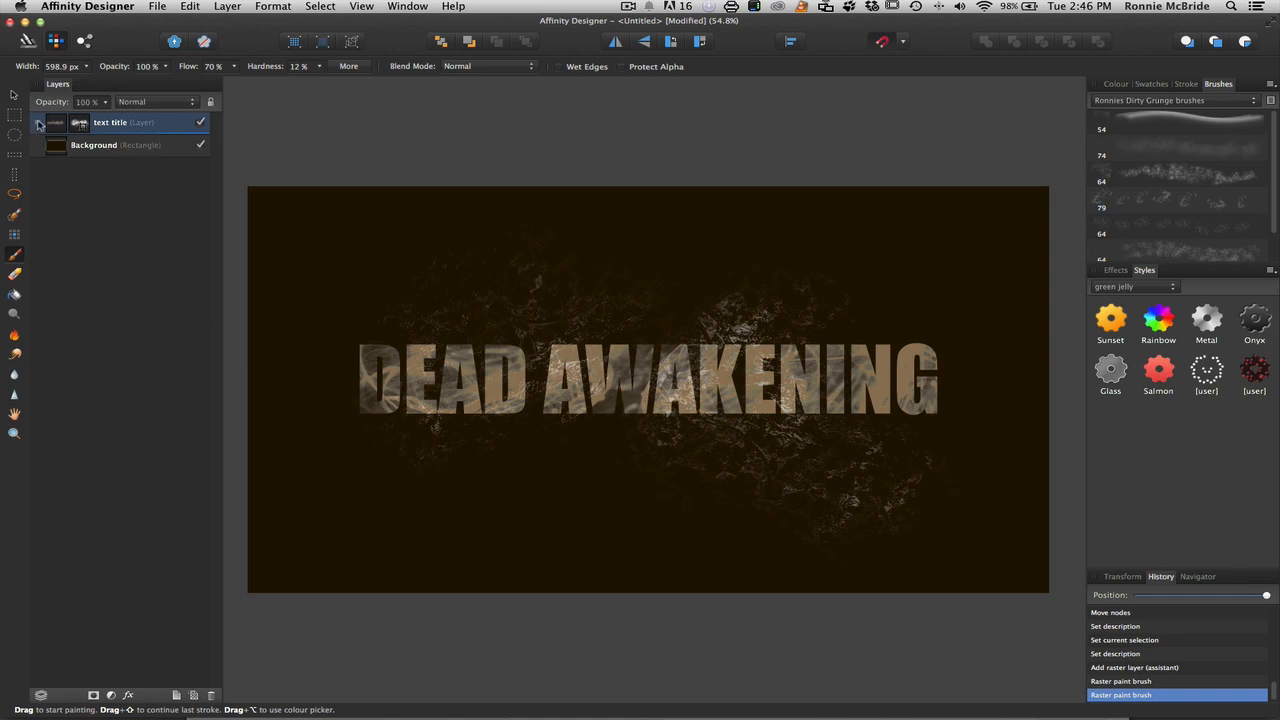
# - Expand the text title group and rename the painted texture layer to grunge brush
pyautogui.click(54, 124)
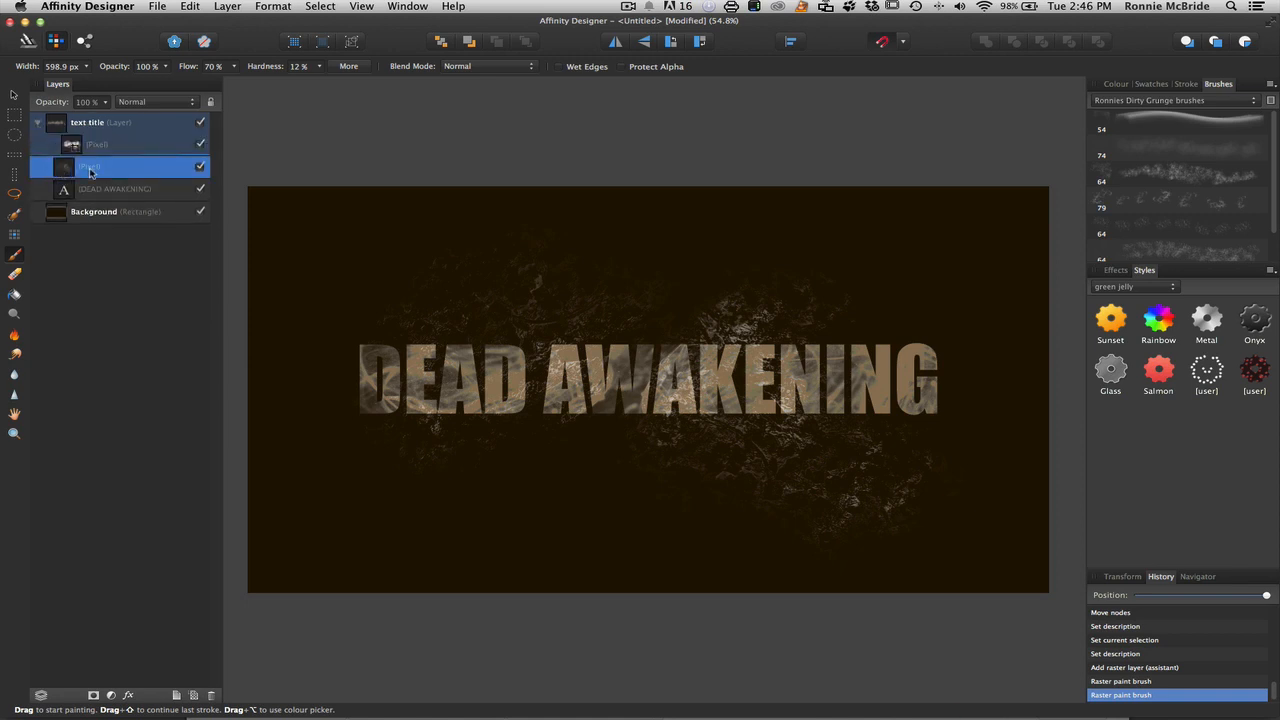
pyautogui.doubleClick(96, 166)
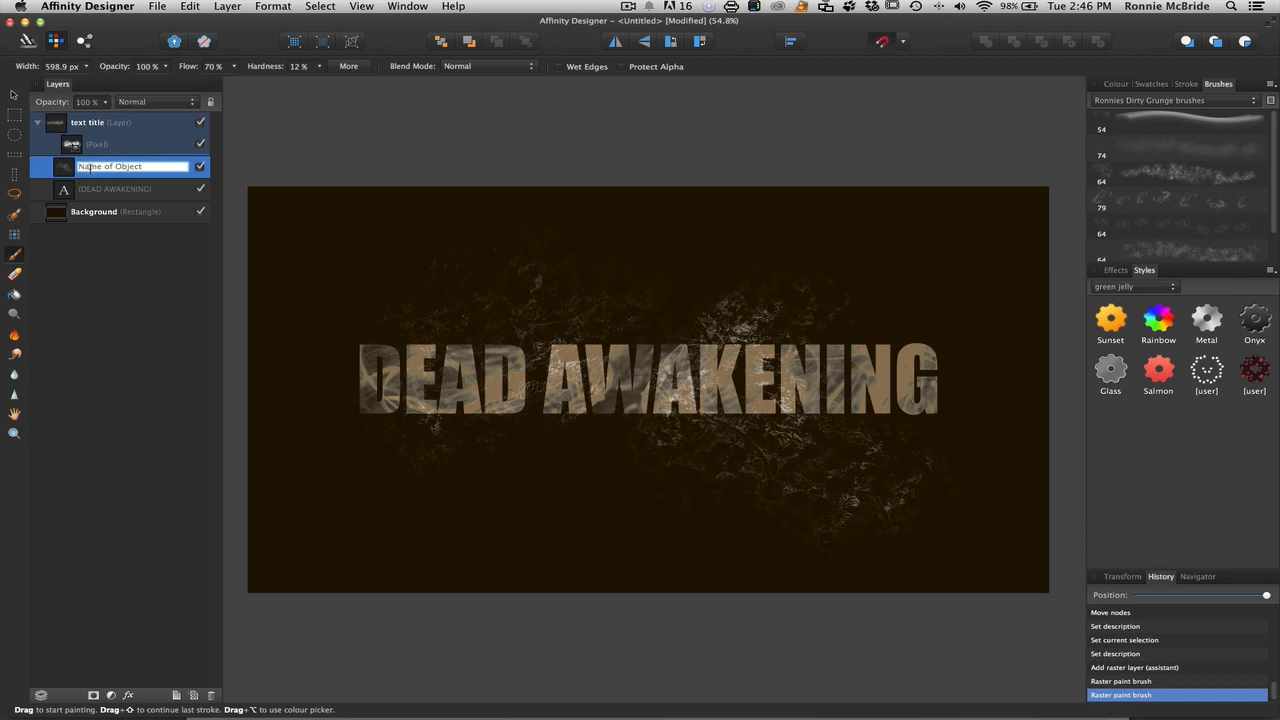
pyautogui.write('ground')
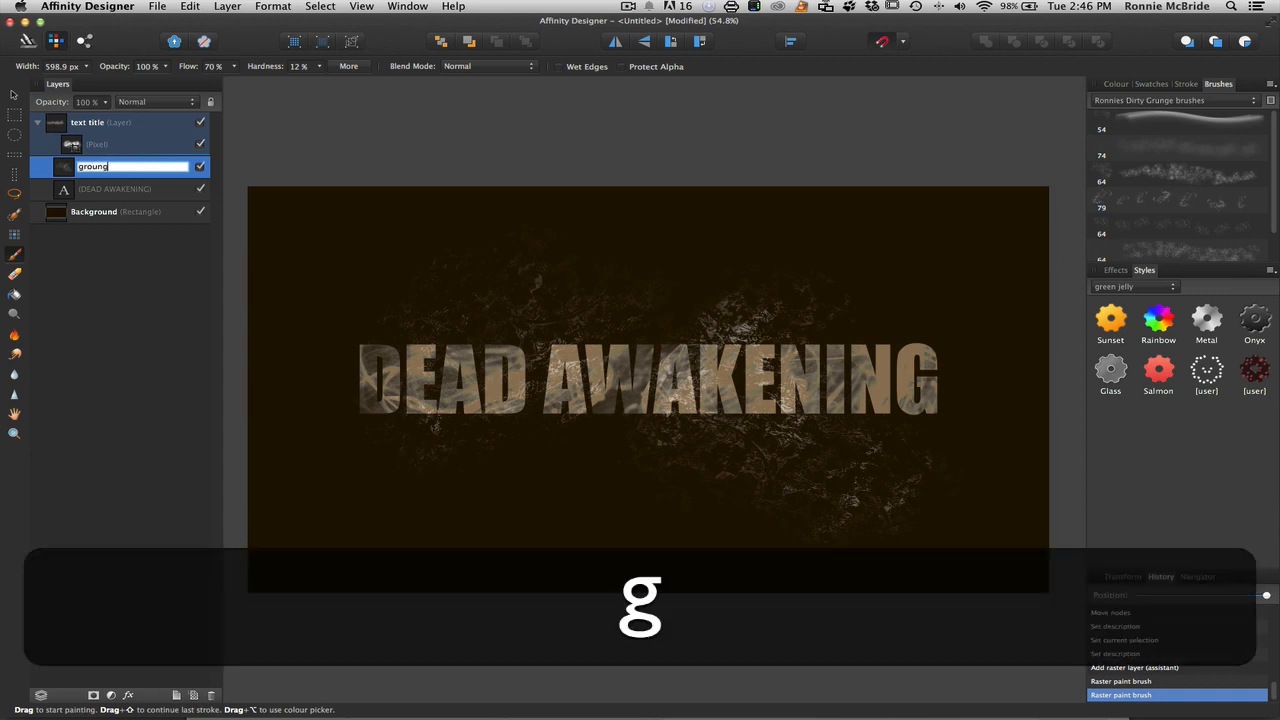
pyautogui.press('backspace')
pyautogui.write('e')
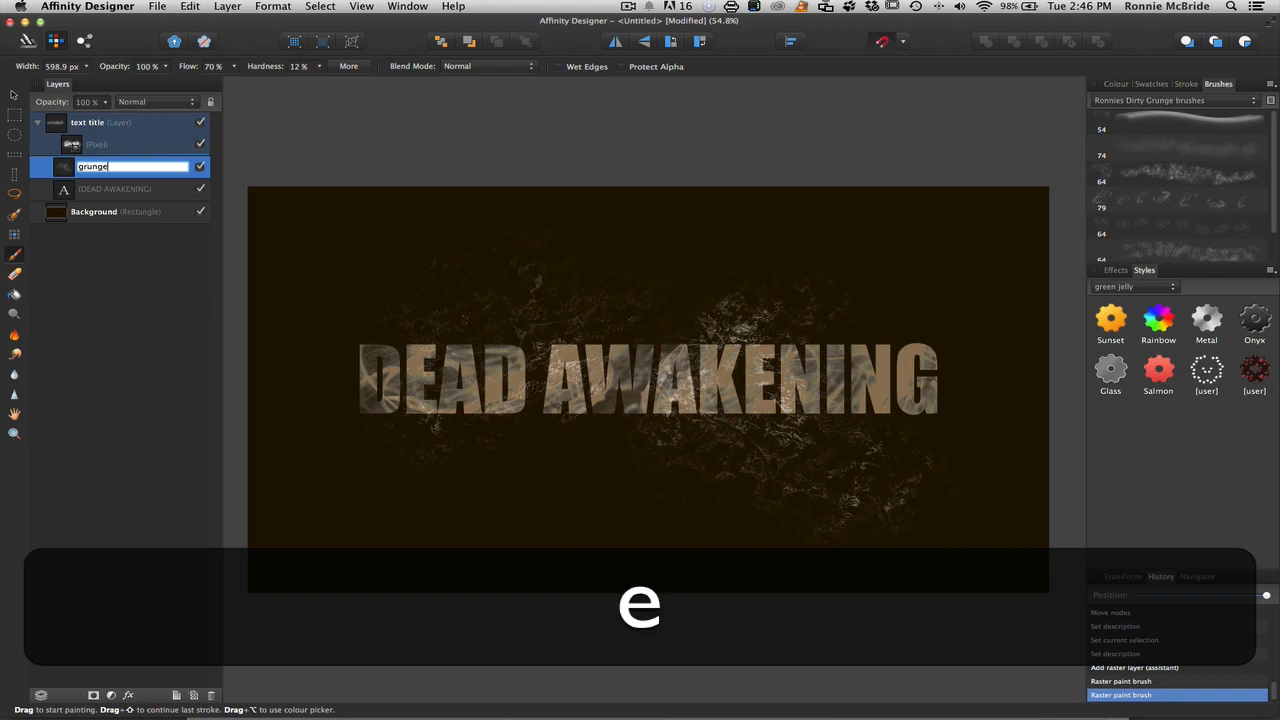
pyautogui.write(' brush')
pyautogui.press('Return')
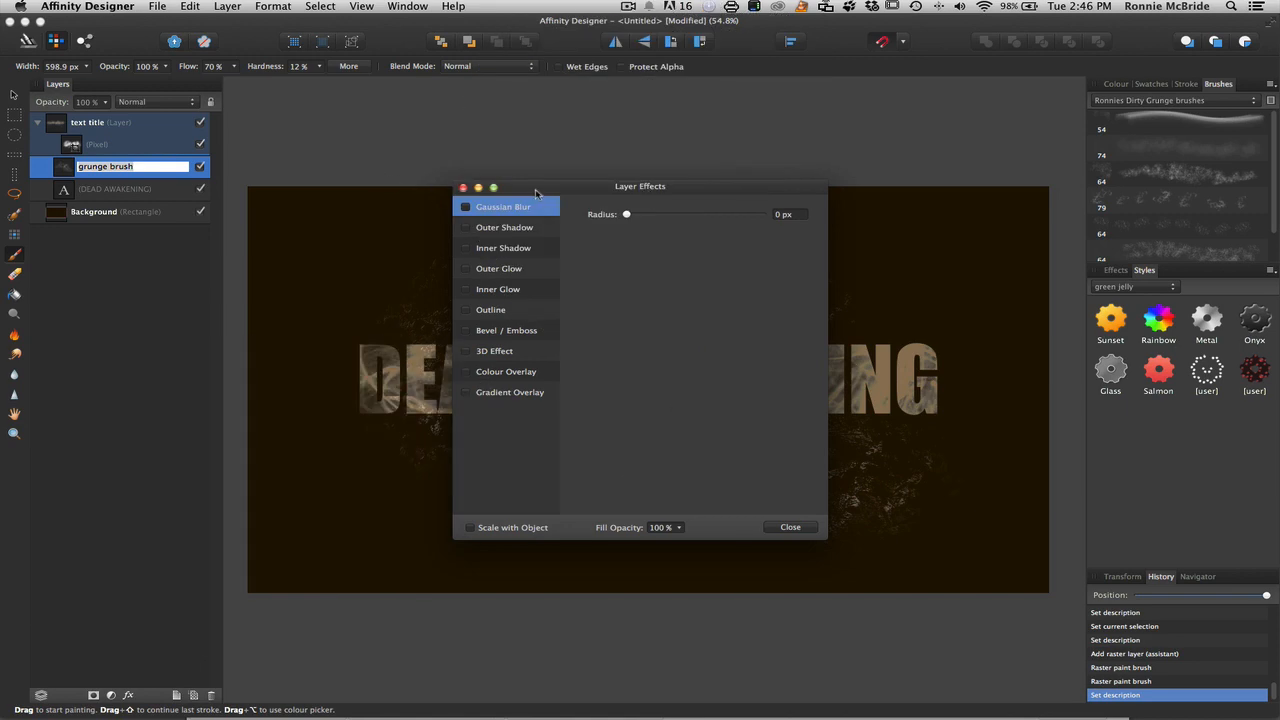
# - Enable the 3D lighting effect on the grunge brush layer and adjust its light direction
pyautogui.moveTo(640, 186); pyautogui.dragTo(310, 164)
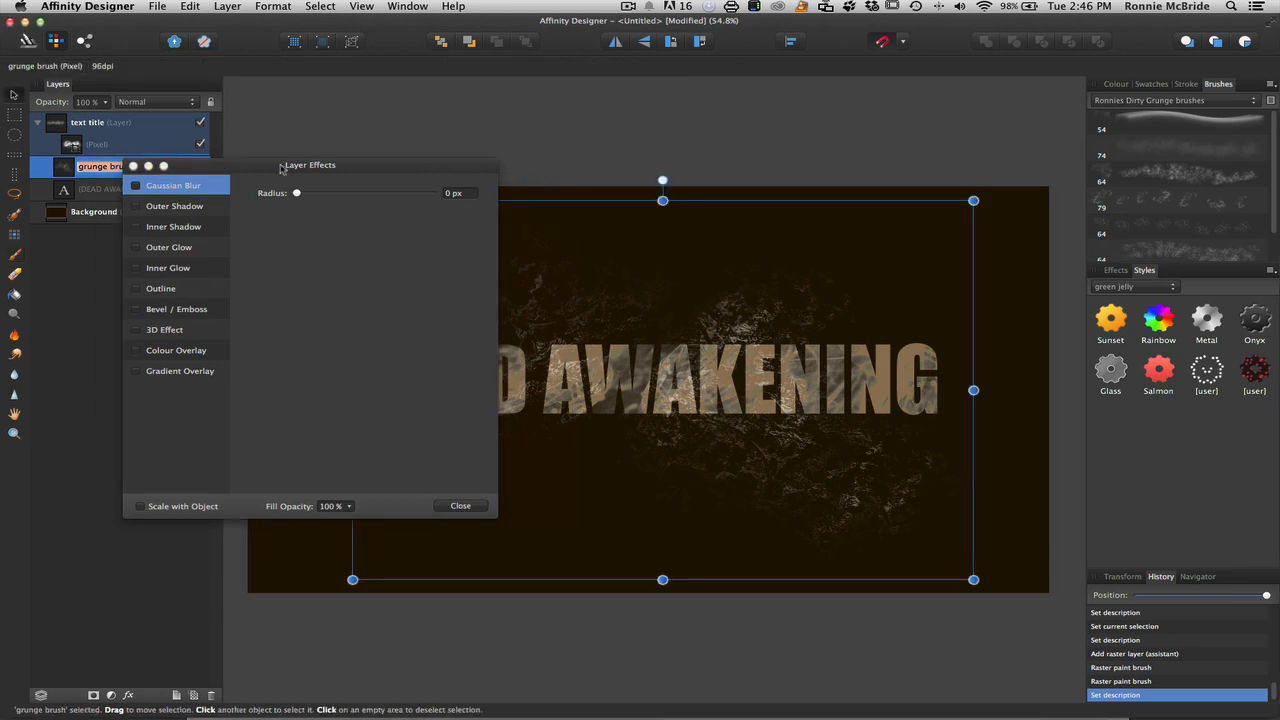
pyautogui.moveTo(310, 164); pyautogui.dragTo(250, 256)
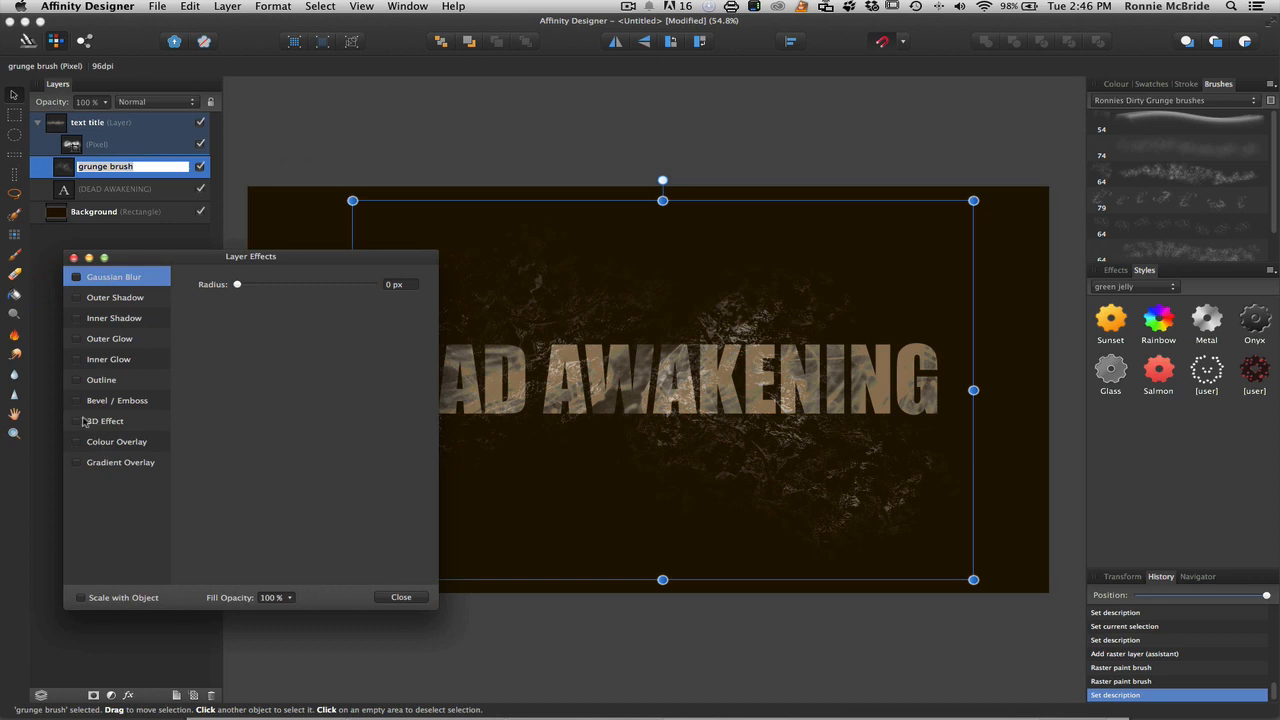
pyautogui.click(76, 420)
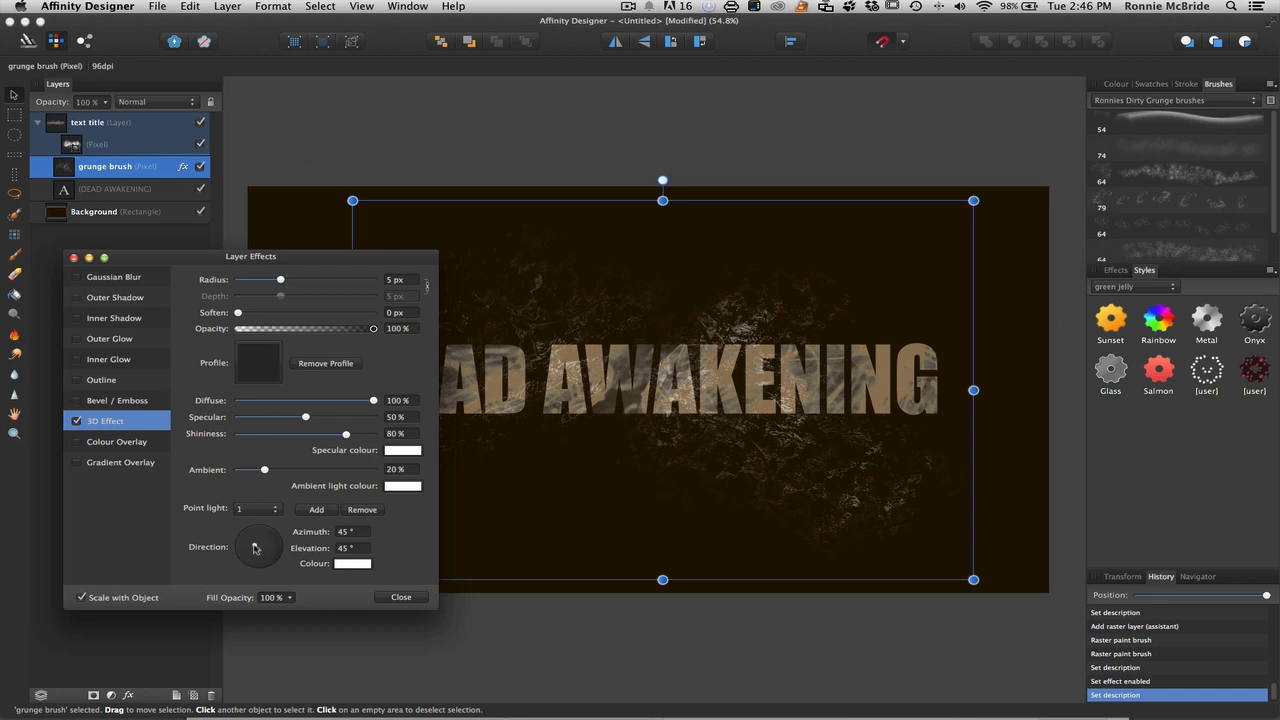
pyautogui.moveTo(258, 540); pyautogui.dragTo(264, 538)
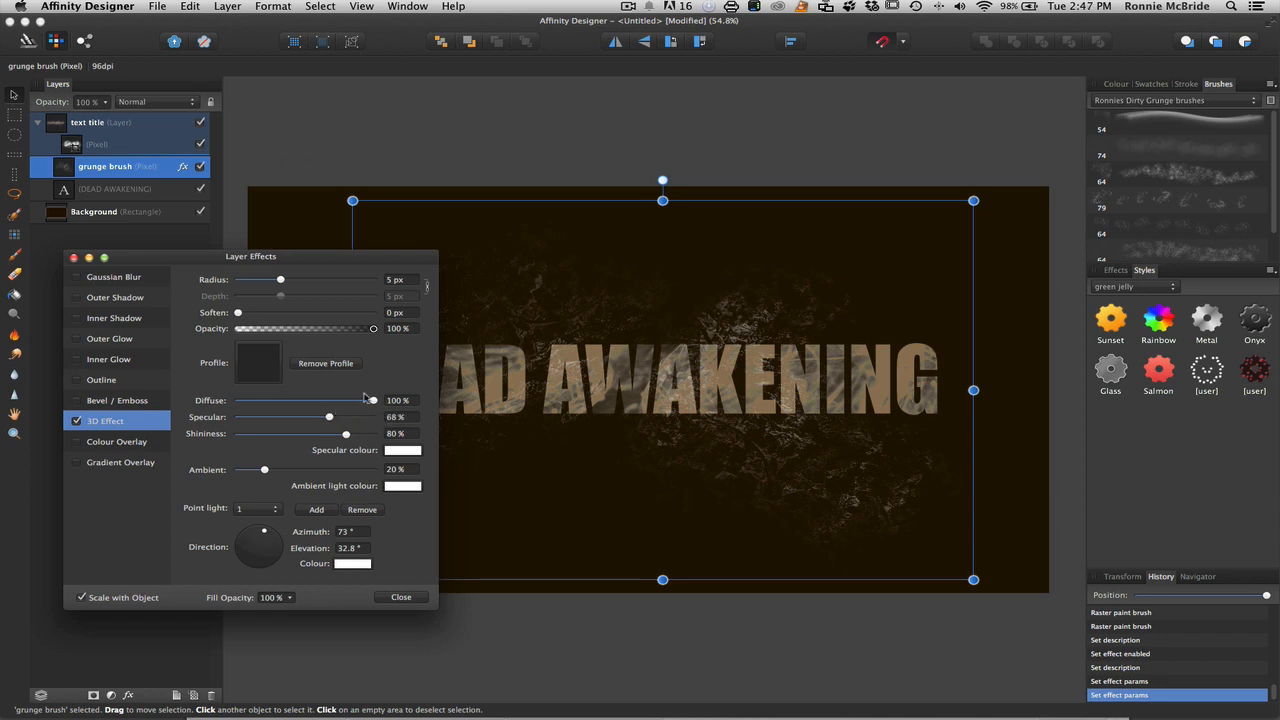
# - Lower the diffuse light and shininess of the 3D relief, then apply the effect and close the dialog
pyautogui.moveTo(372, 400); pyautogui.dragTo(316, 400)
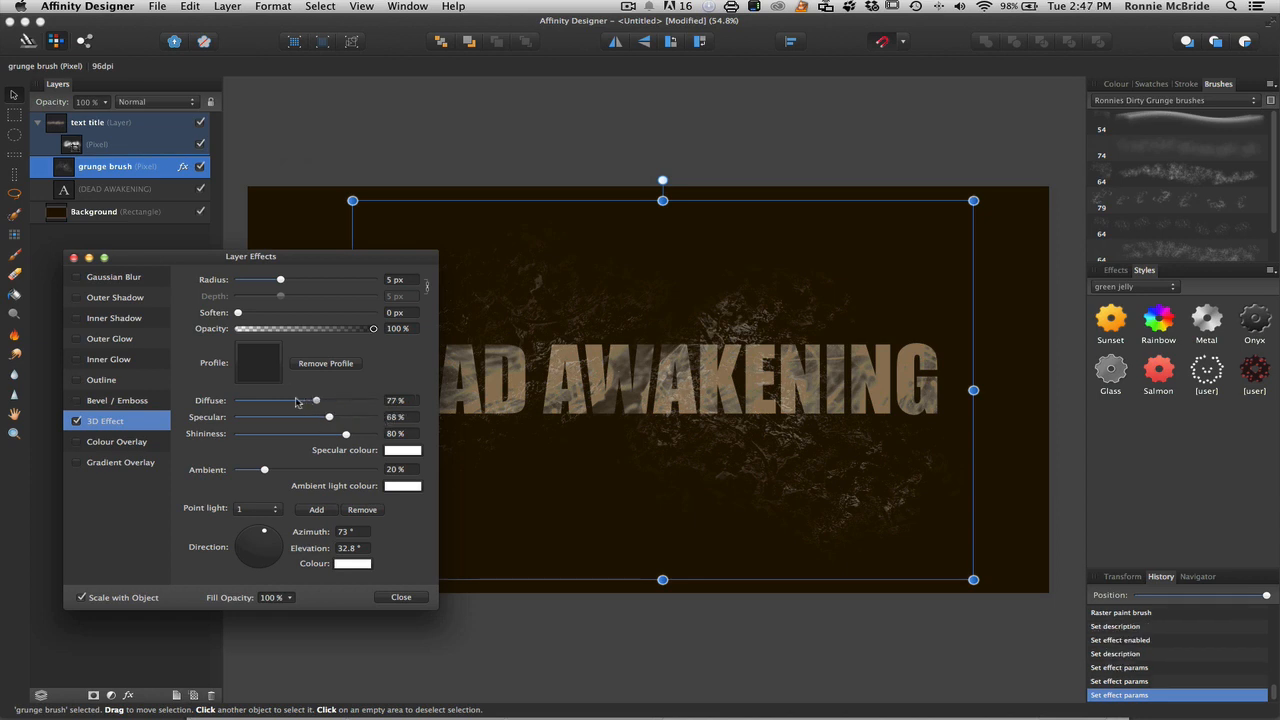
pyautogui.moveTo(316, 400); pyautogui.dragTo(350, 400)
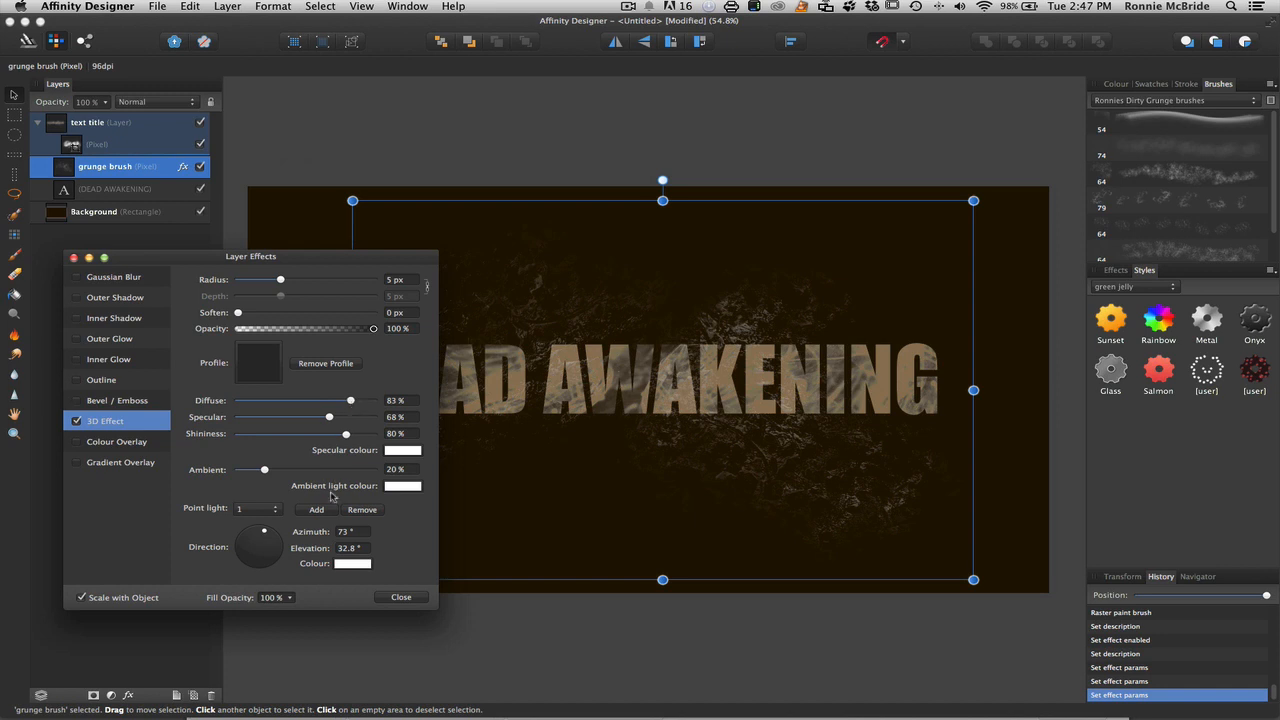
pyautogui.moveTo(344, 432); pyautogui.dragTo(324, 432)
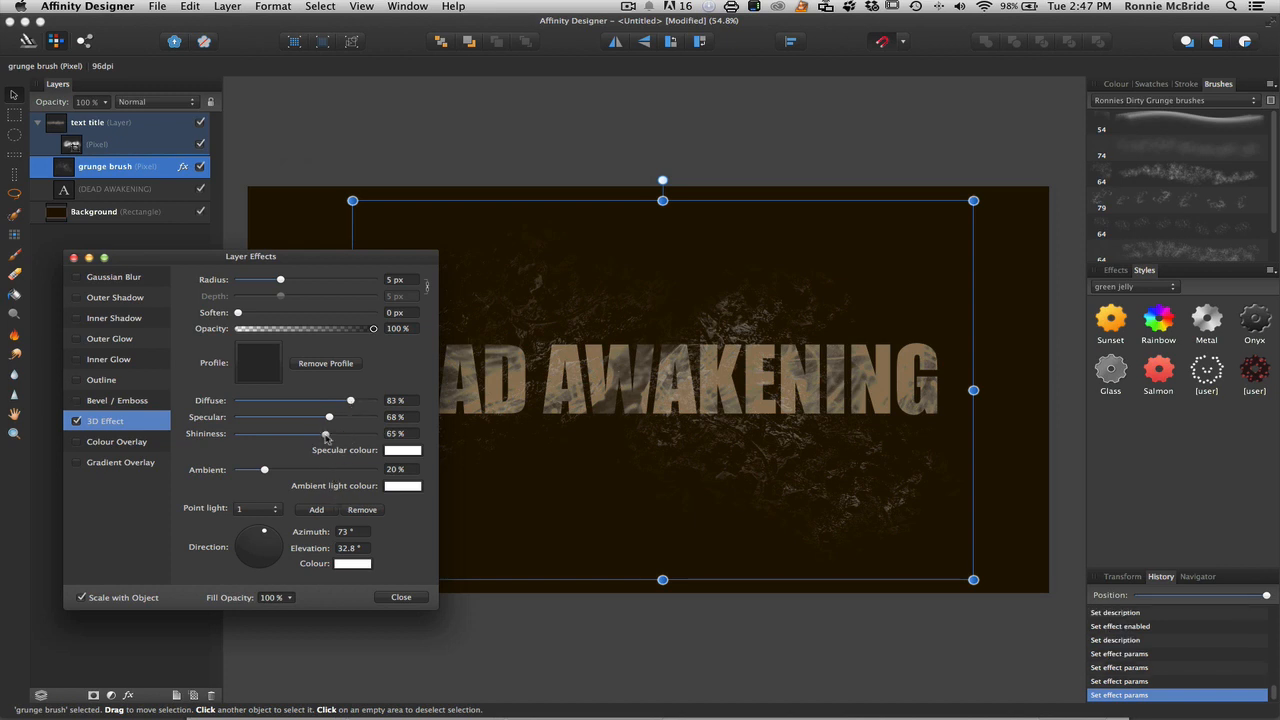
pyautogui.moveTo(250, 256); pyautogui.dragTo(288, 308)
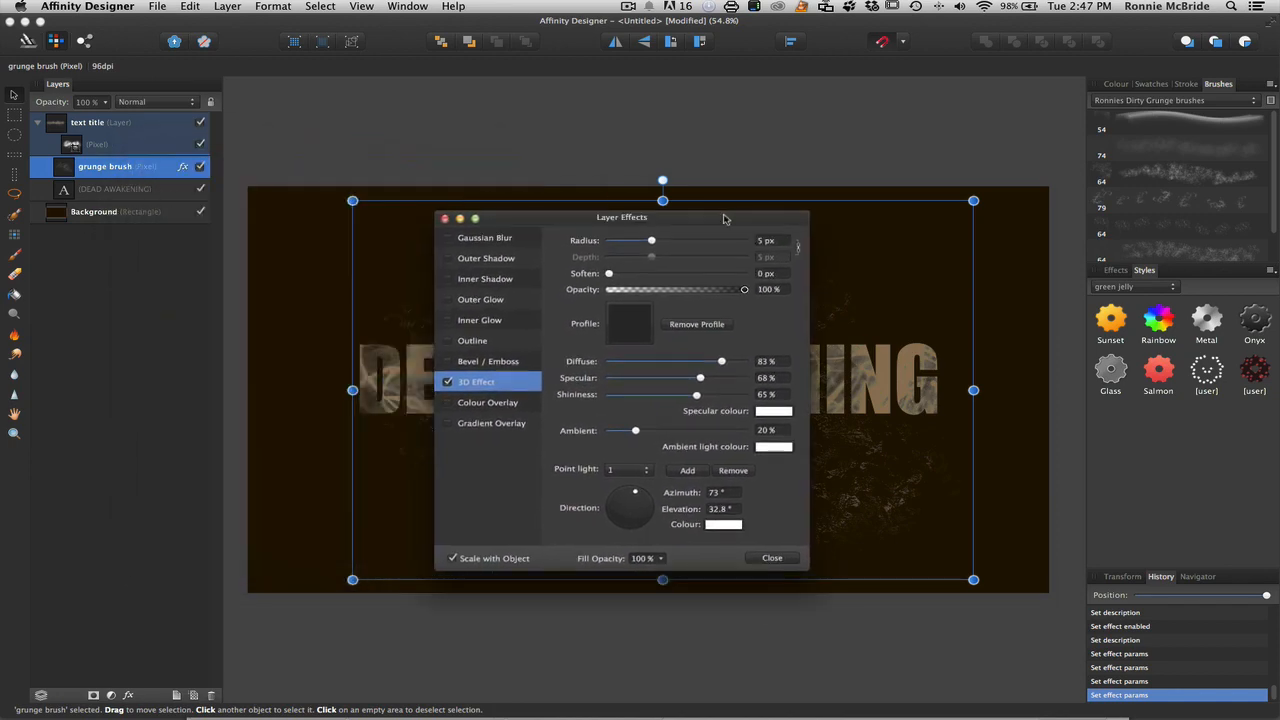
pyautogui.moveTo(622, 216); pyautogui.dragTo(238, 308)
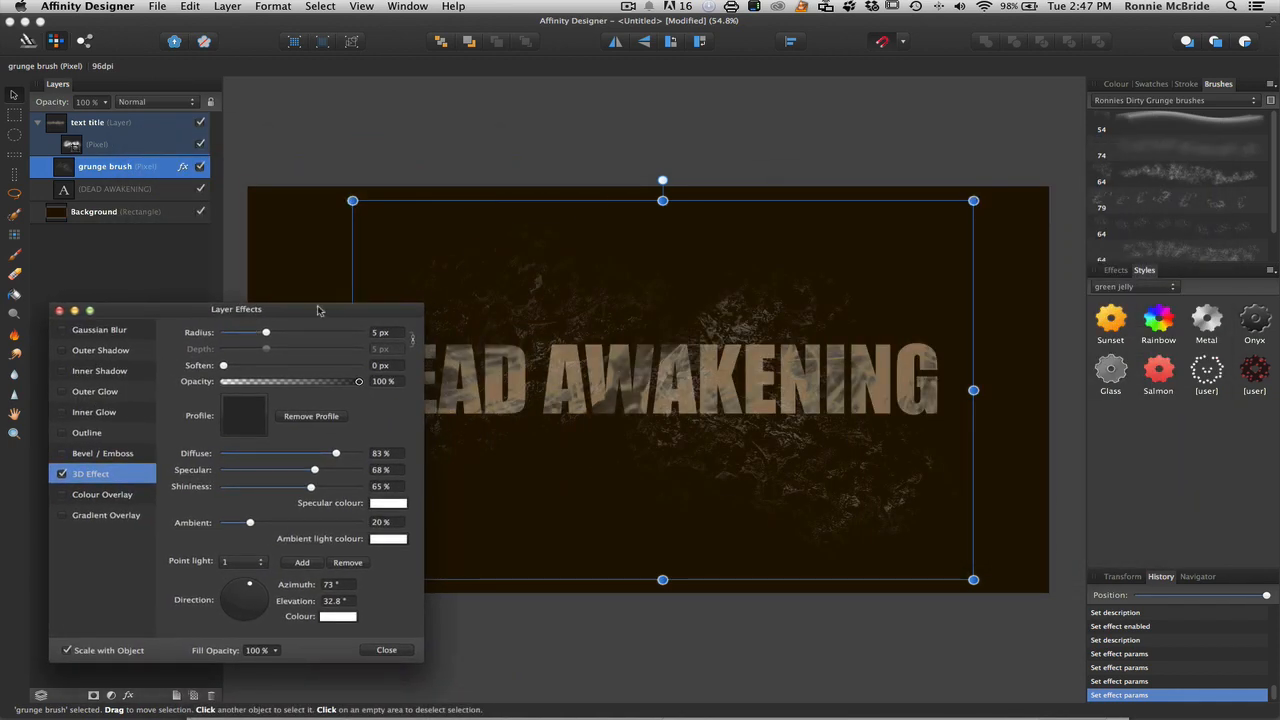
pyautogui.click(384, 650)
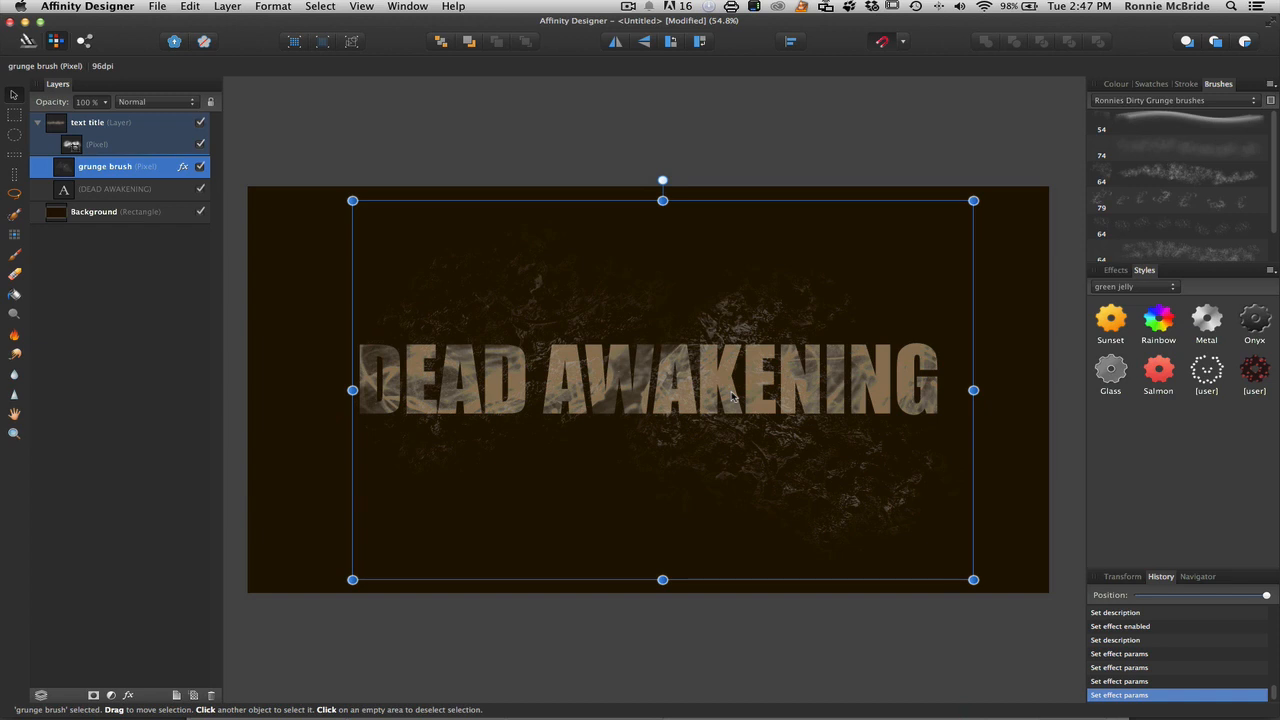
pyautogui.moveTo(392, 334)
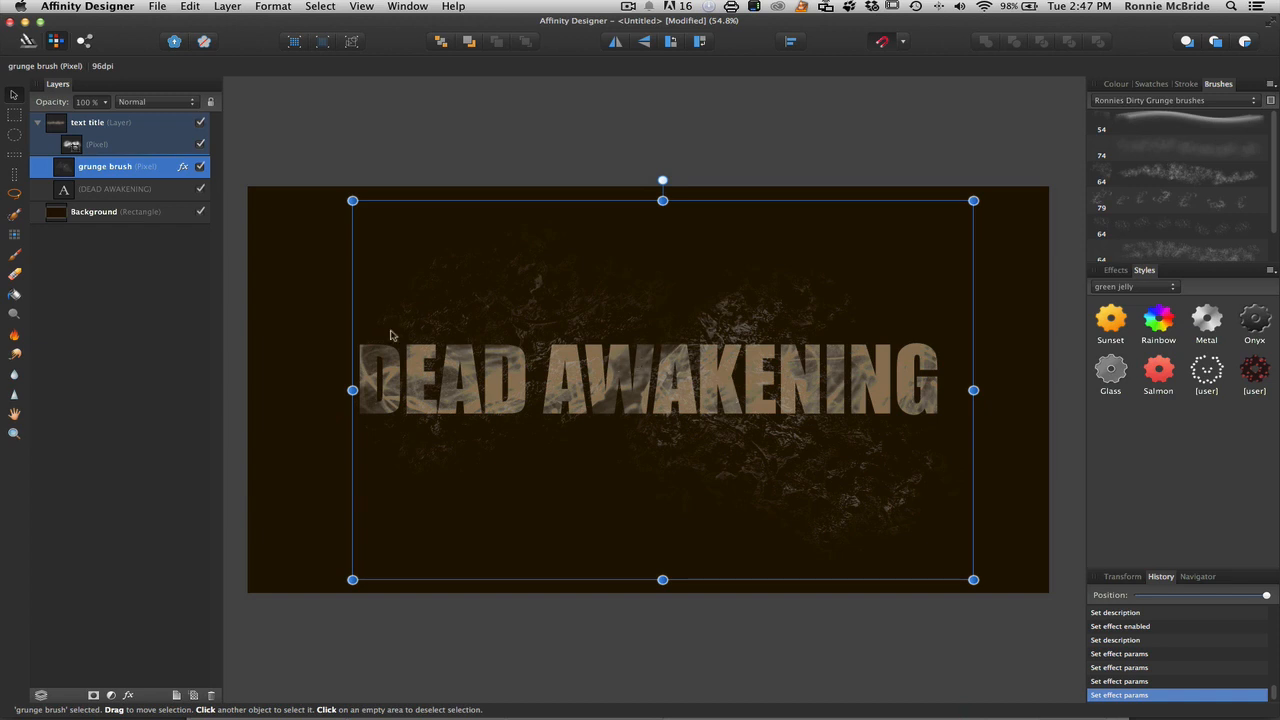
# - Paint a smoke cloud on a new layer over the title and blend it in Soft Light for an amber haze
pyautogui.click(100, 144)
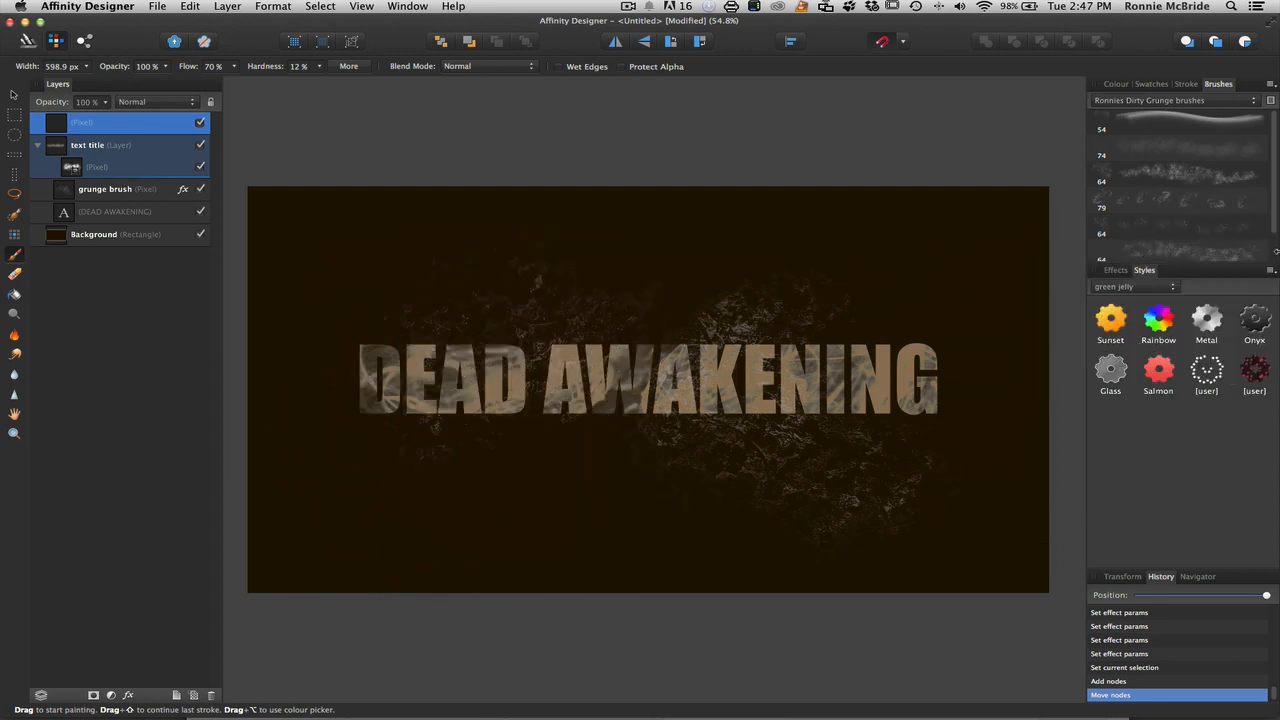
pyautogui.click(1180, 100)
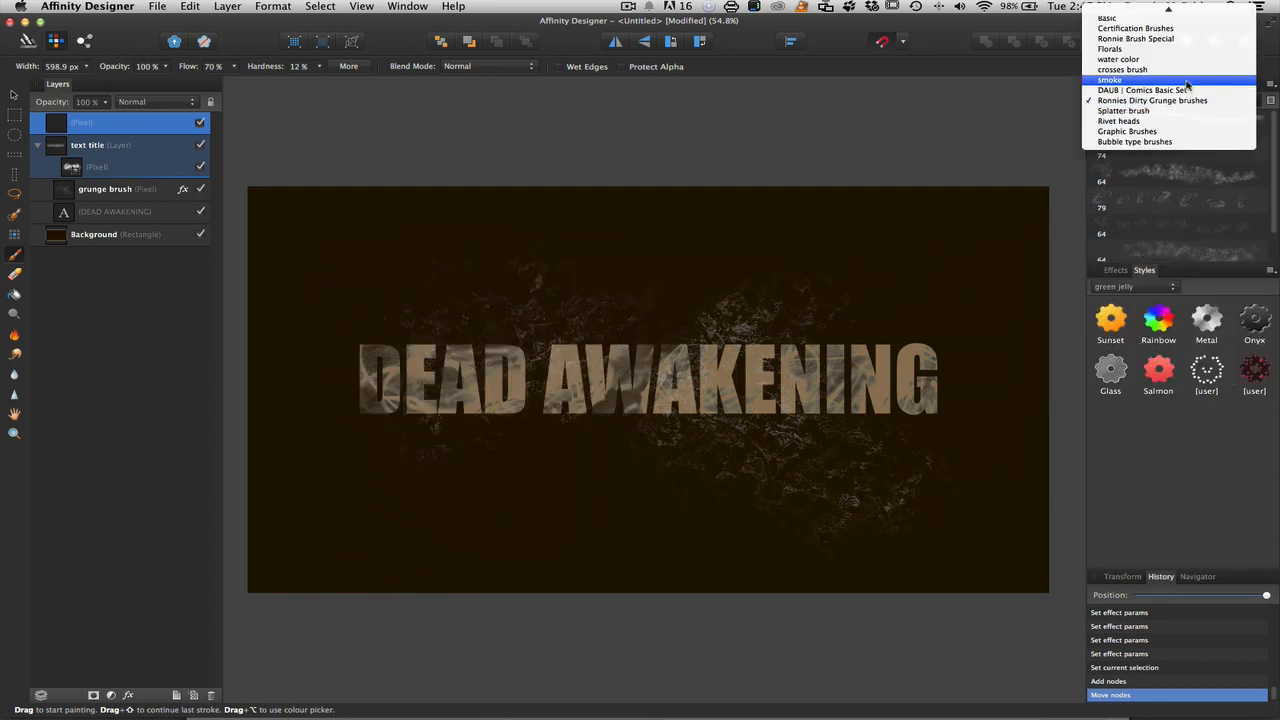
pyautogui.click(1112, 80)
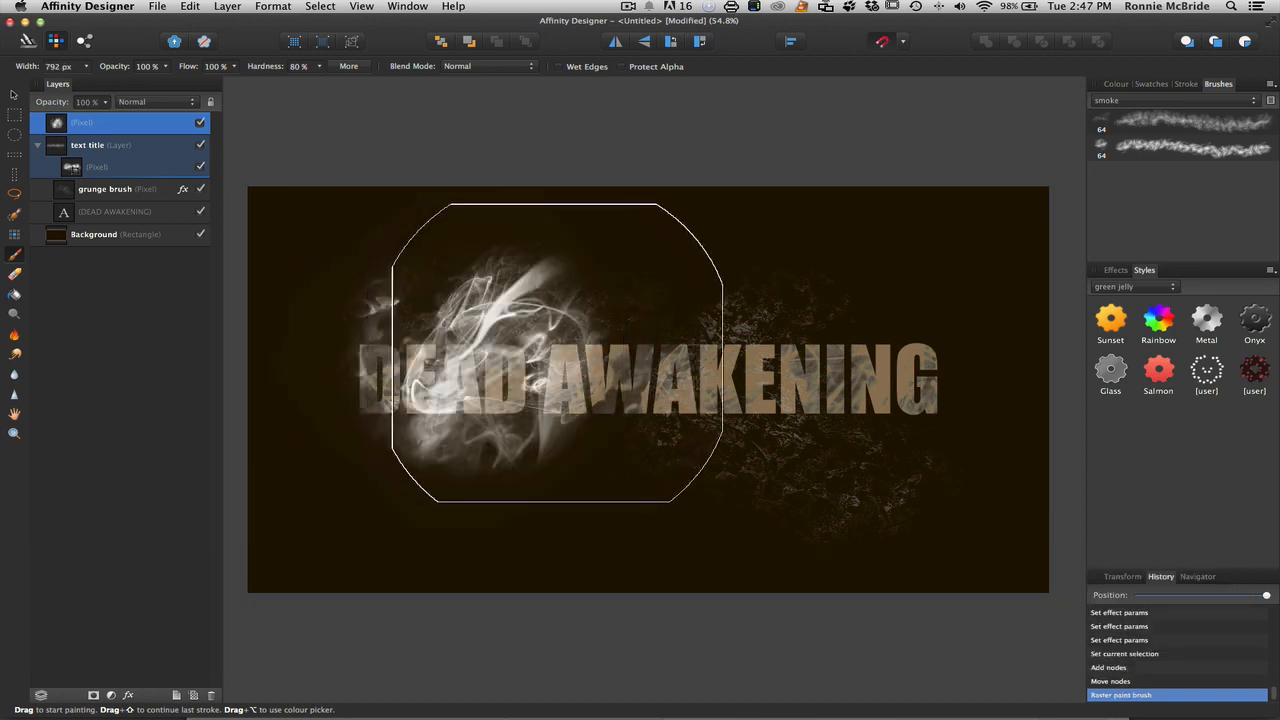
pyautogui.moveTo(556, 356); pyautogui.dragTo(876, 356)
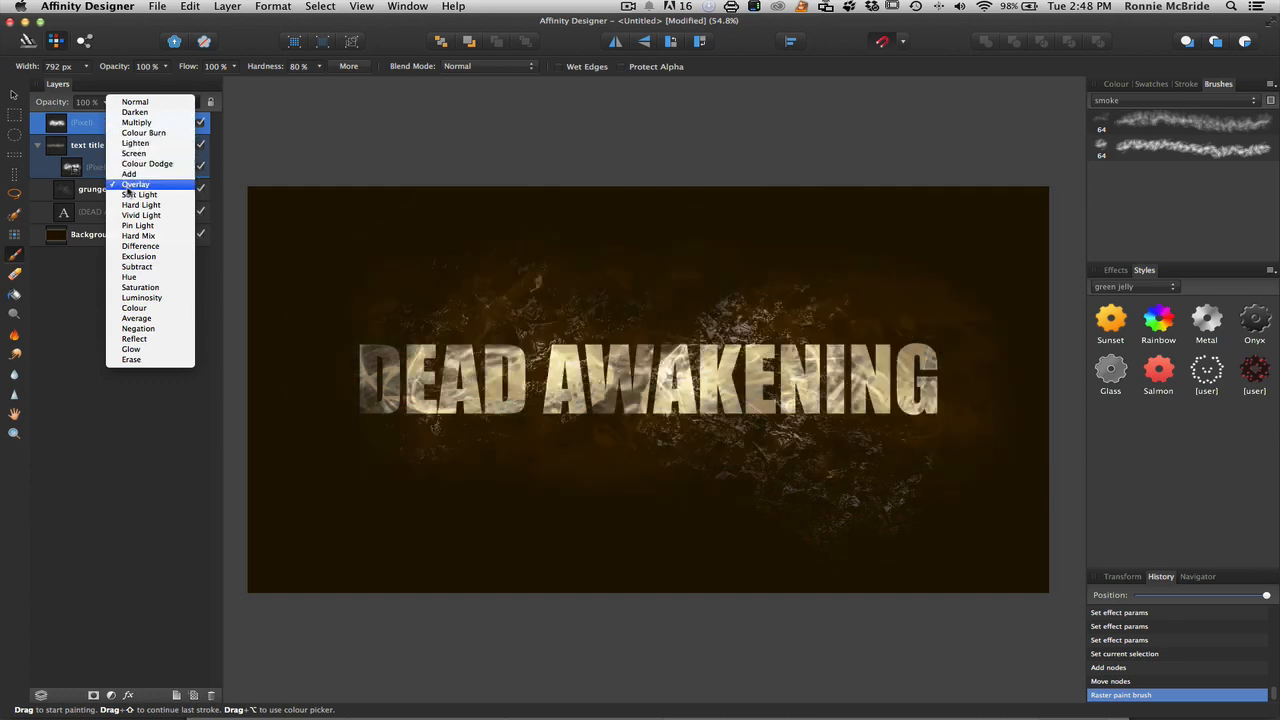
pyautogui.click(138, 194)
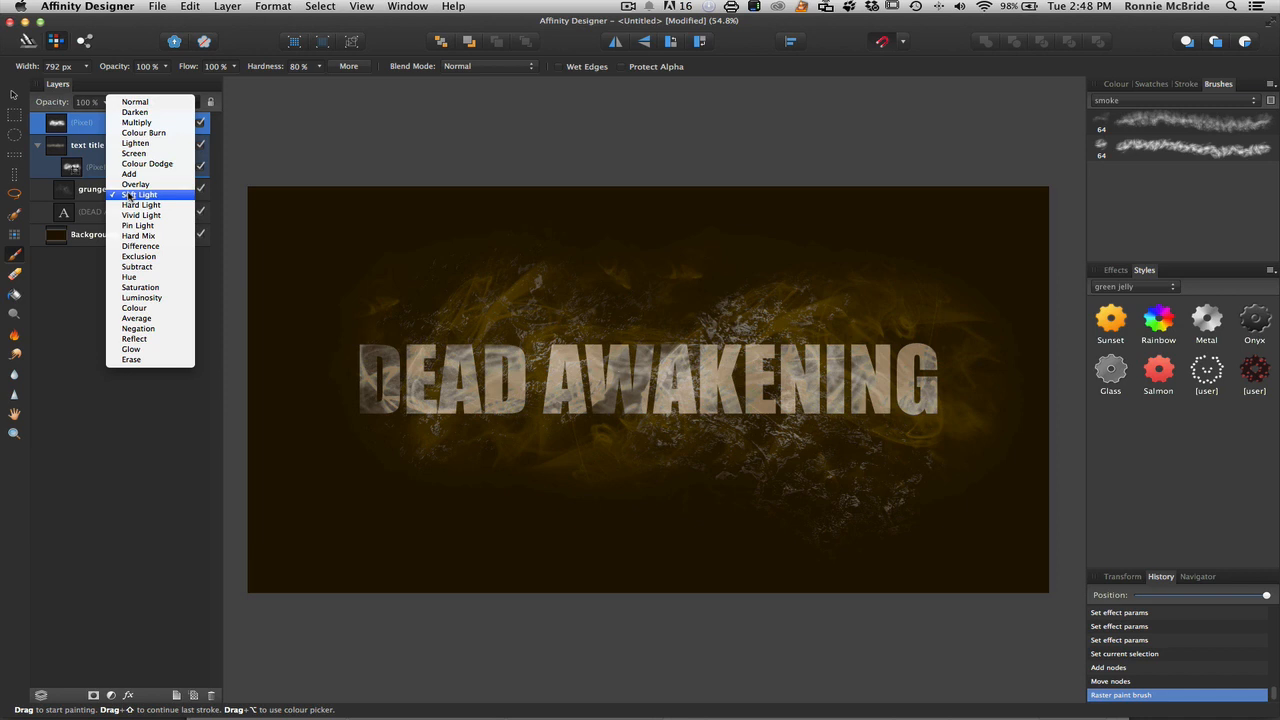
pyautogui.click(138, 194)
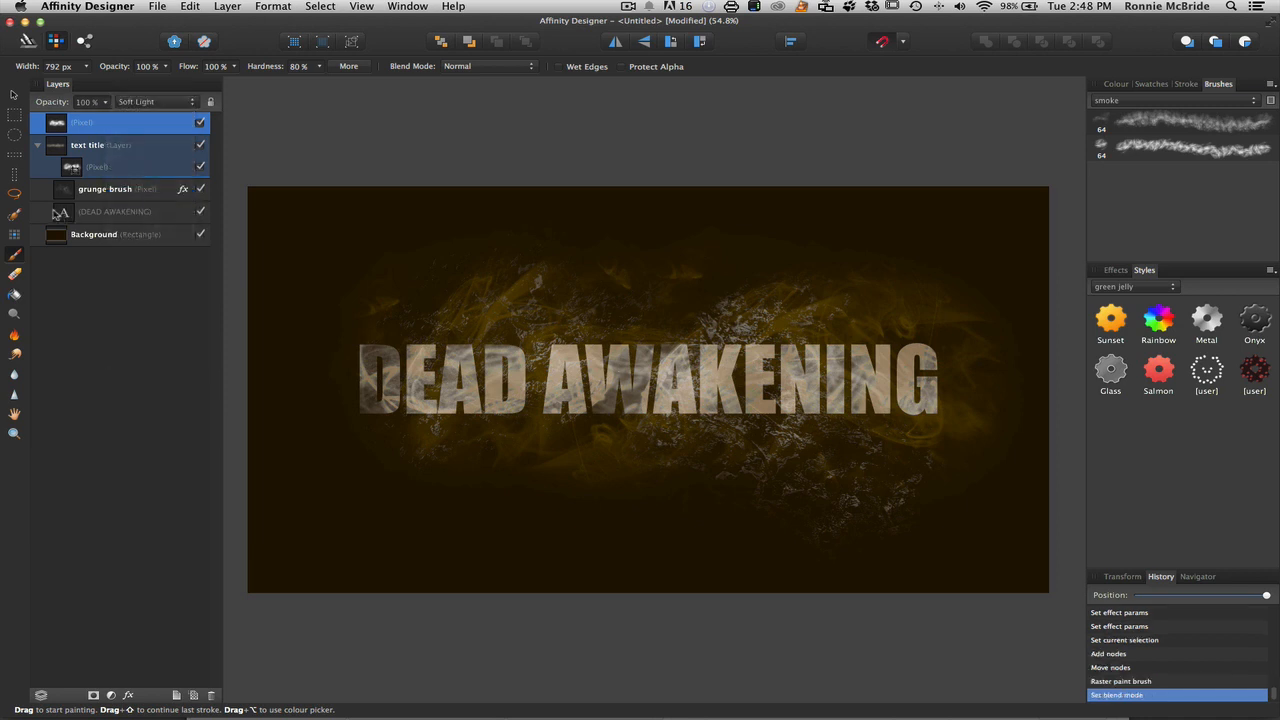
# - Give the DEAD AWAKENING text's gradient overlay the Overlay blend mode in Layer Effects
pyautogui.click(116, 212)
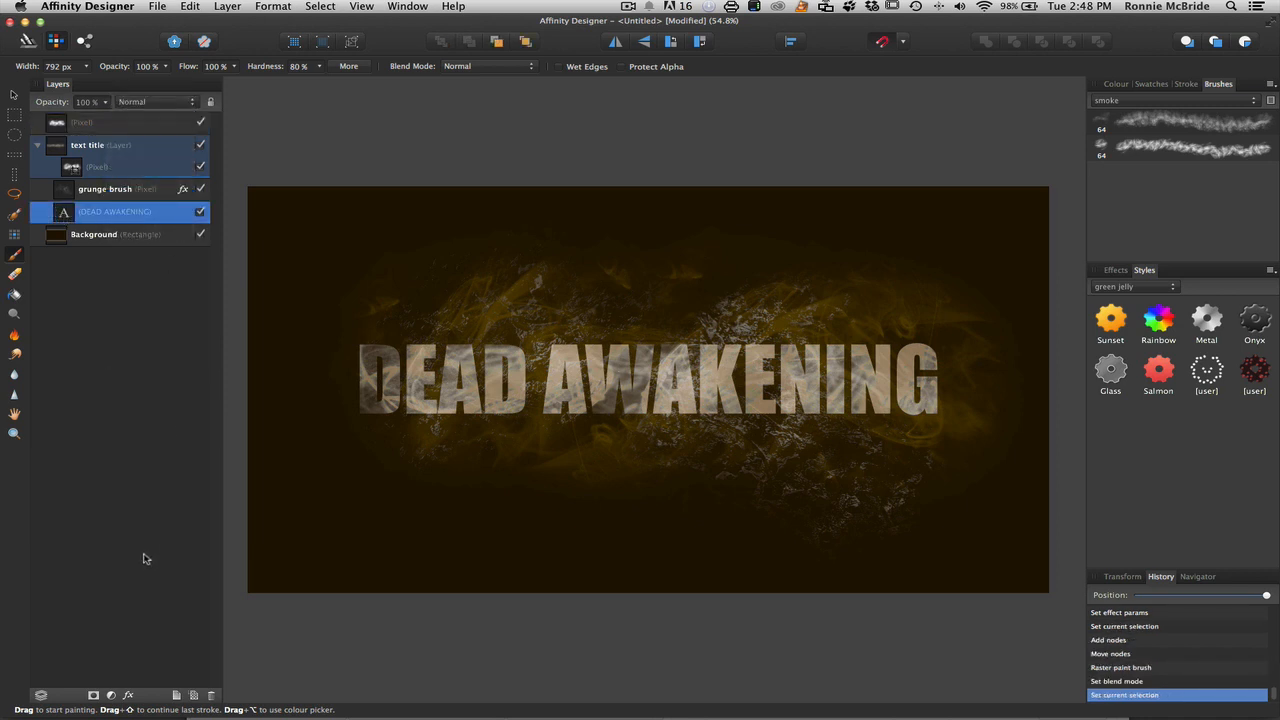
pyautogui.moveTo(130, 696)
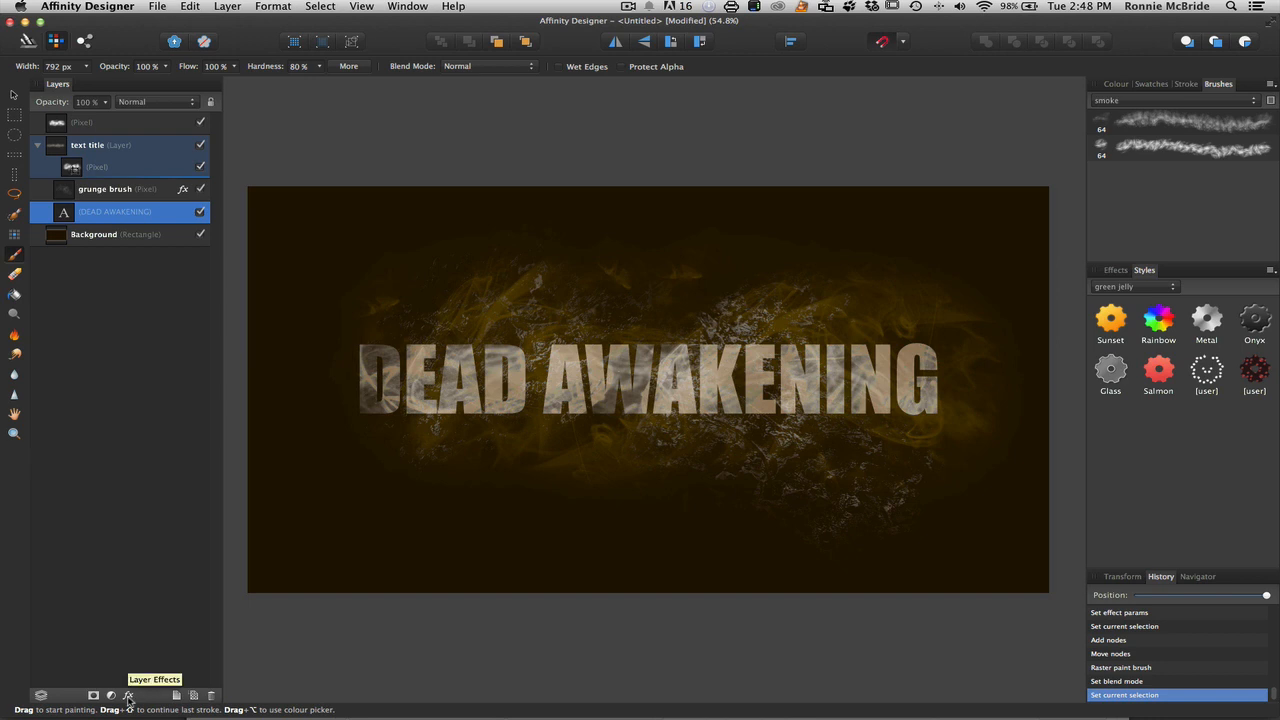
pyautogui.click(130, 696)
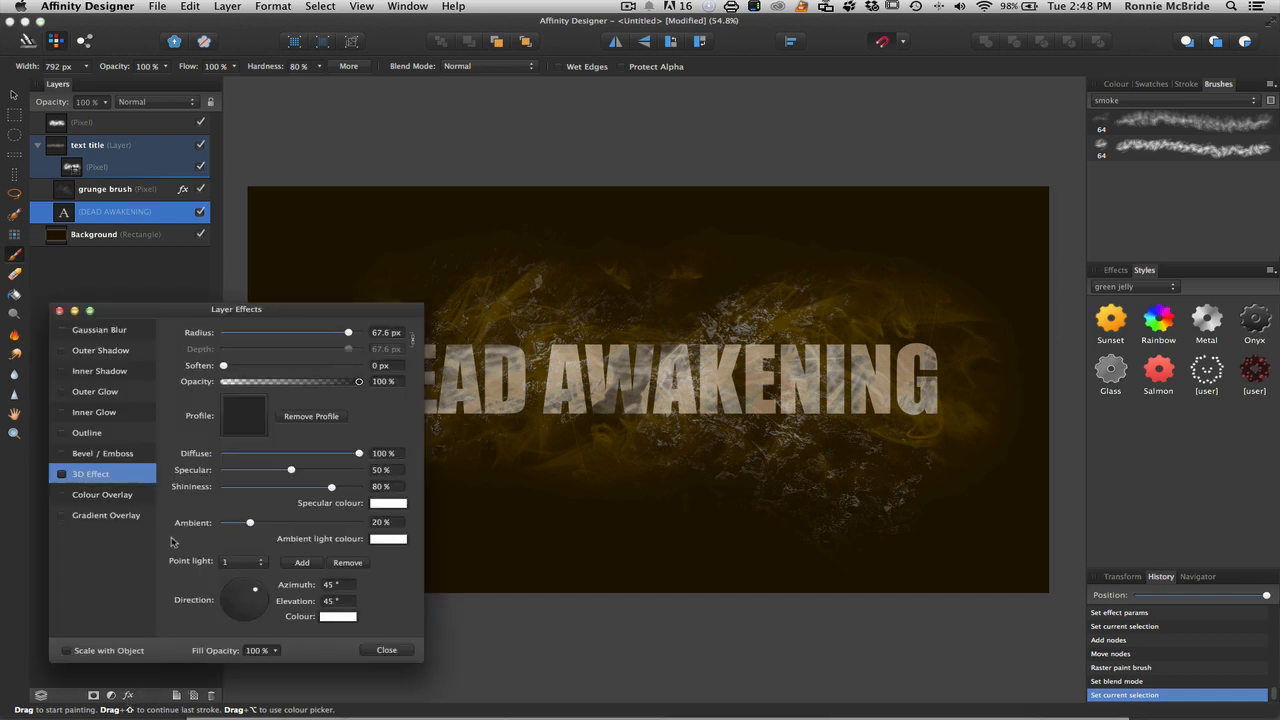
pyautogui.moveTo(140, 496)
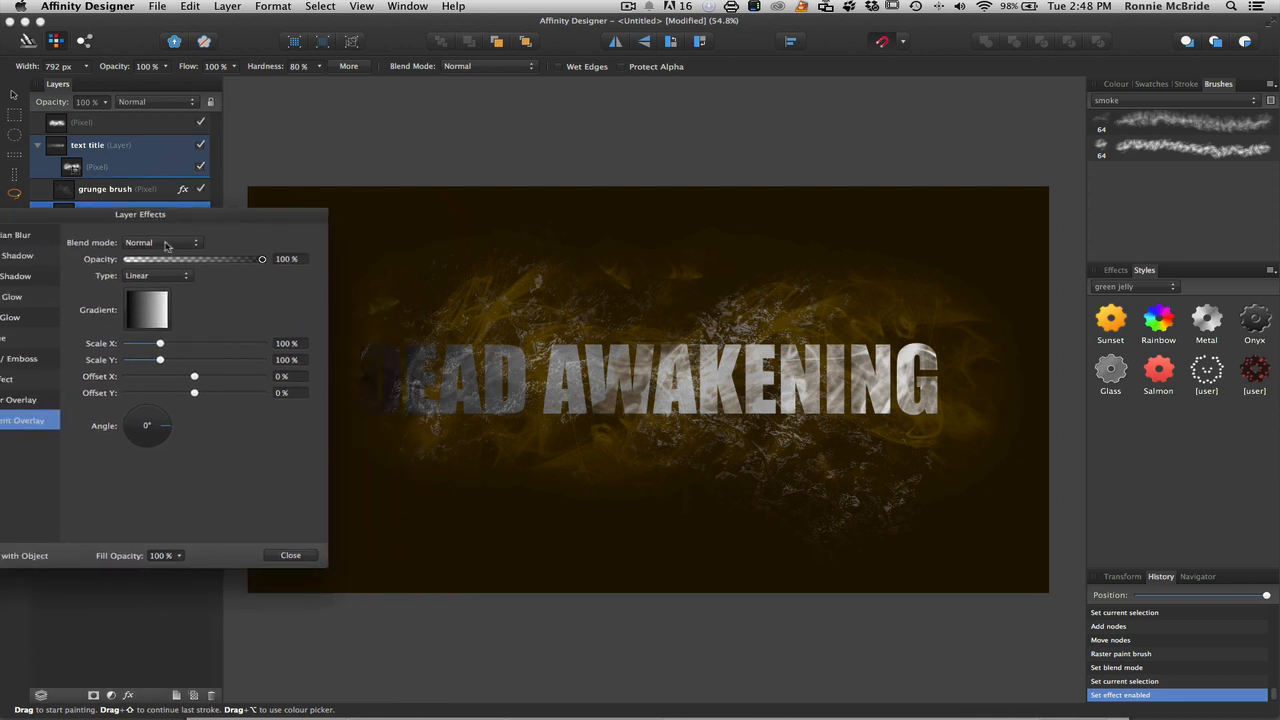
pyautogui.click(160, 242)
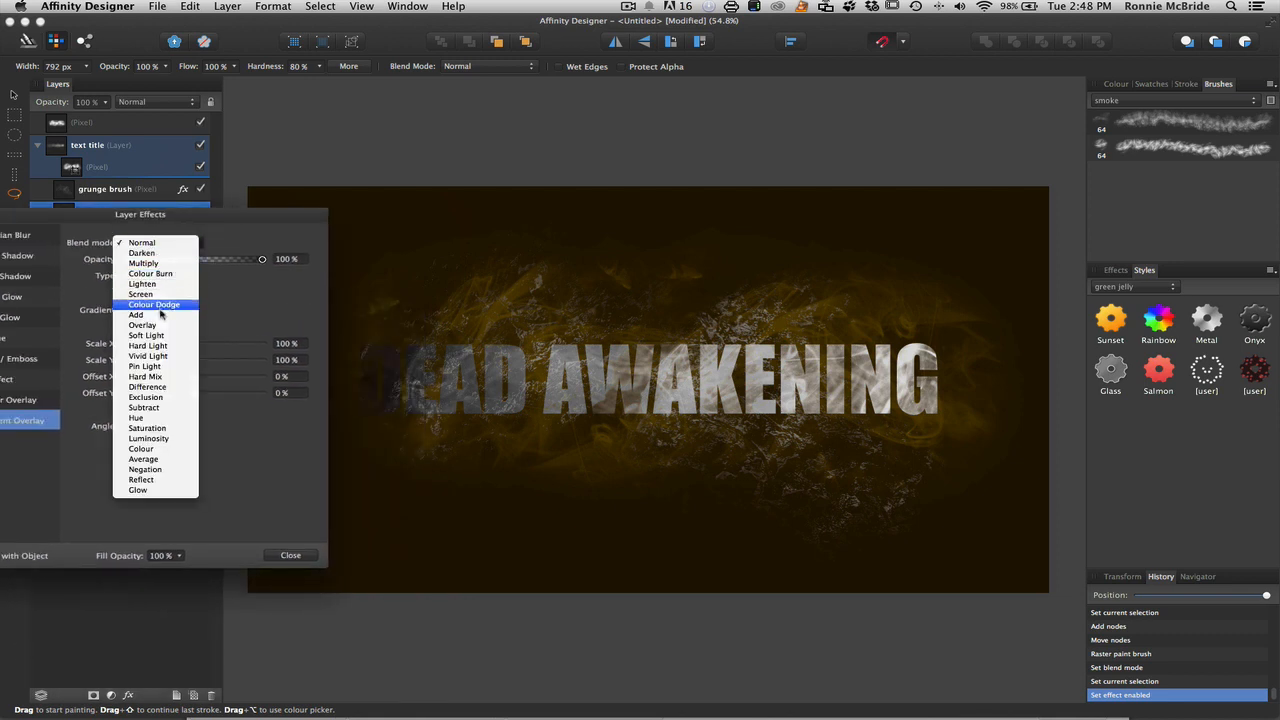
pyautogui.click(142, 324)
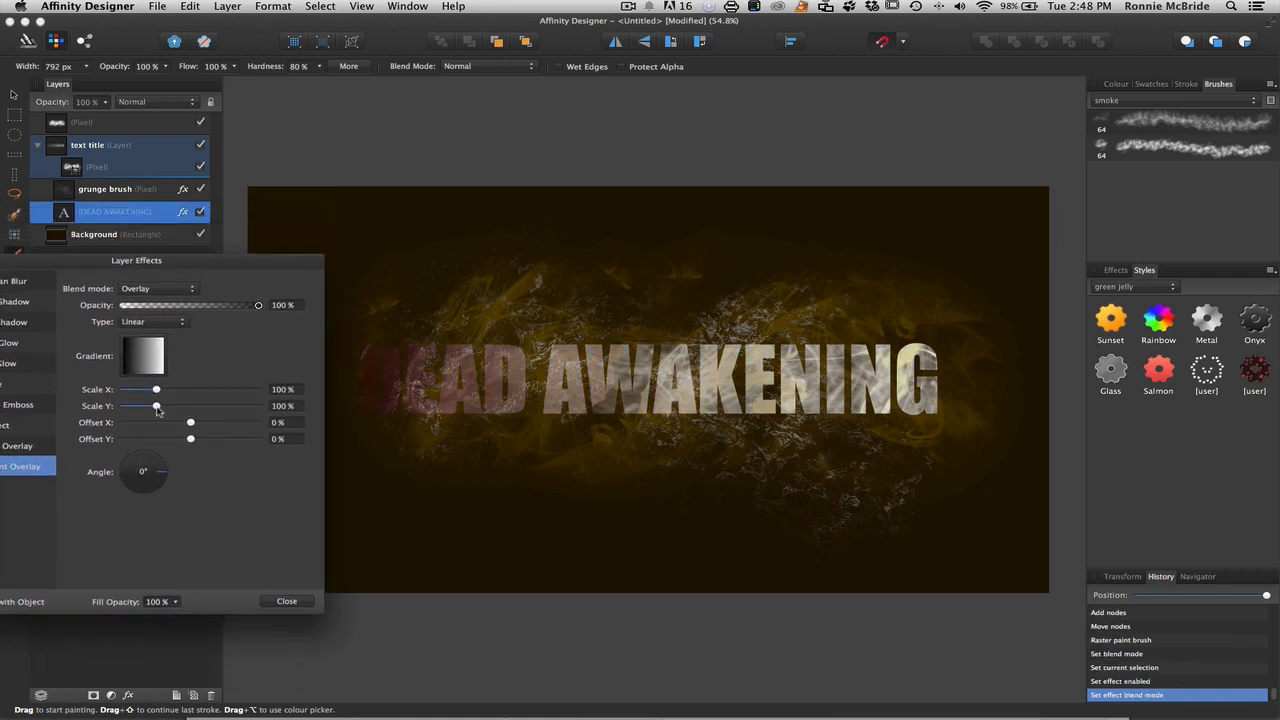
# - Stretch the gradient overlay's Scale Y and push Offset Y to about 112%, then close the effects
pyautogui.moveTo(156, 406); pyautogui.dragTo(200, 406)
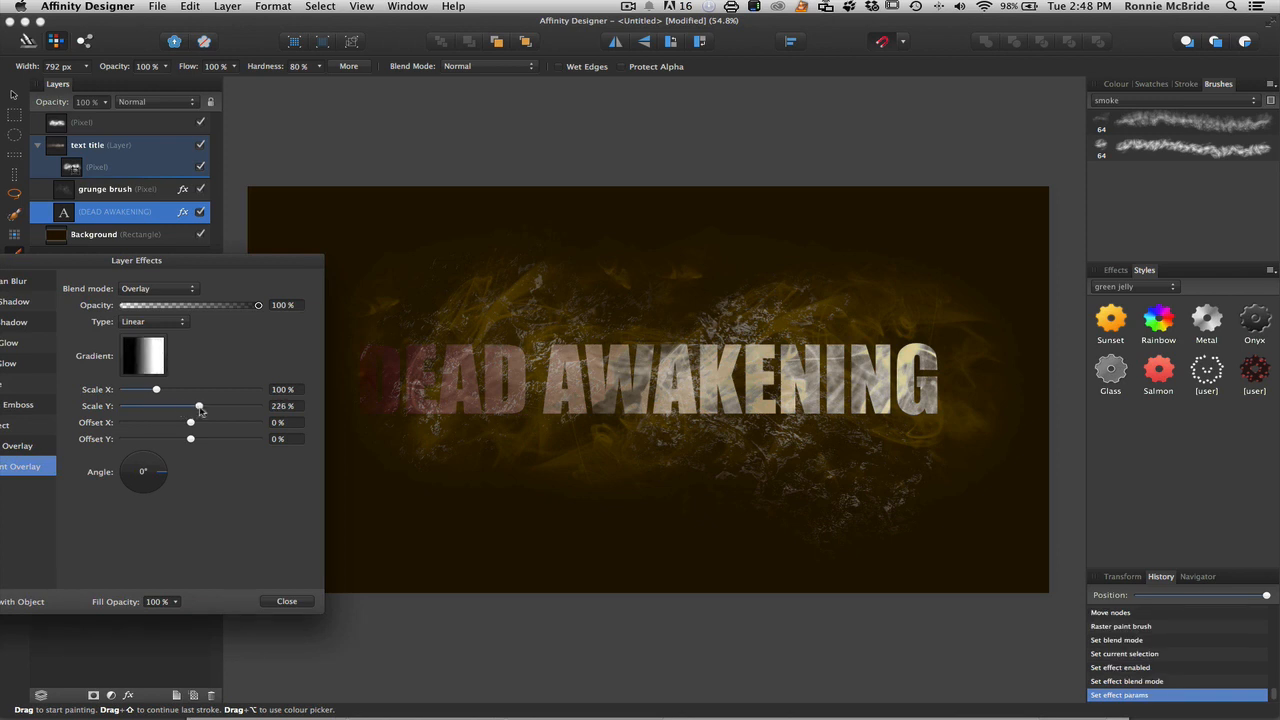
pyautogui.moveTo(156, 388); pyautogui.dragTo(146, 388)
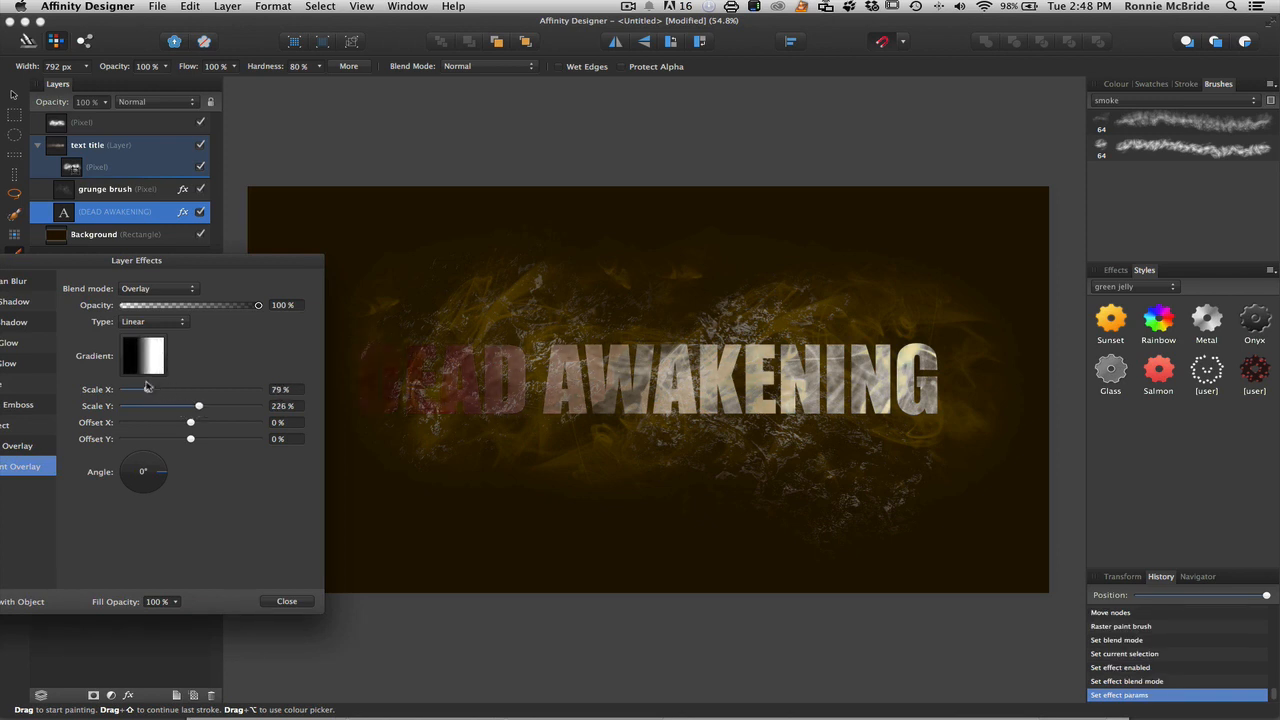
pyautogui.moveTo(148, 388); pyautogui.dragTo(164, 388)
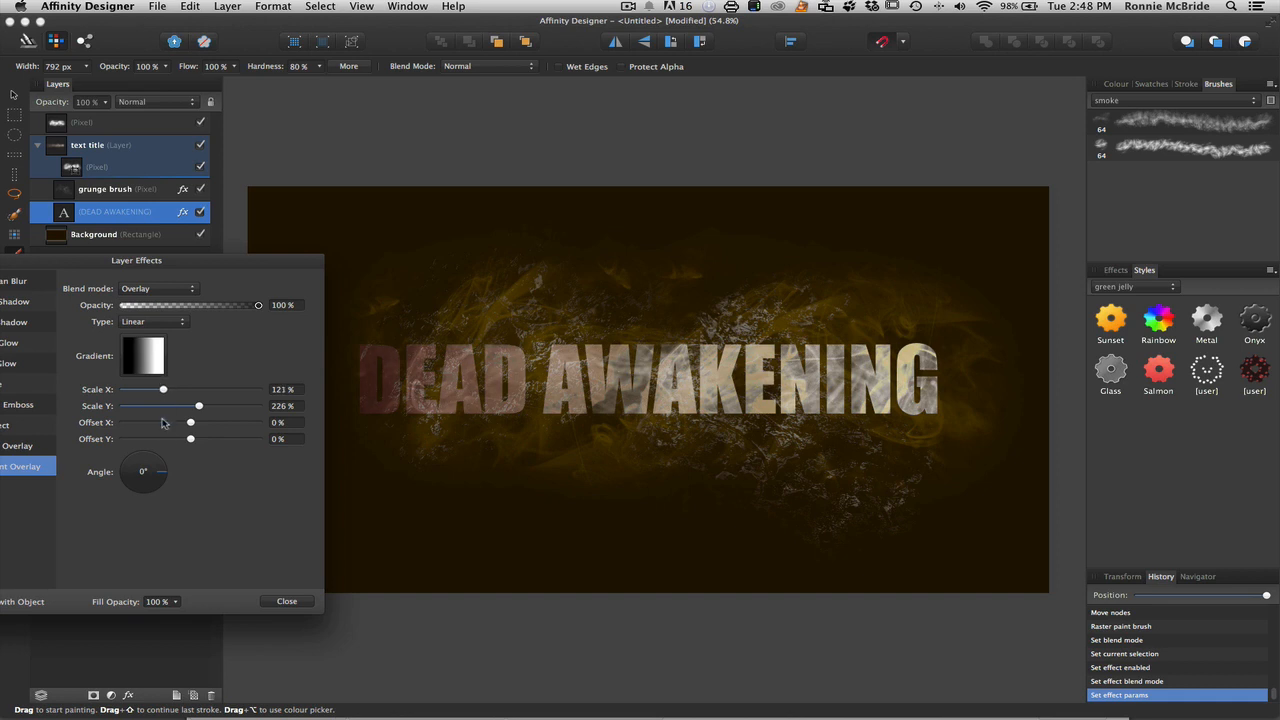
pyautogui.moveTo(190, 440); pyautogui.dragTo(228, 440)
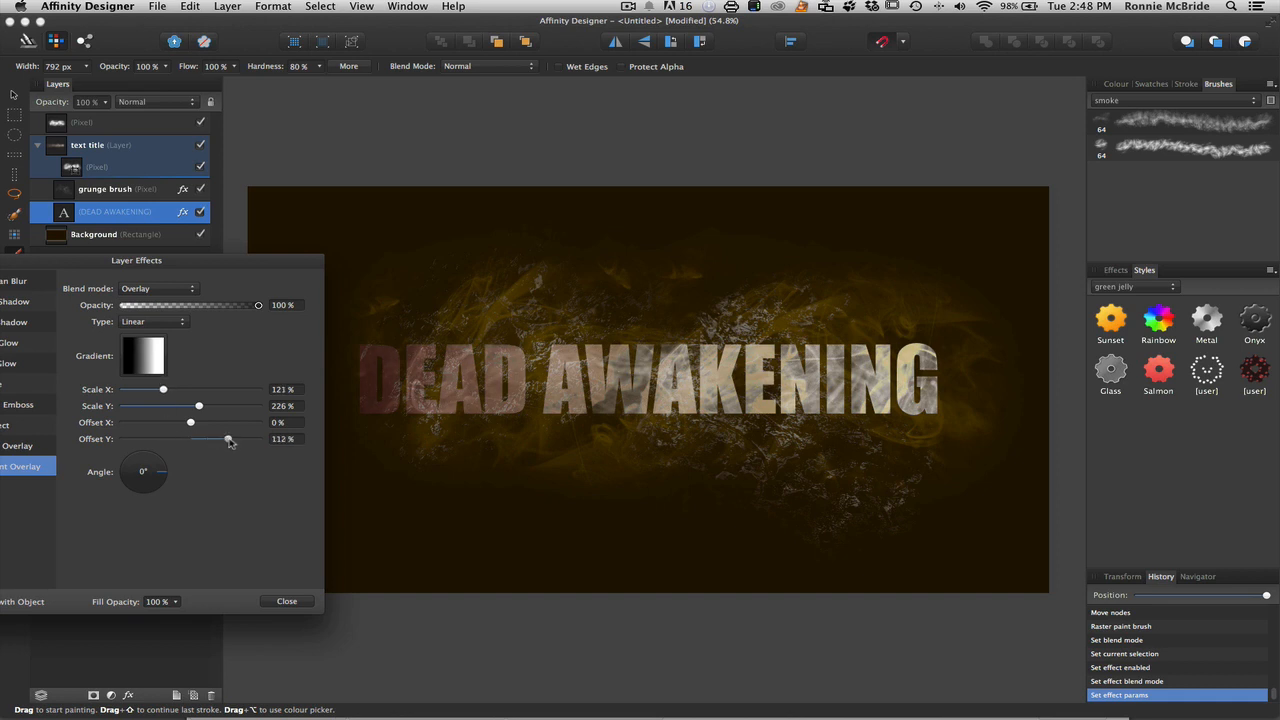
pyautogui.moveTo(156, 460); pyautogui.dragTo(160, 476)
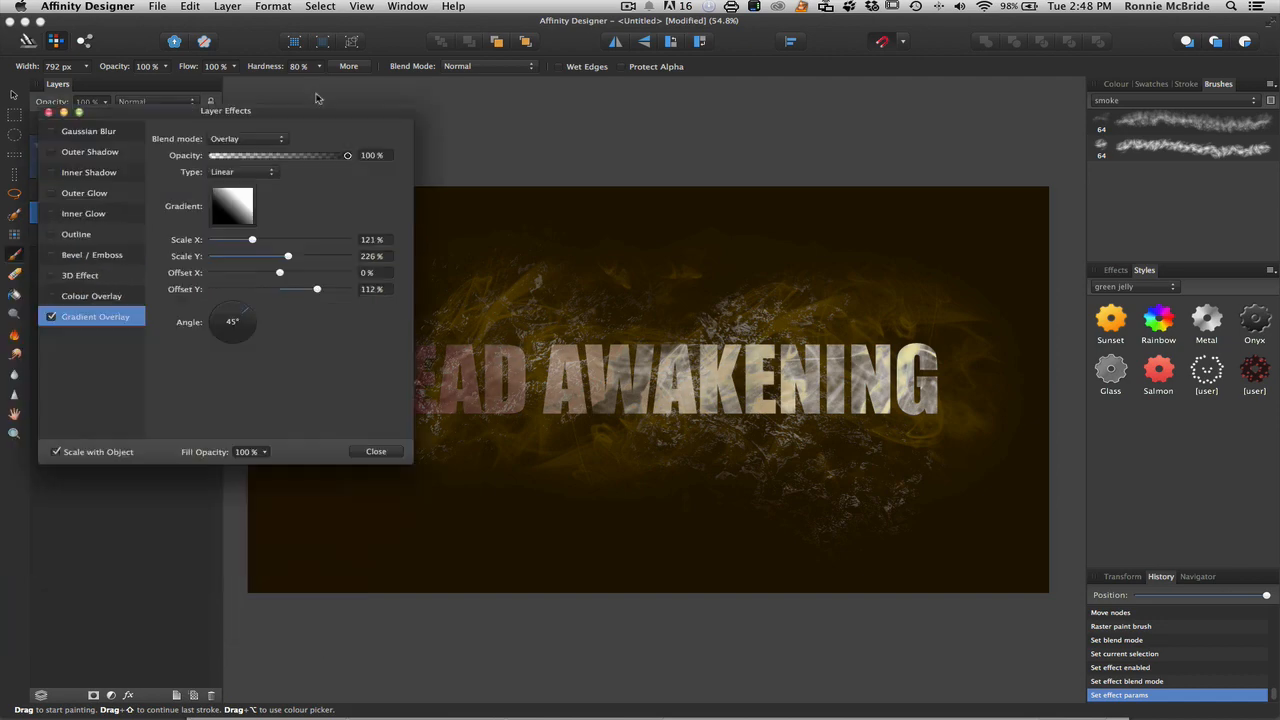
pyautogui.click(374, 452)
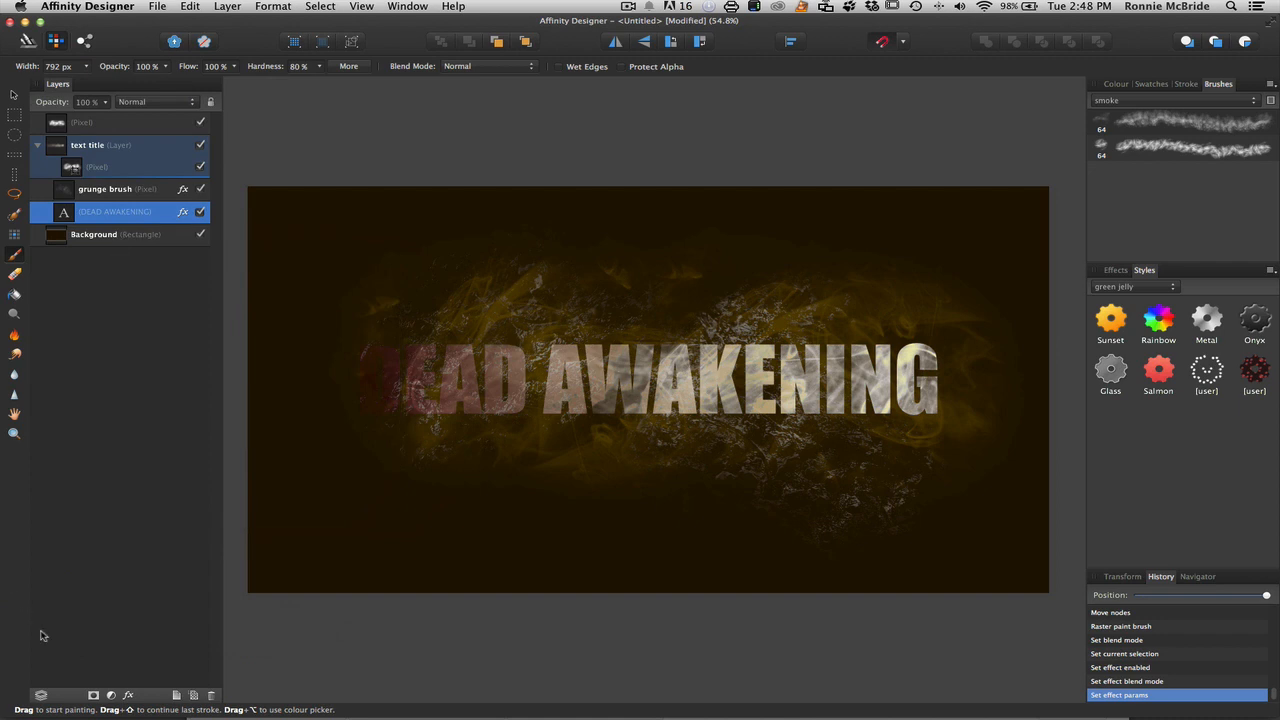
pyautogui.moveTo(72, 510)
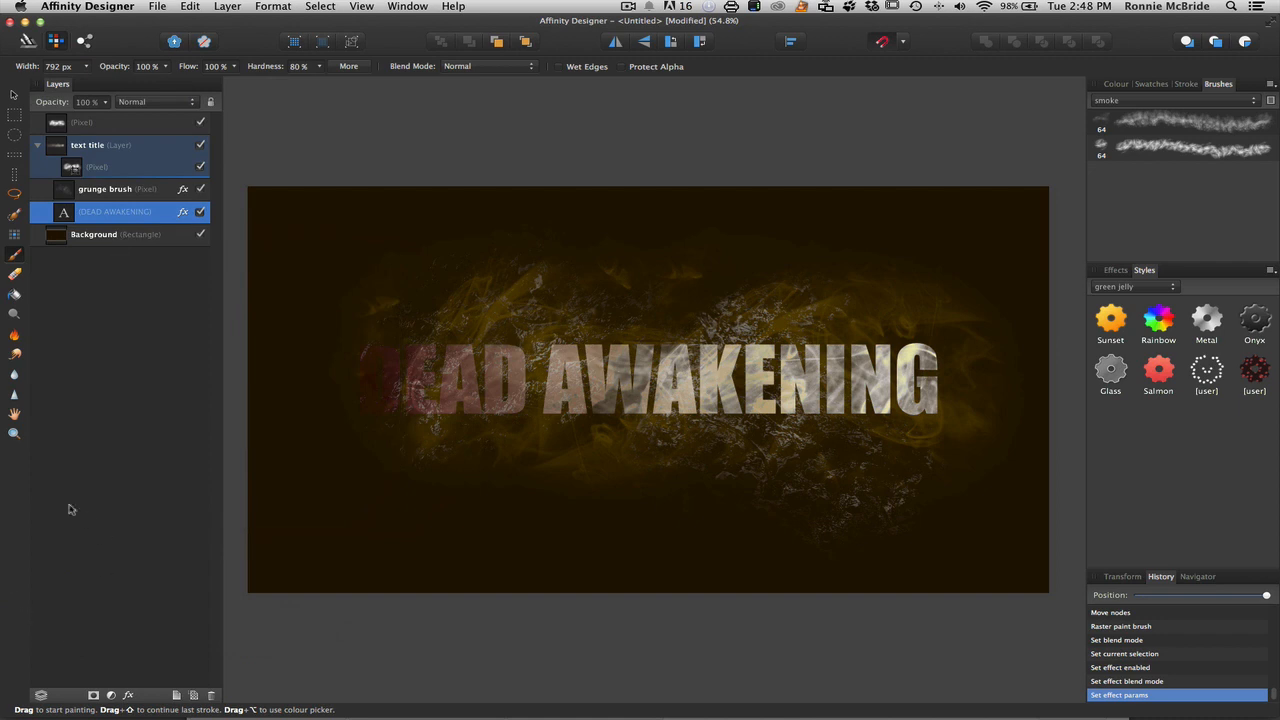
# - Place Dirty wall.jpg from the texture folder via File > Place
pyautogui.click(42, 146)
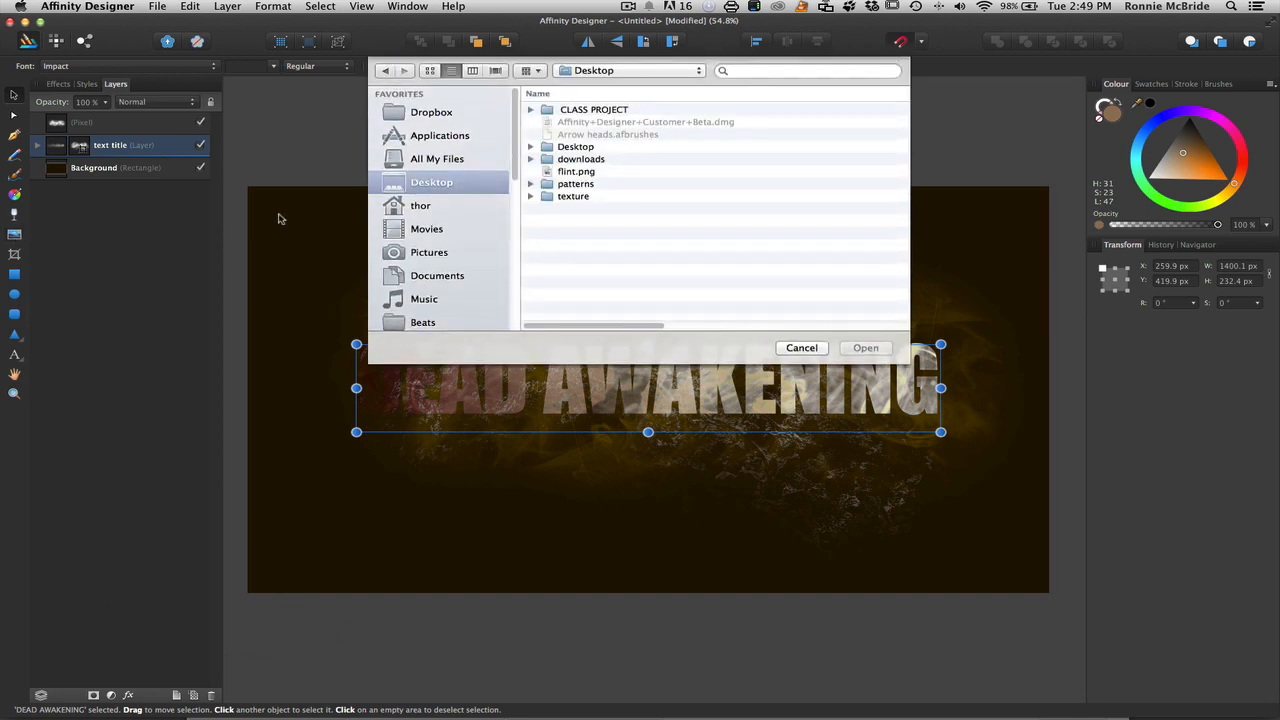
pyautogui.click(572, 196)
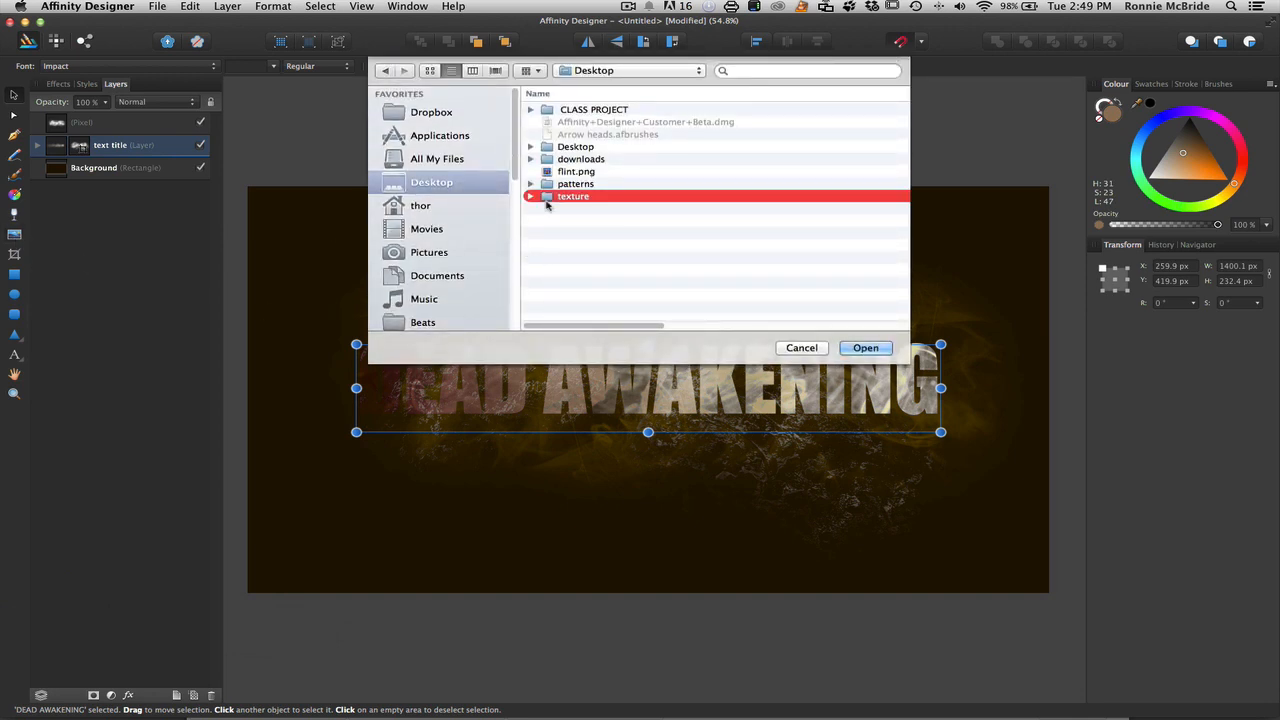
pyautogui.doubleClick(572, 196)
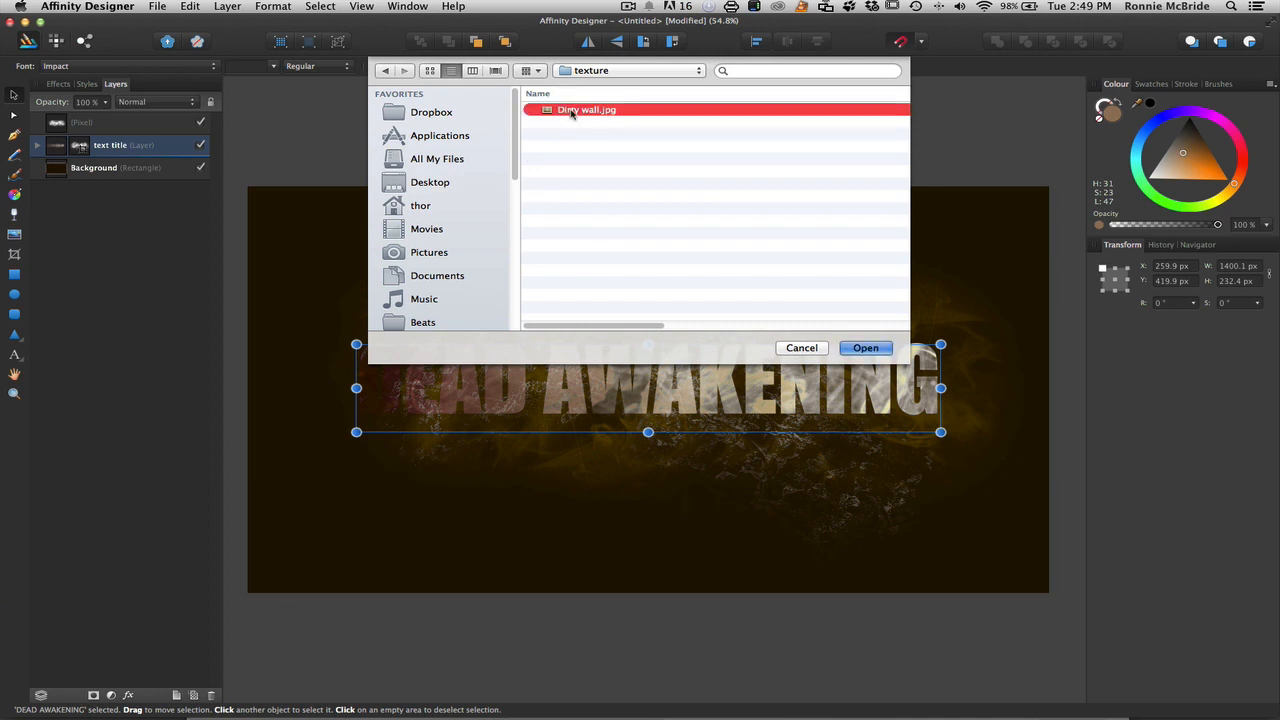
pyautogui.click(864, 348)
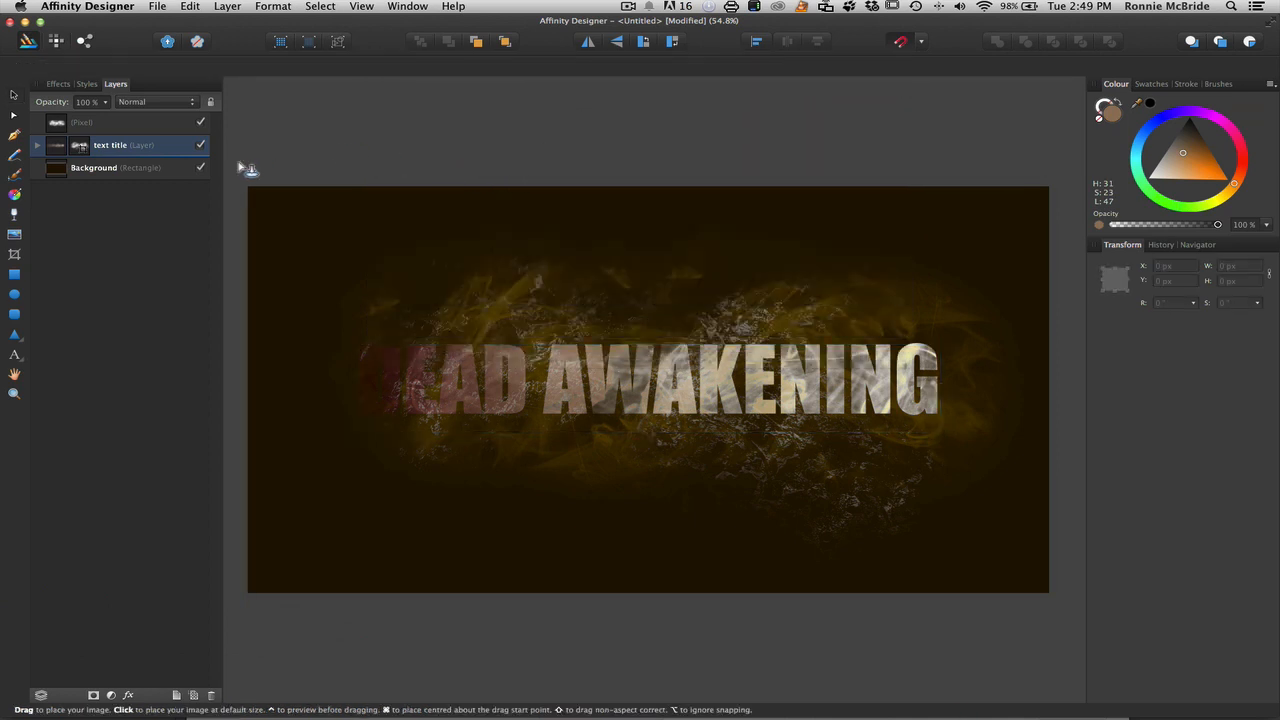
# - Drag the wall texture out to cover the whole artboard and select it
pyautogui.moveTo(248, 164); pyautogui.dragTo(1020, 630)
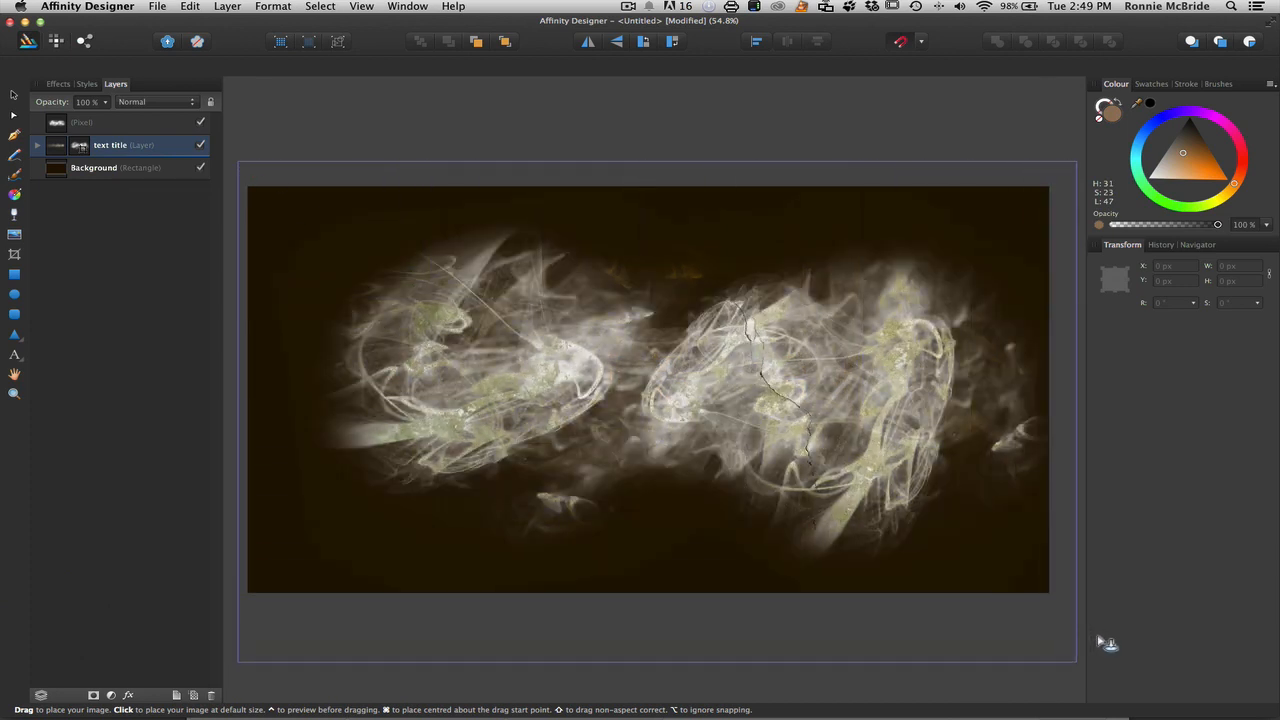
pyautogui.click(576, 332)
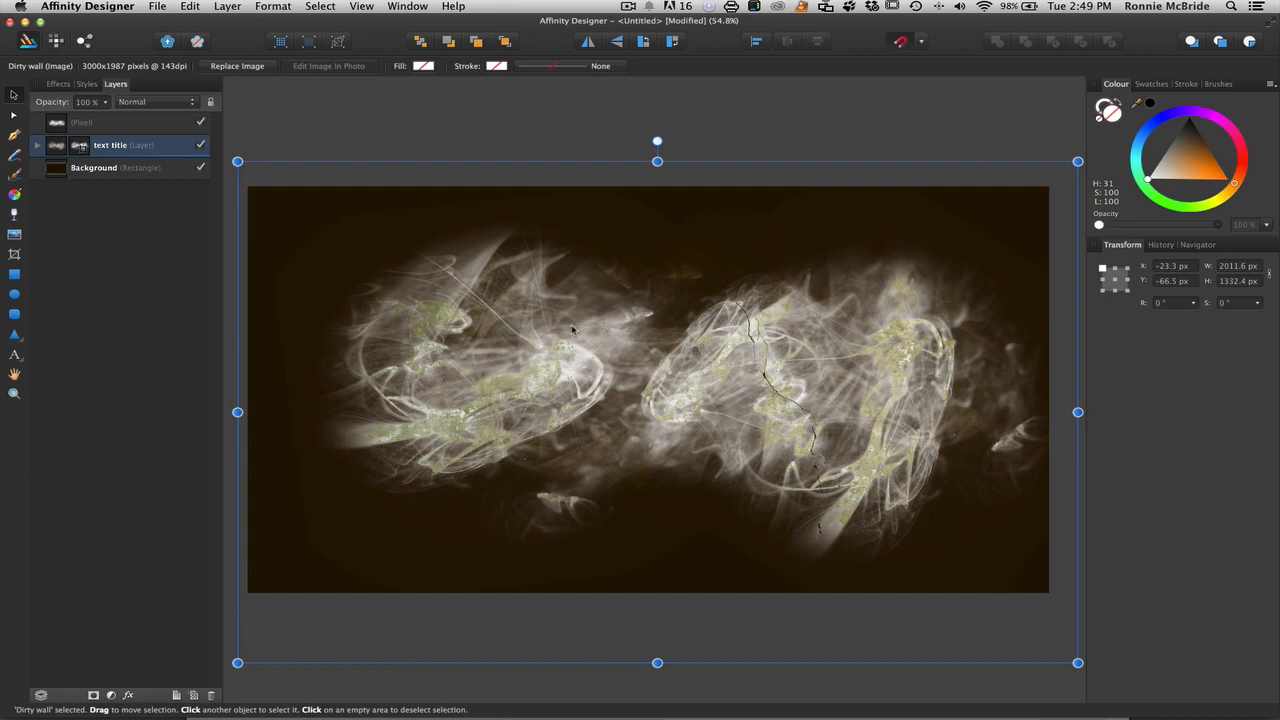
pyautogui.click(40, 144)
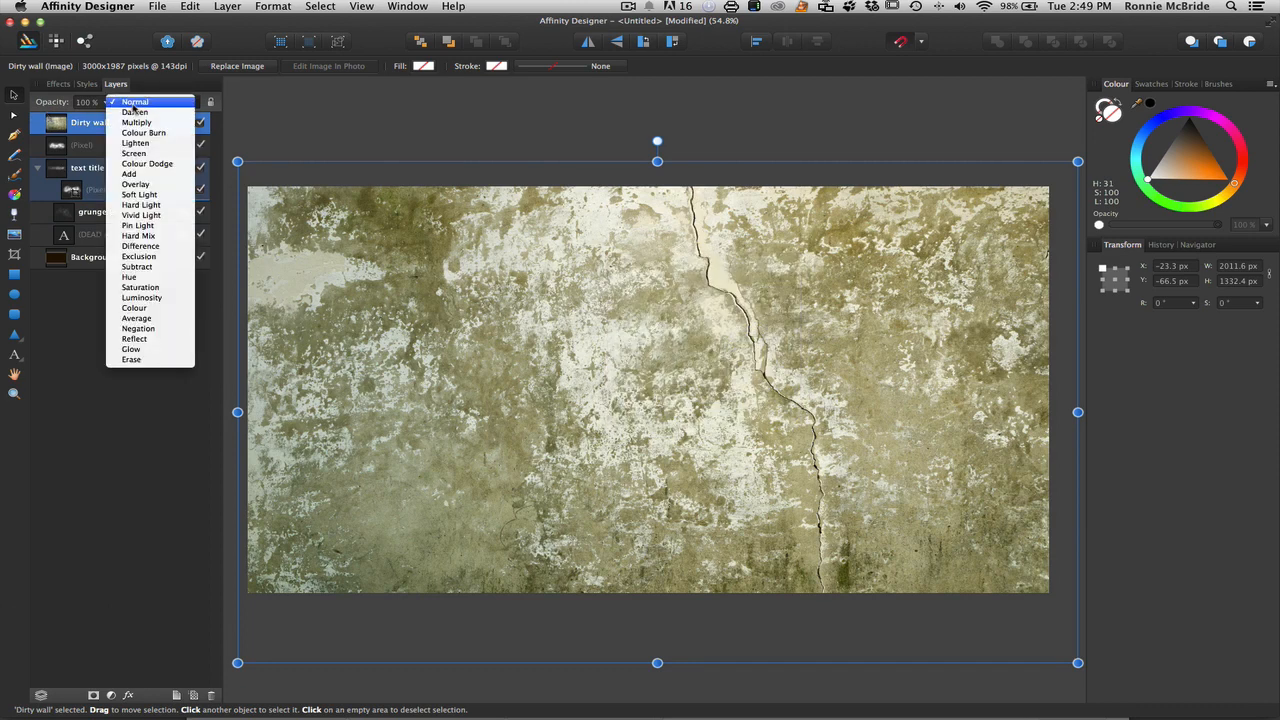
# - Preview the wall layer with Multiply, Colour Burn, Colour Dodge, Add and Hard Light blending
pyautogui.click(136, 132)
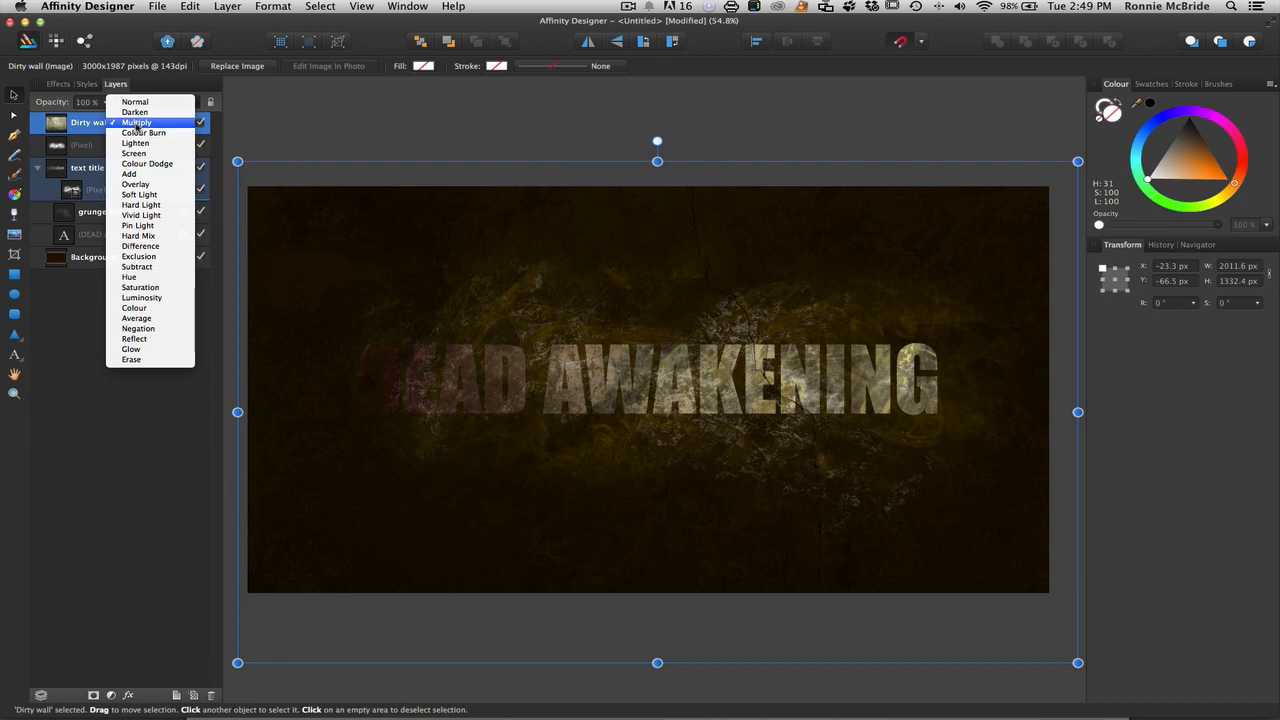
pyautogui.click(144, 132)
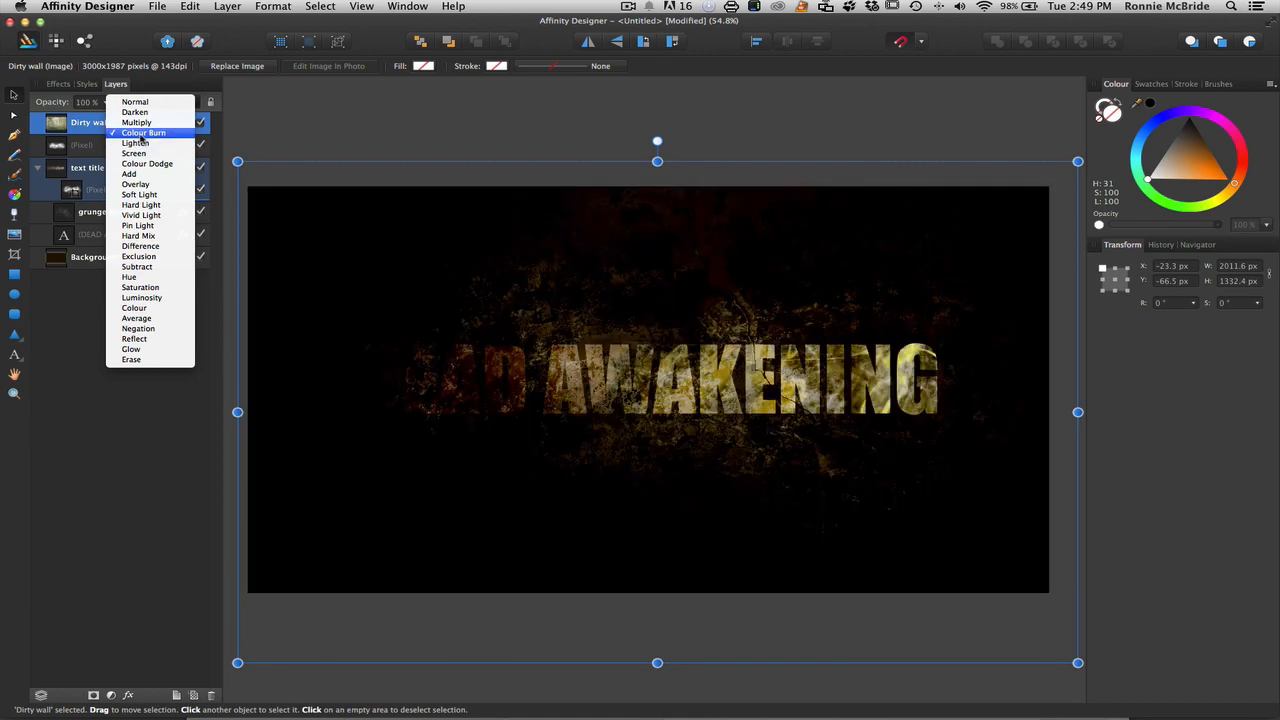
pyautogui.click(148, 164)
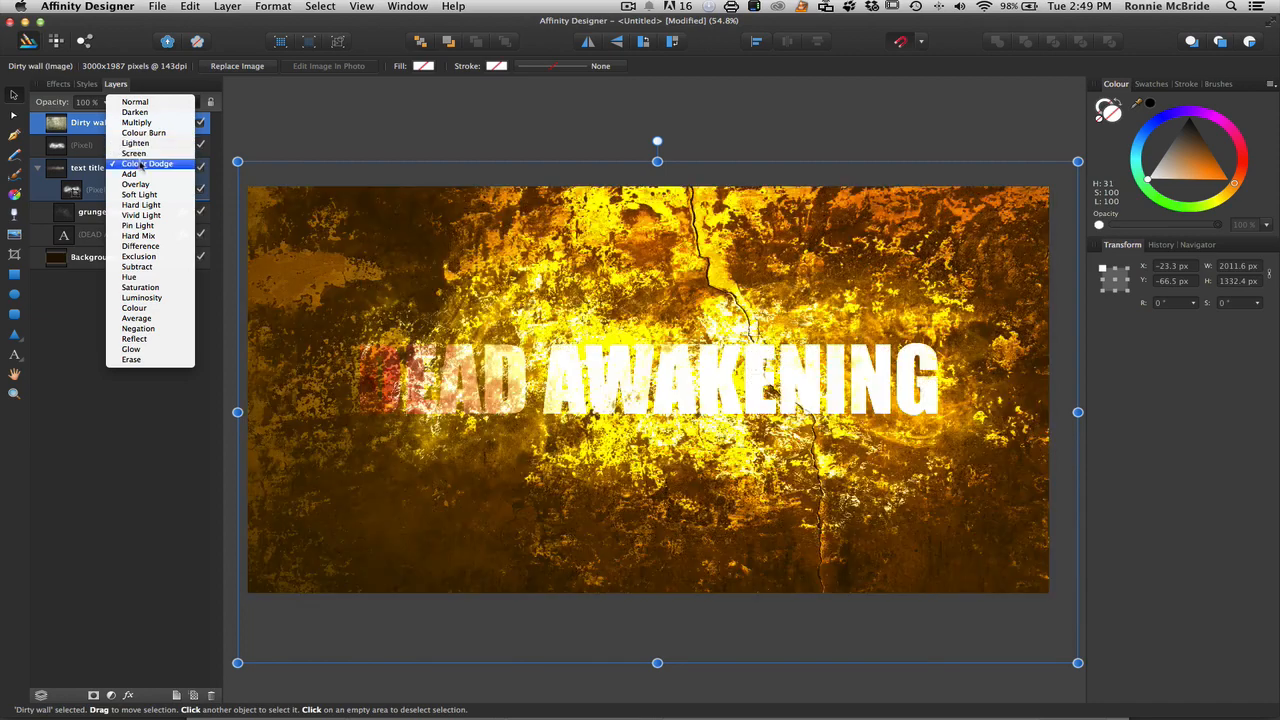
pyautogui.click(130, 174)
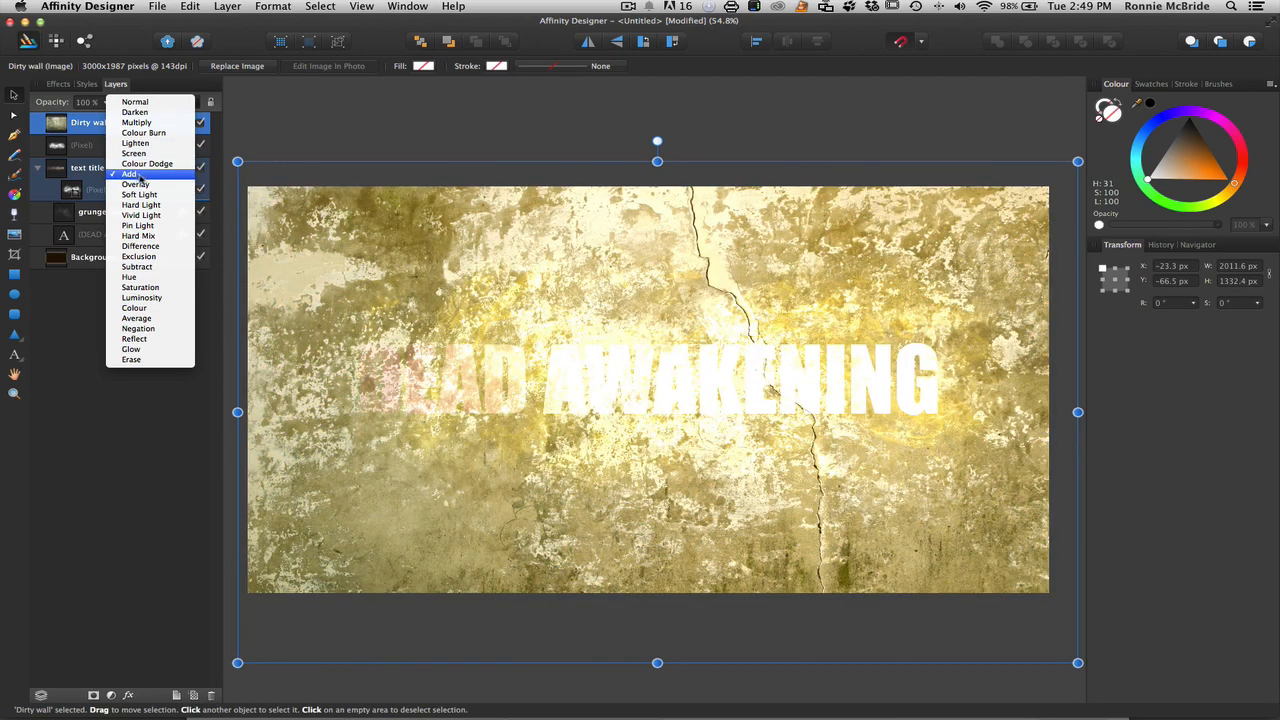
pyautogui.click(140, 204)
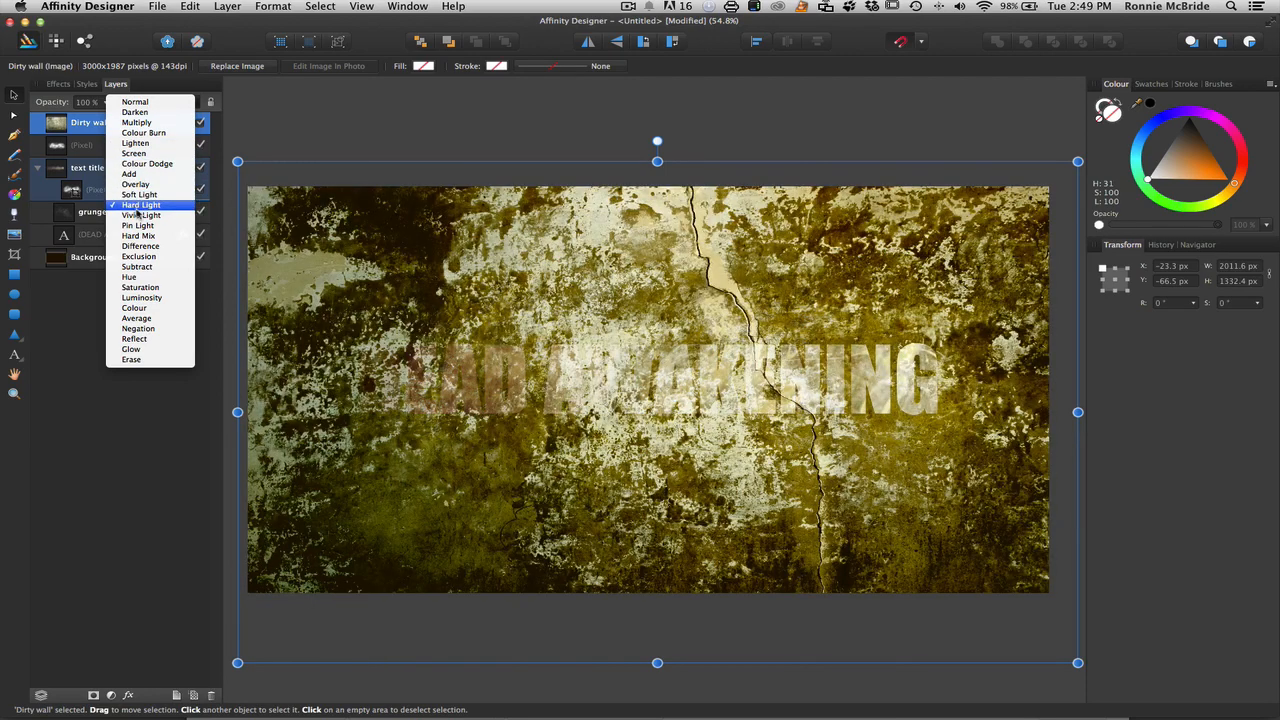
pyautogui.click(136, 224)
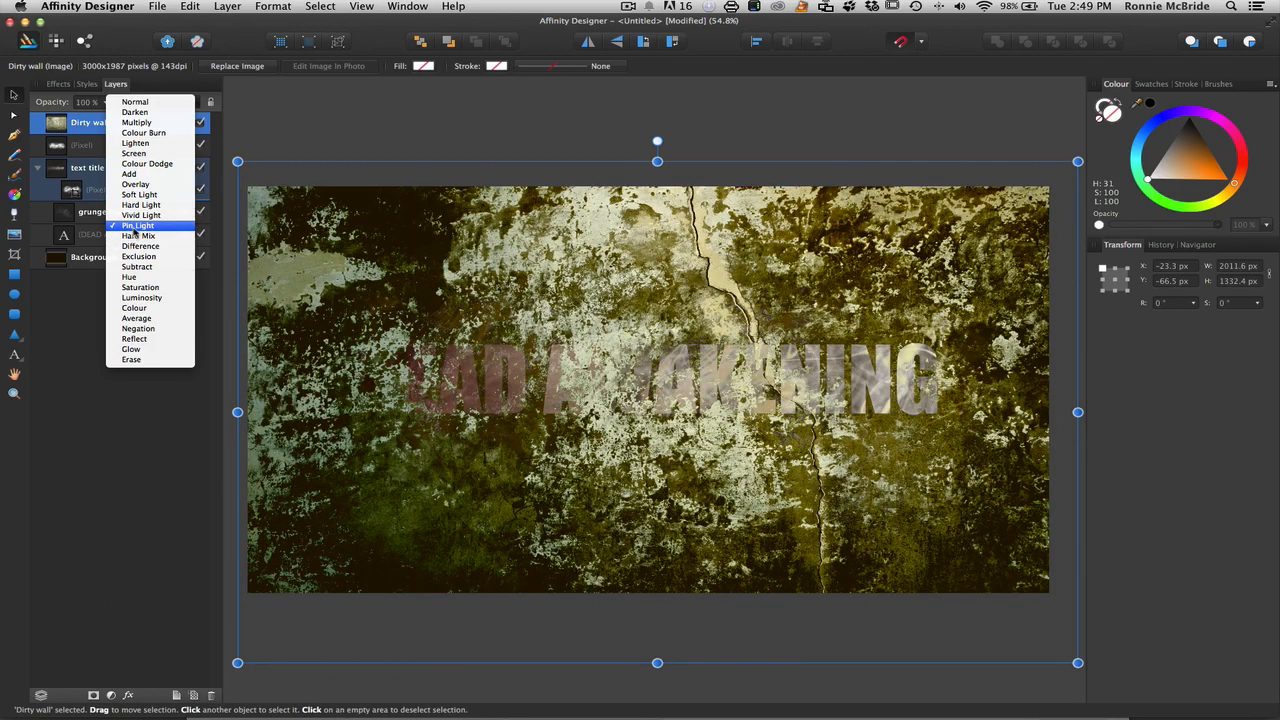
# - Preview Vivid Light, Subtract, Hue and Average, then set the wall texture to Reflect blending
pyautogui.click(136, 266)
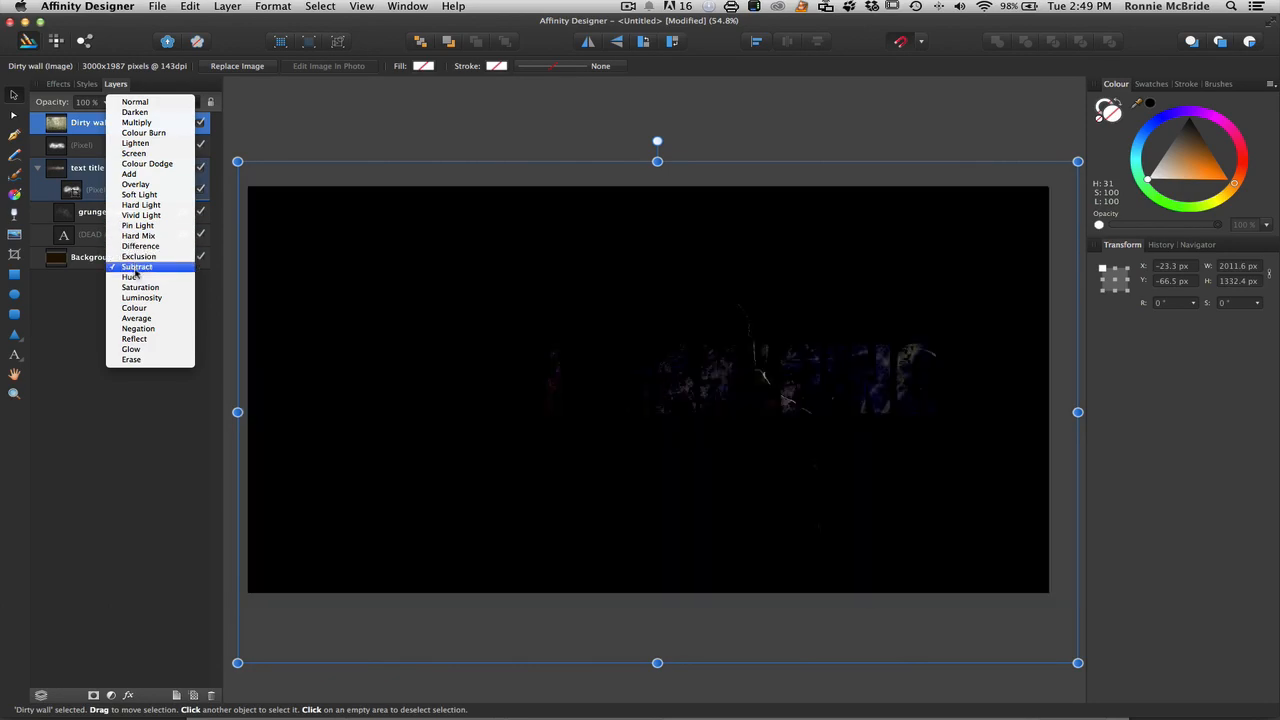
pyautogui.click(130, 276)
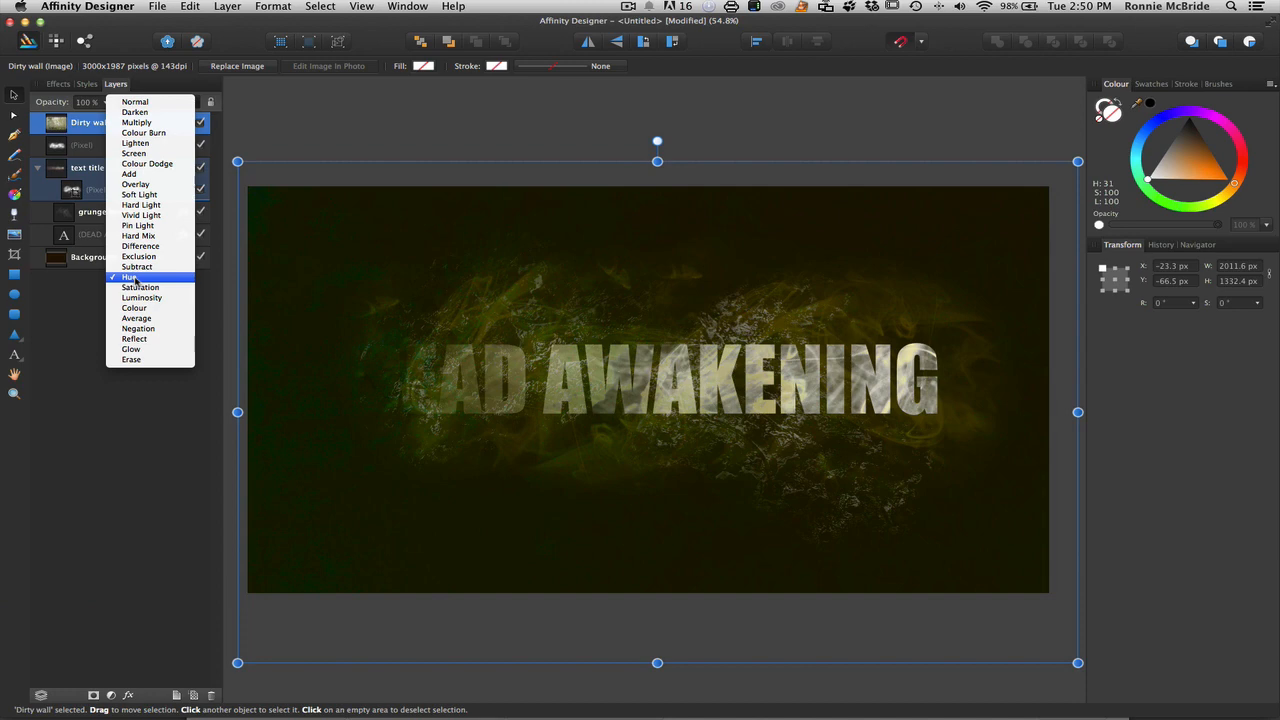
pyautogui.click(136, 318)
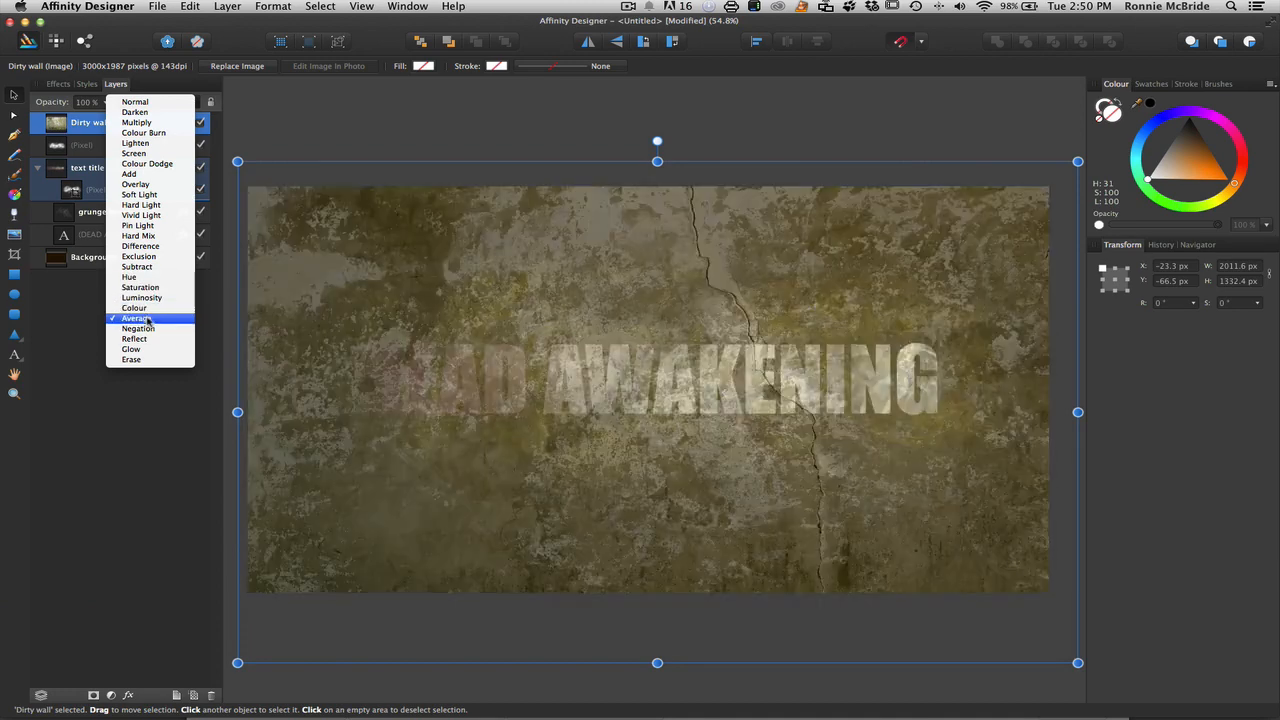
pyautogui.click(132, 338)
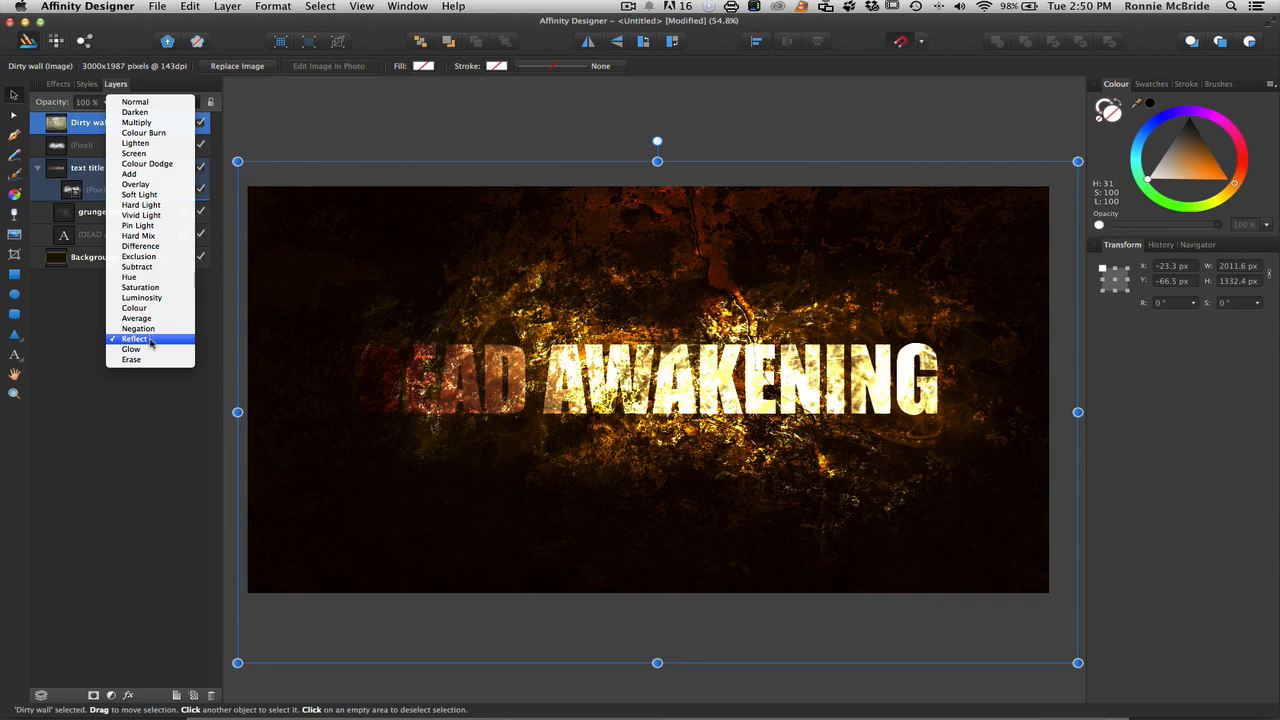
pyautogui.click(132, 340)
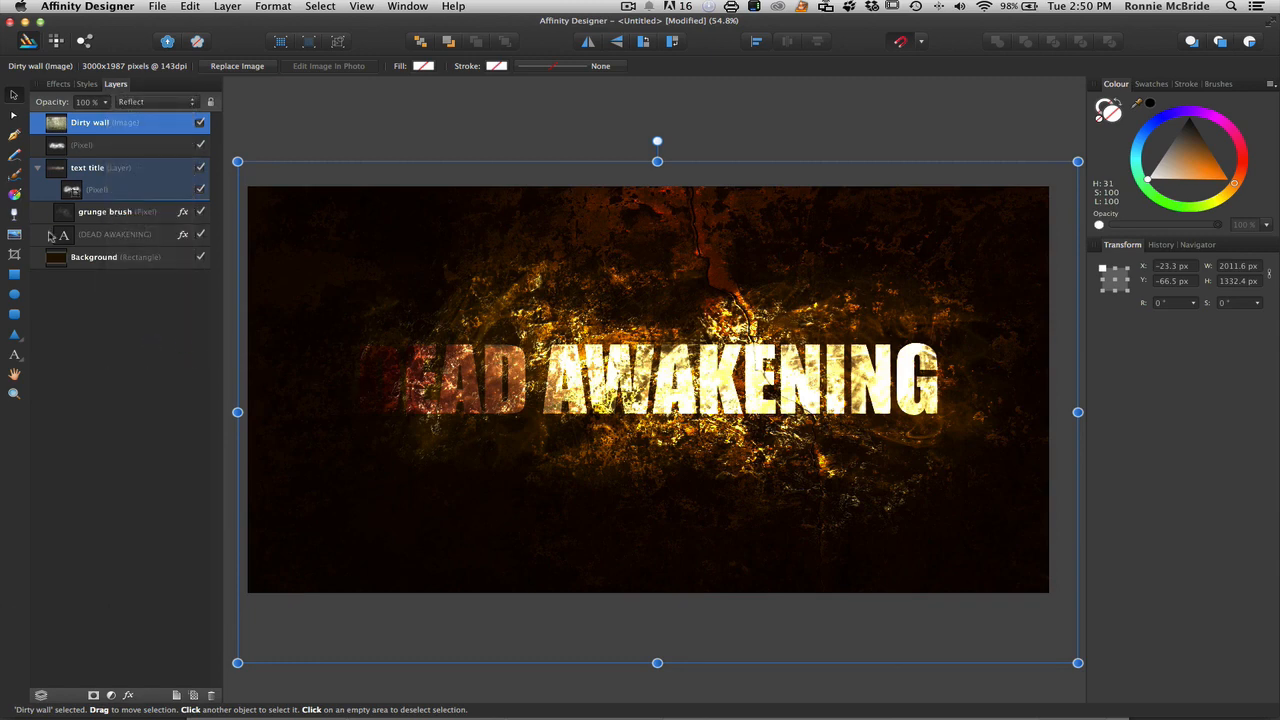
pyautogui.click(118, 234)
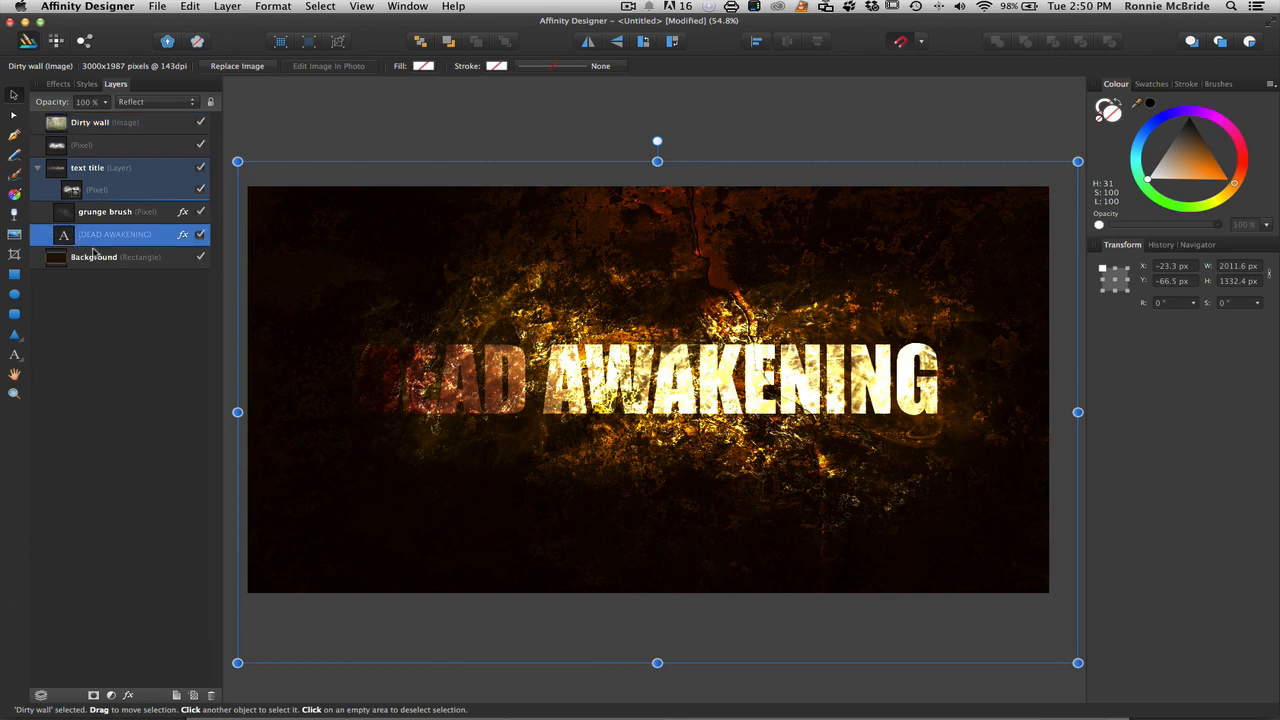
# - Enable Gaussian Blur on the title text with a tiny radius around 0.3 px and close the effects
pyautogui.click(120, 234)
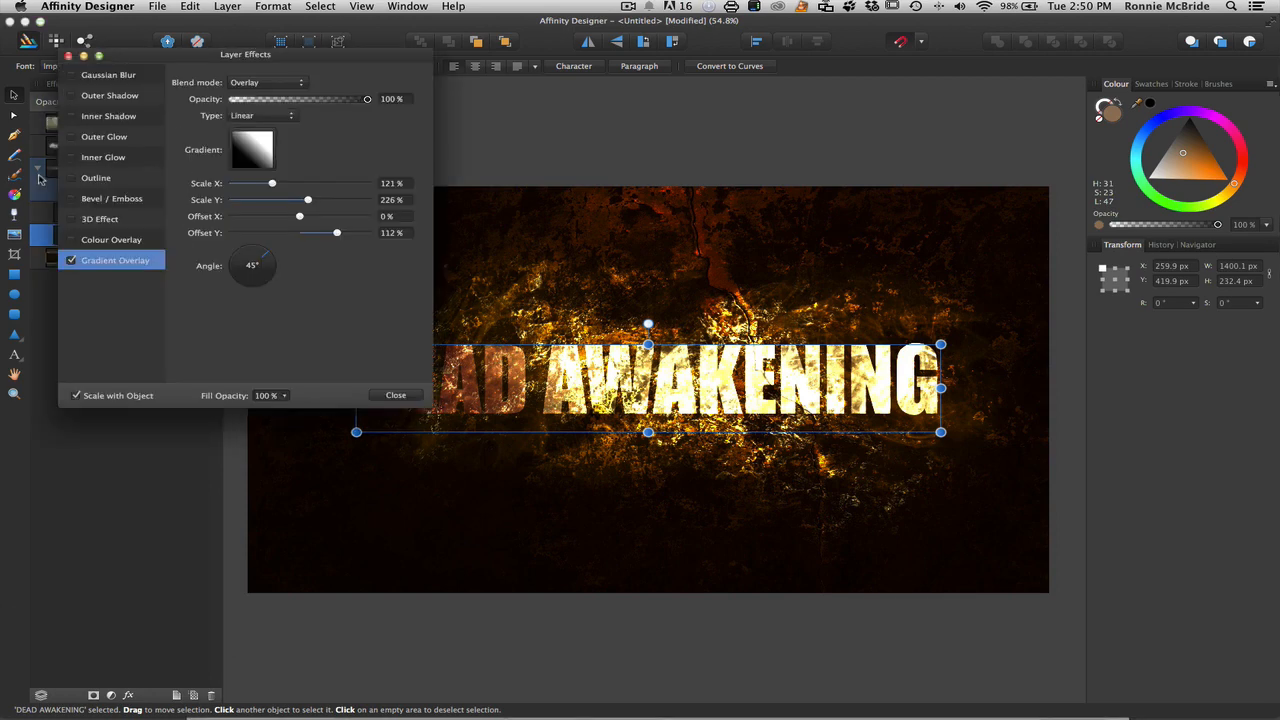
pyautogui.click(72, 260)
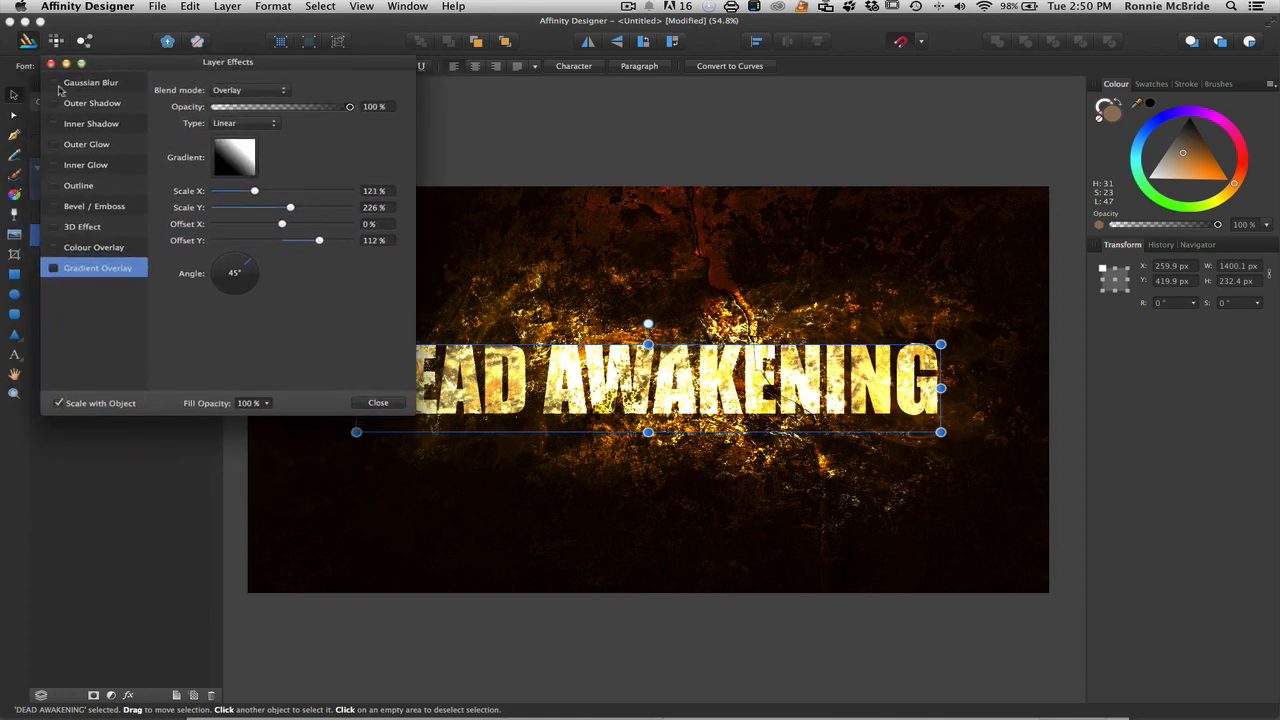
pyautogui.click(90, 84)
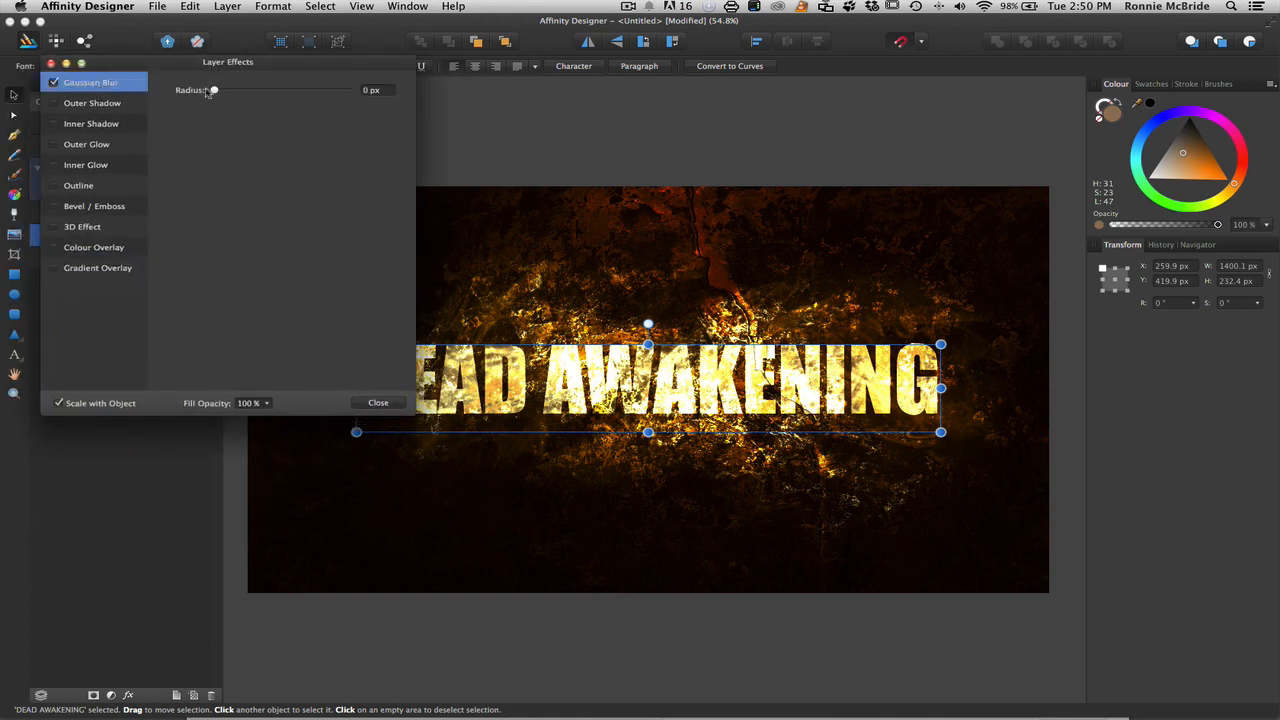
pyautogui.moveTo(212, 90); pyautogui.dragTo(220, 90)
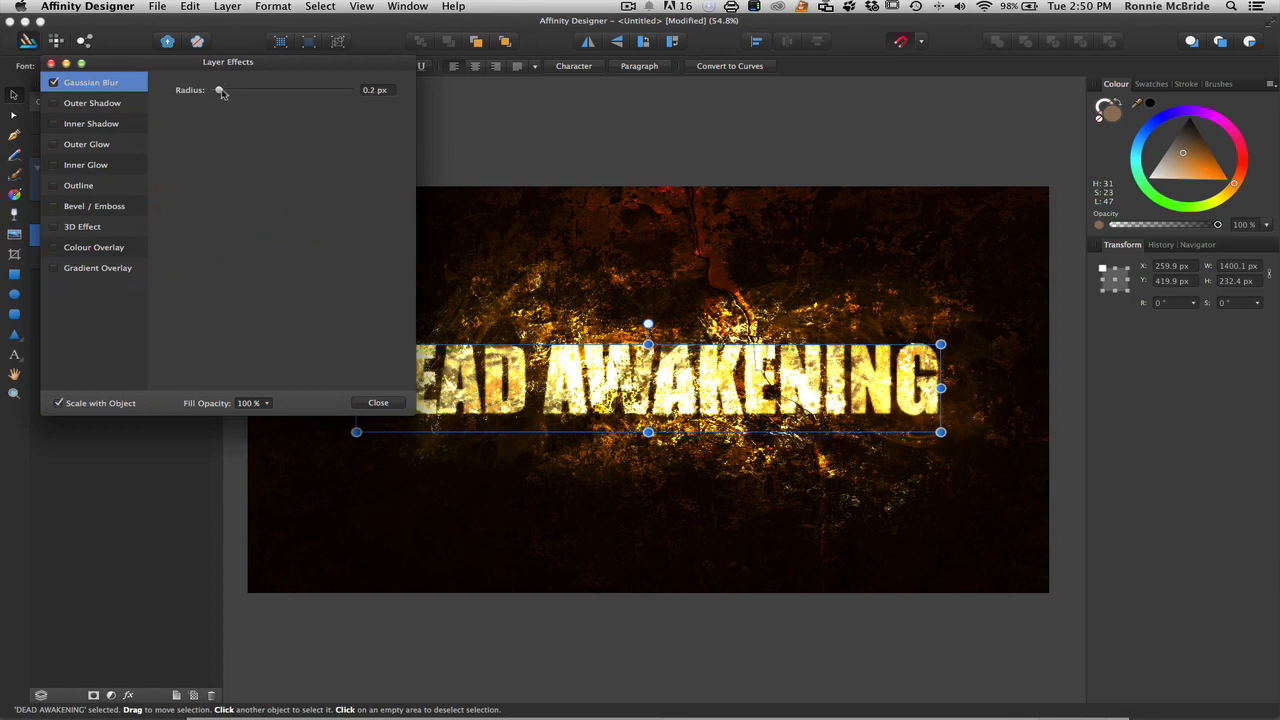
pyautogui.moveTo(220, 90); pyautogui.dragTo(224, 90)
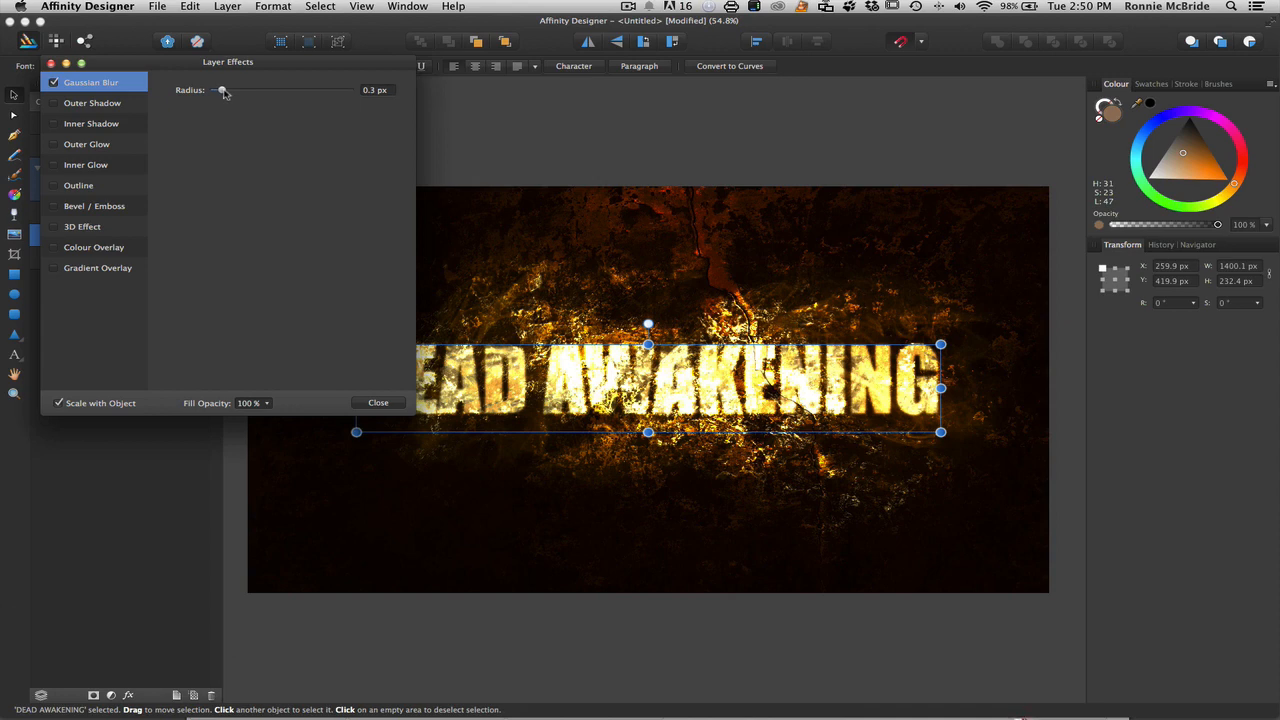
pyautogui.moveTo(222, 90); pyautogui.dragTo(220, 90)
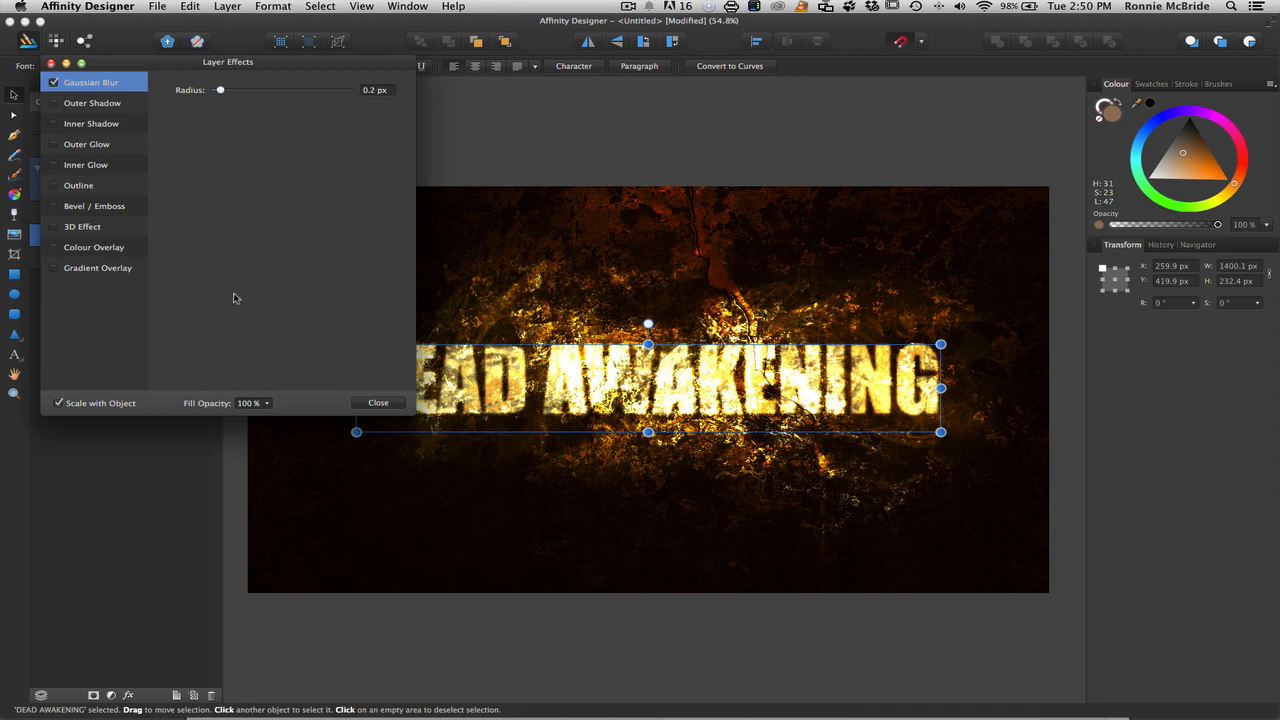
pyautogui.click(376, 402)
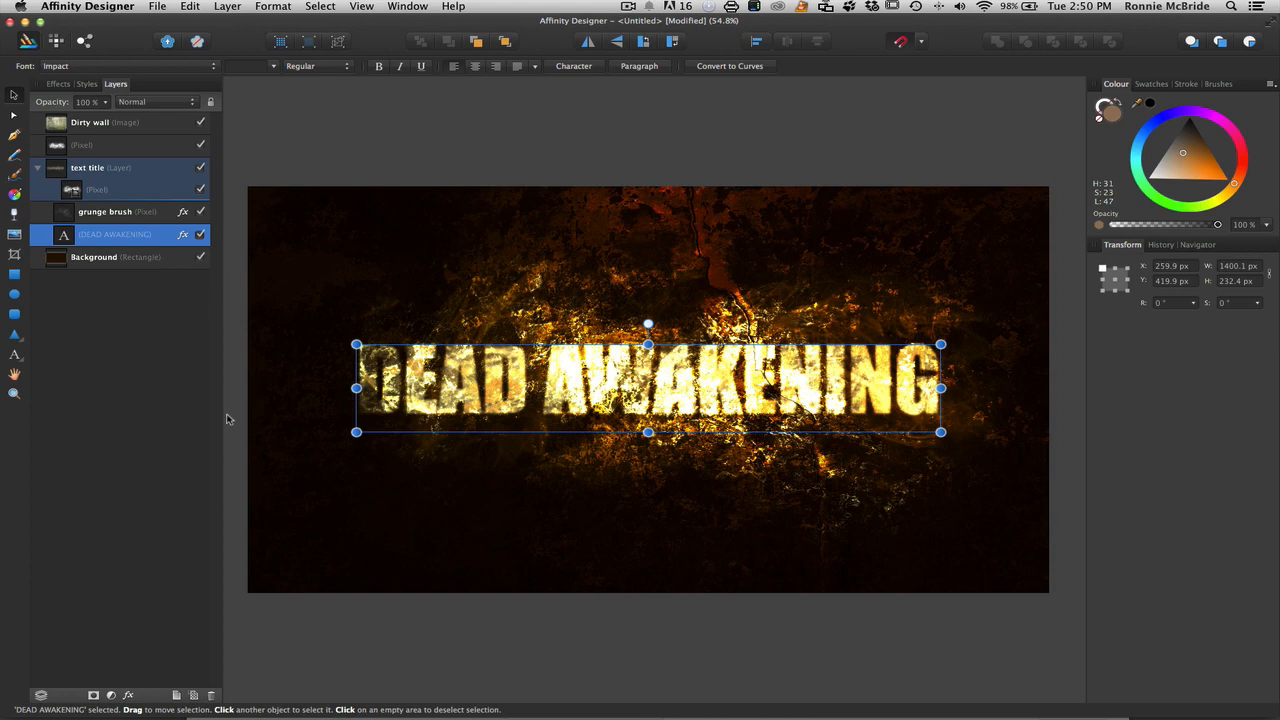
# - Duplicate the title text with Cmd+J and bring one copy's blur radius down to zero
pyautogui.press('cmd+j')
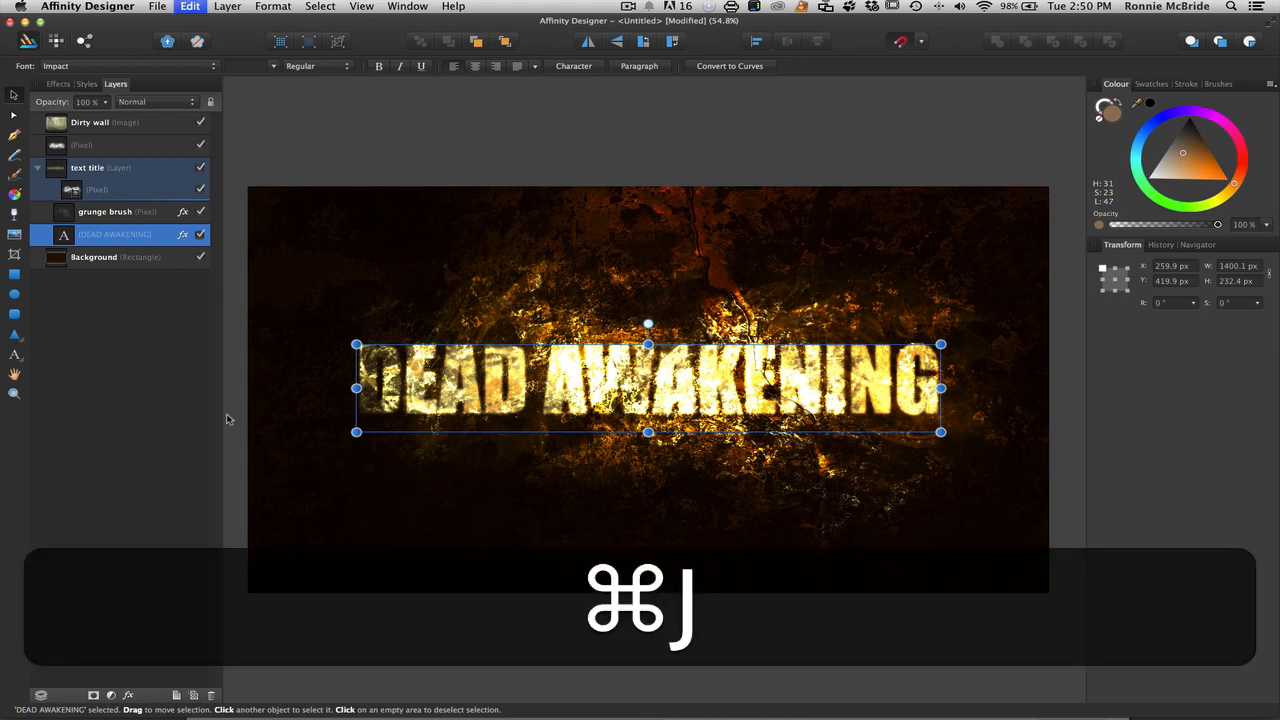
pyautogui.press('cmd+j')
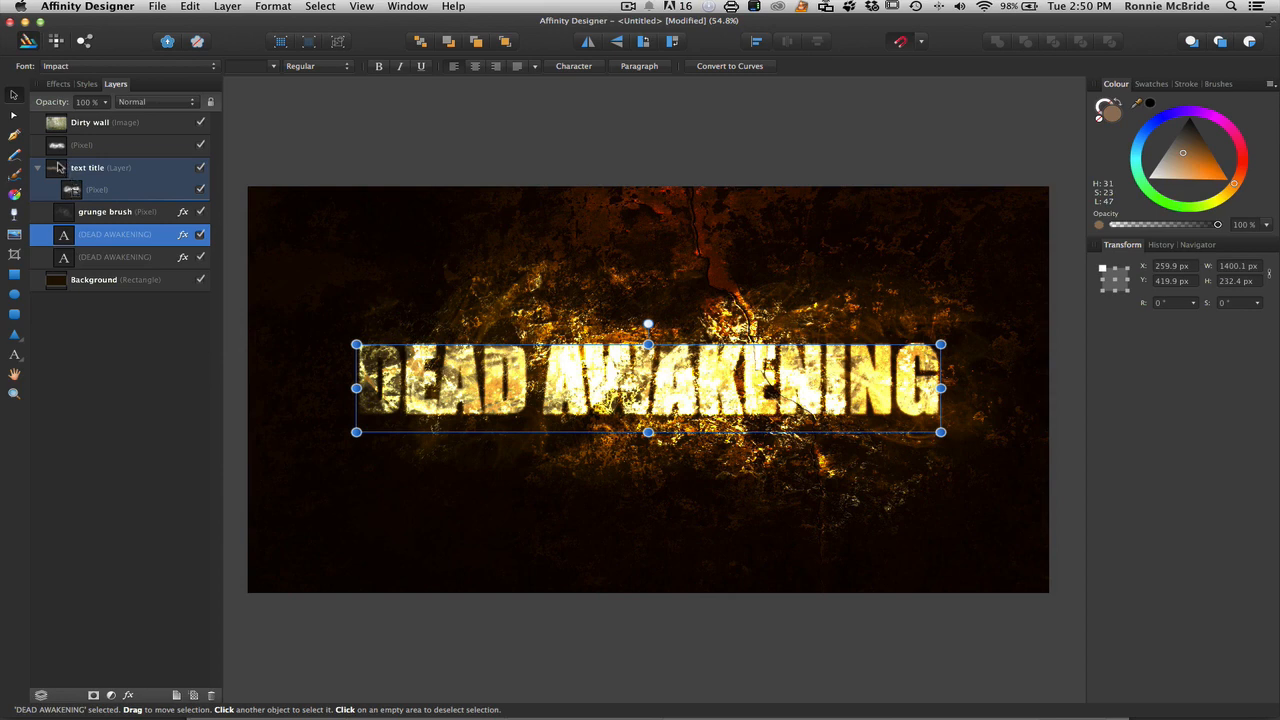
pyautogui.click(92, 168)
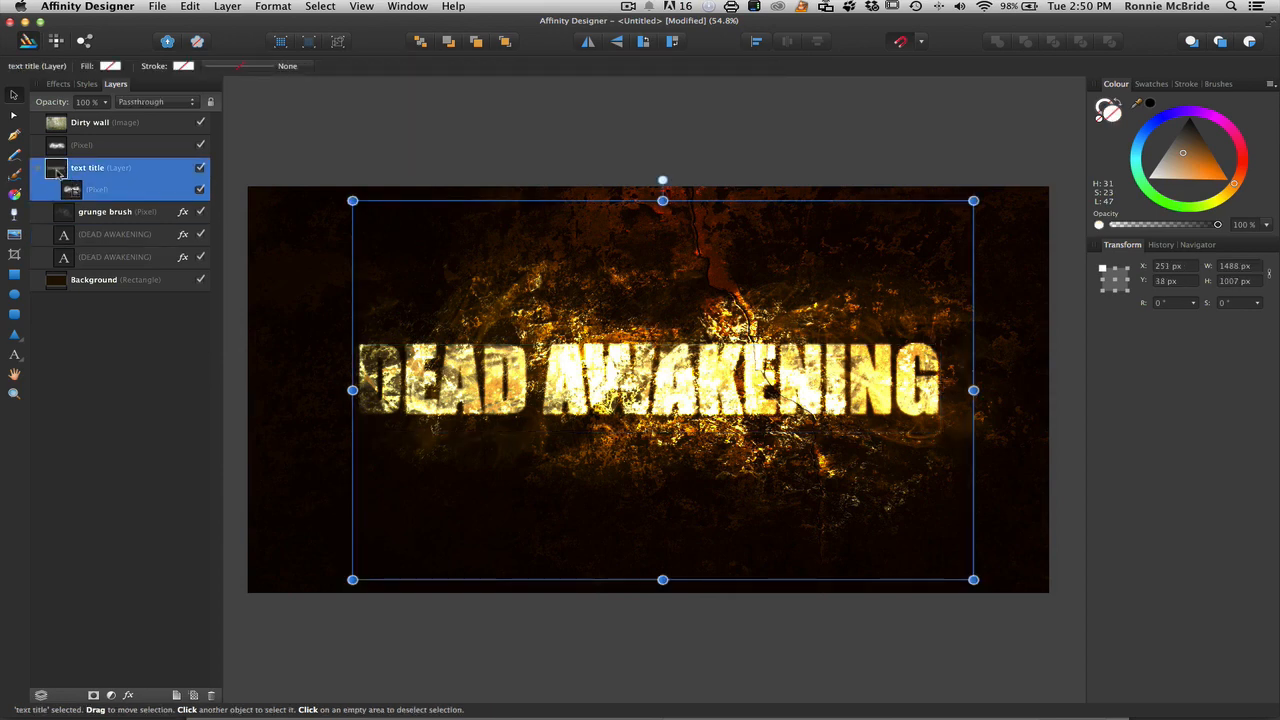
pyautogui.click(116, 234)
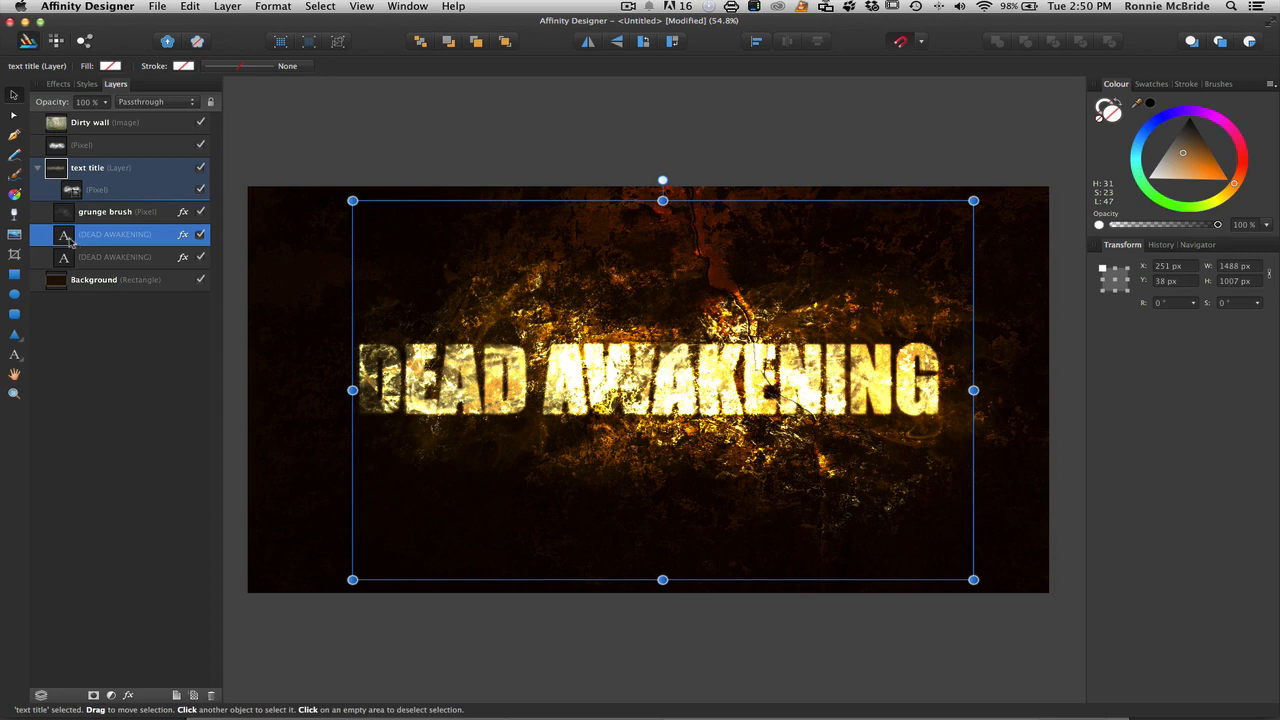
pyautogui.click(120, 234)
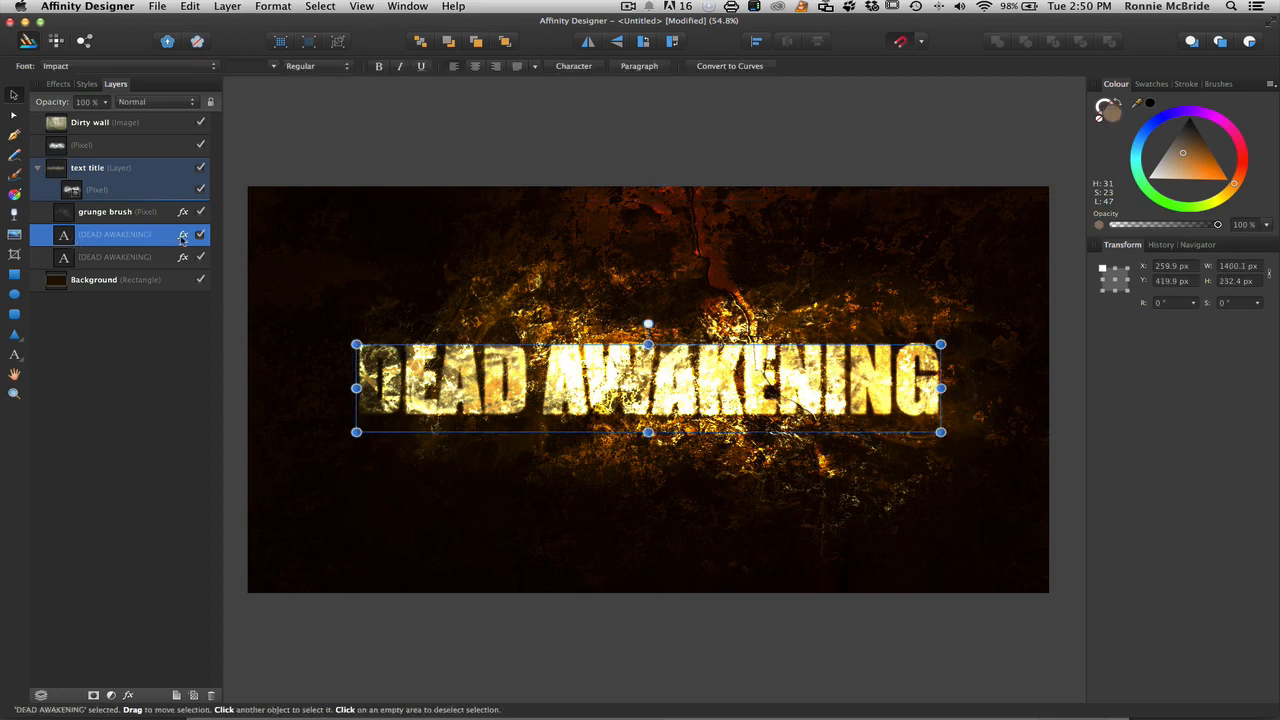
pyautogui.click(184, 234)
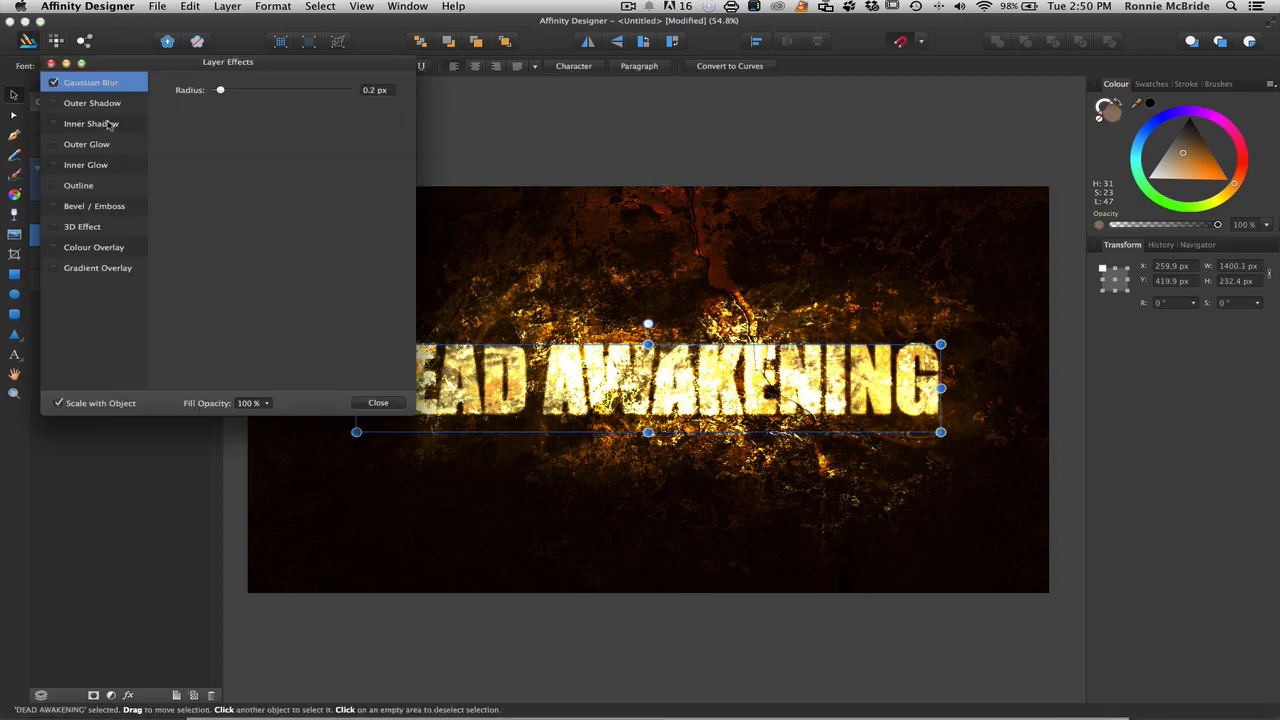
pyautogui.moveTo(220, 90); pyautogui.dragTo(214, 90)
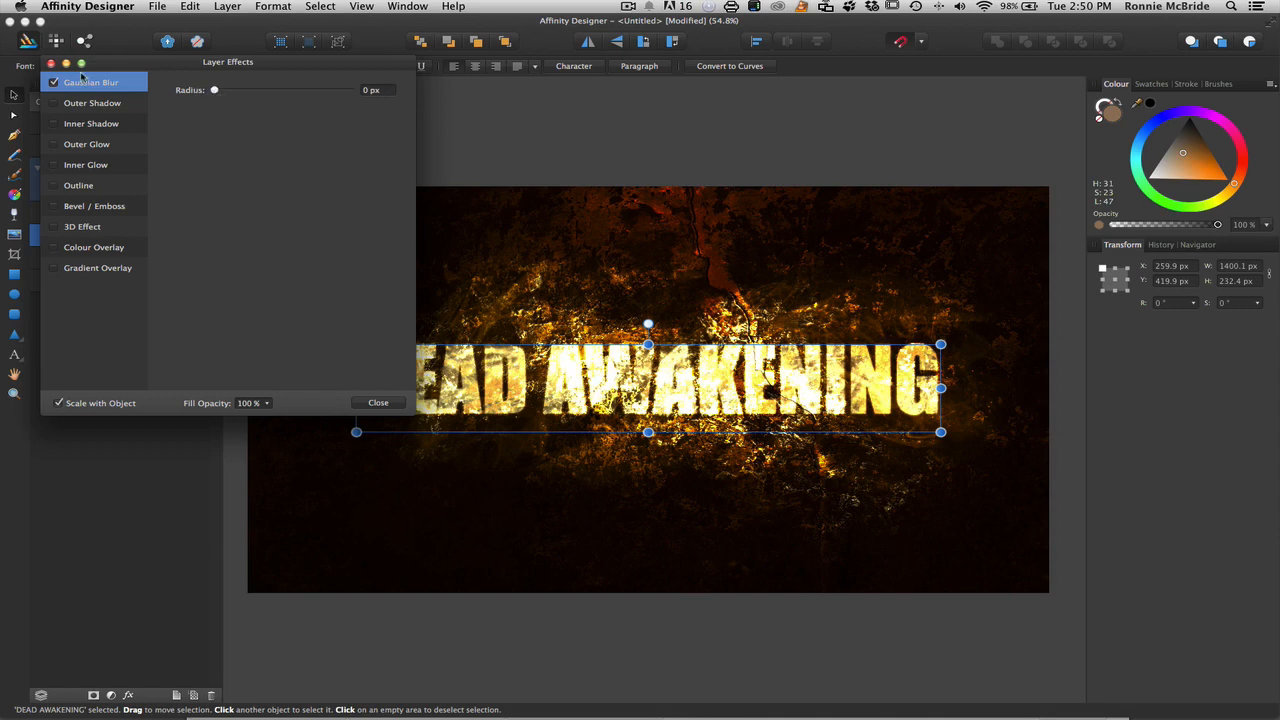
pyautogui.click(376, 402)
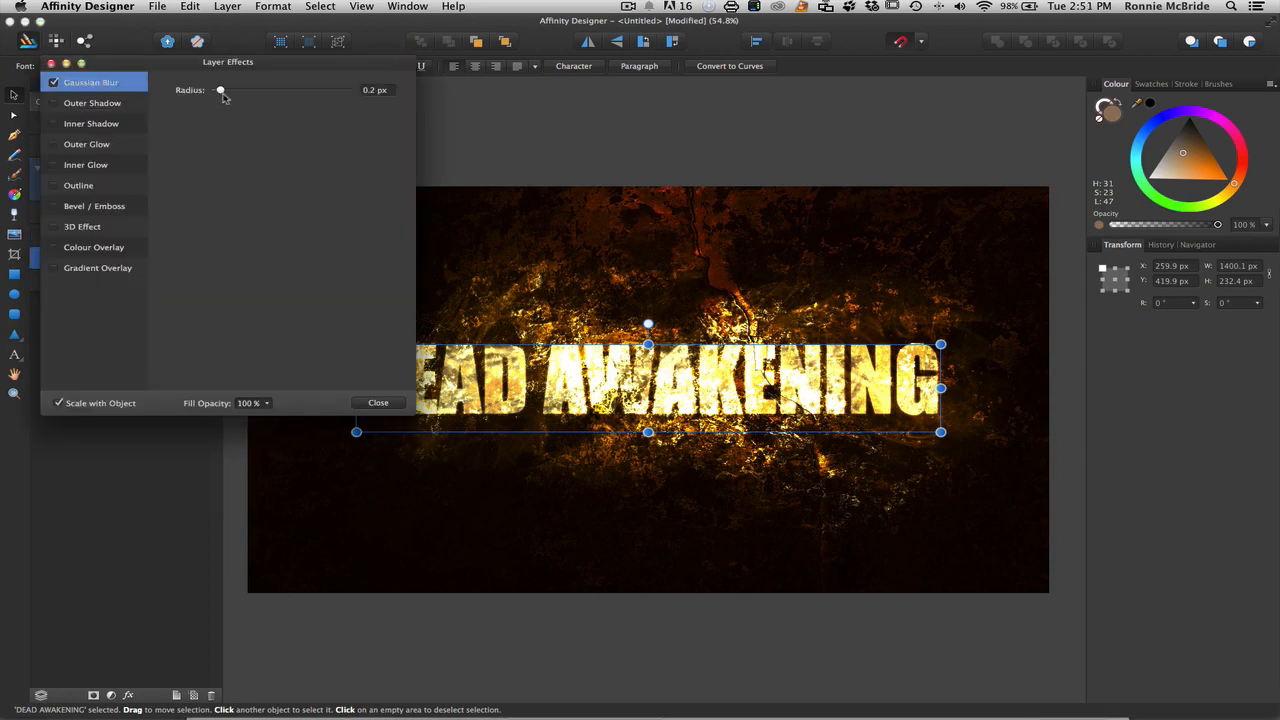
# - Raise that copy's Gaussian blur to roughly 4 px for a soft glow and close the effects
pyautogui.moveTo(220, 90); pyautogui.dragTo(236, 90)
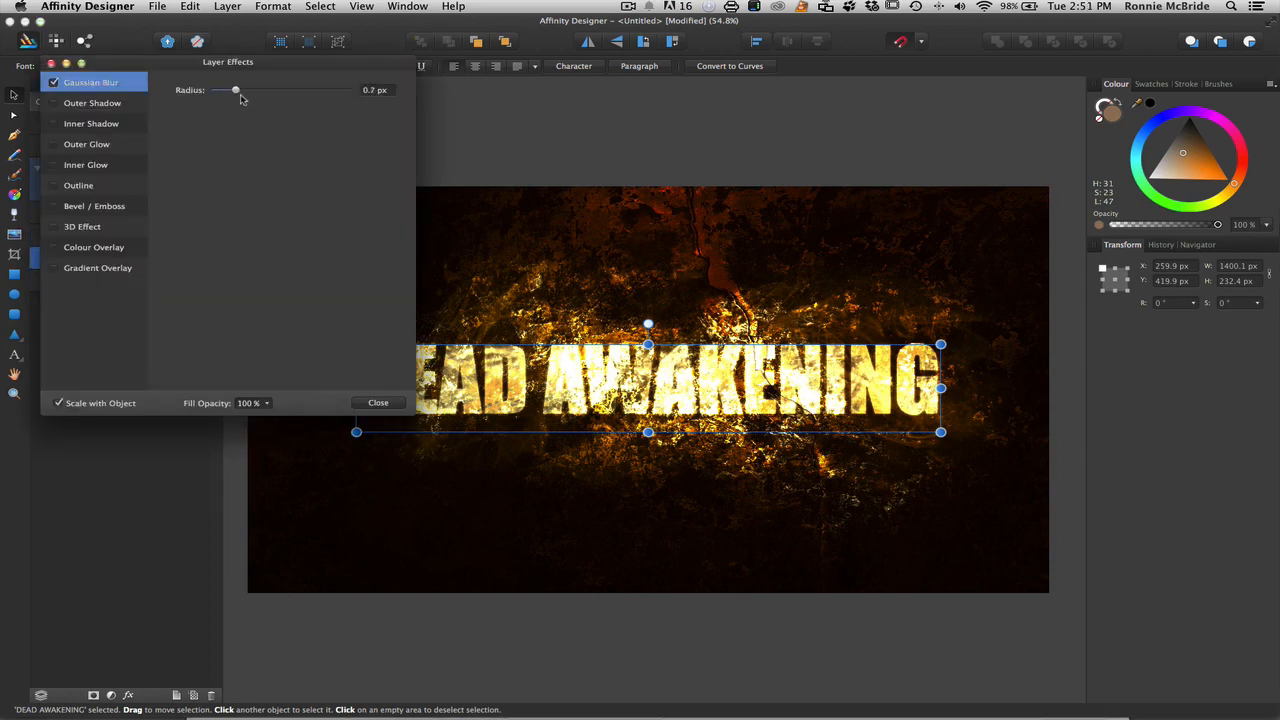
pyautogui.moveTo(234, 90); pyautogui.dragTo(252, 90)
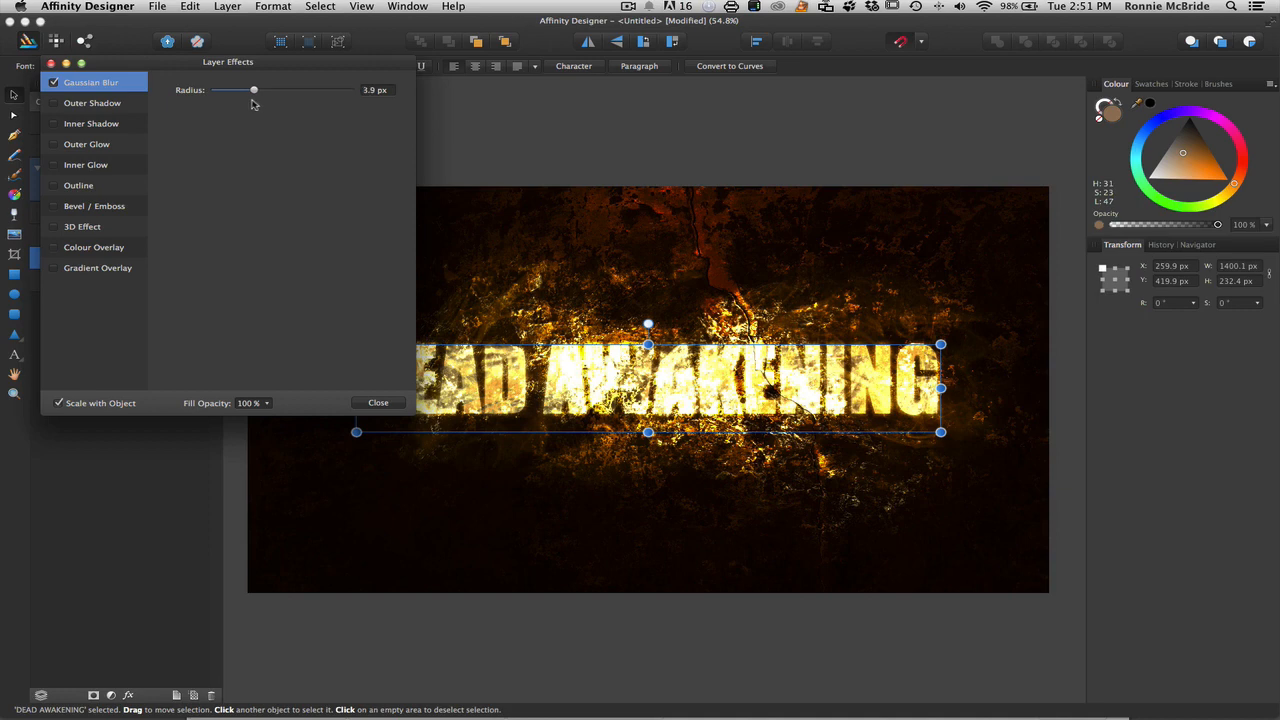
pyautogui.moveTo(252, 90); pyautogui.dragTo(240, 90)
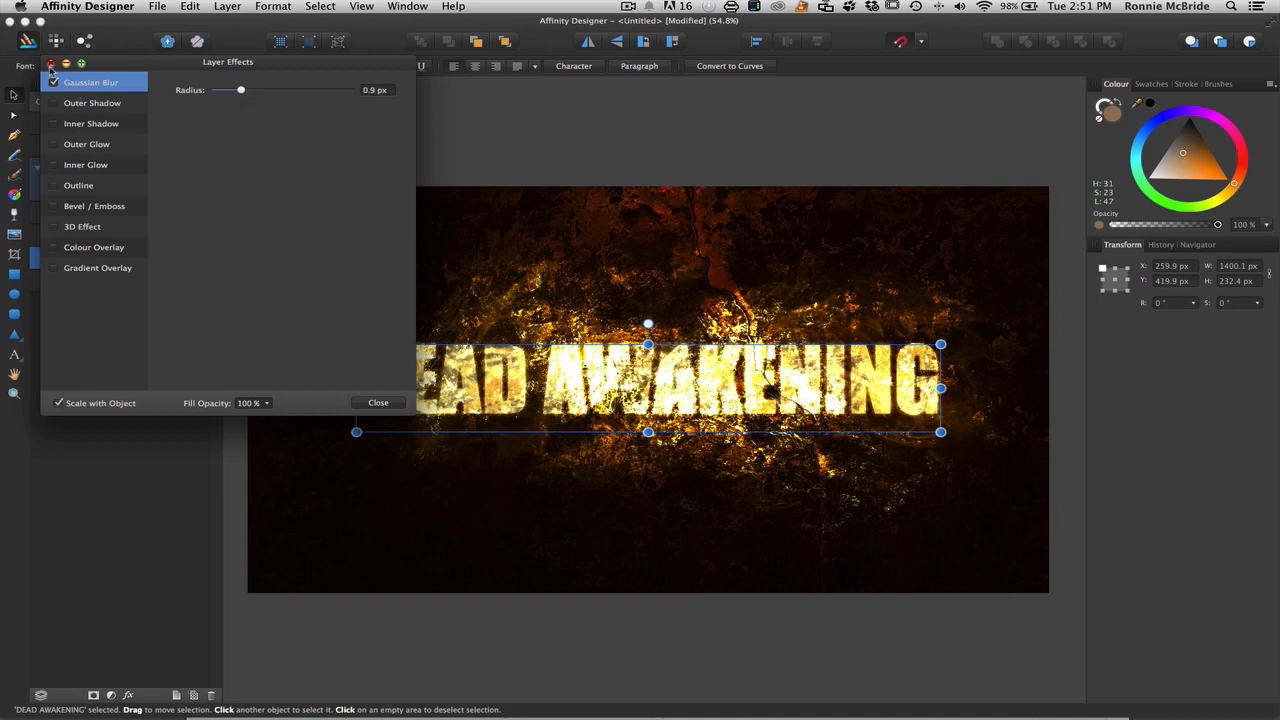
pyautogui.click(376, 402)
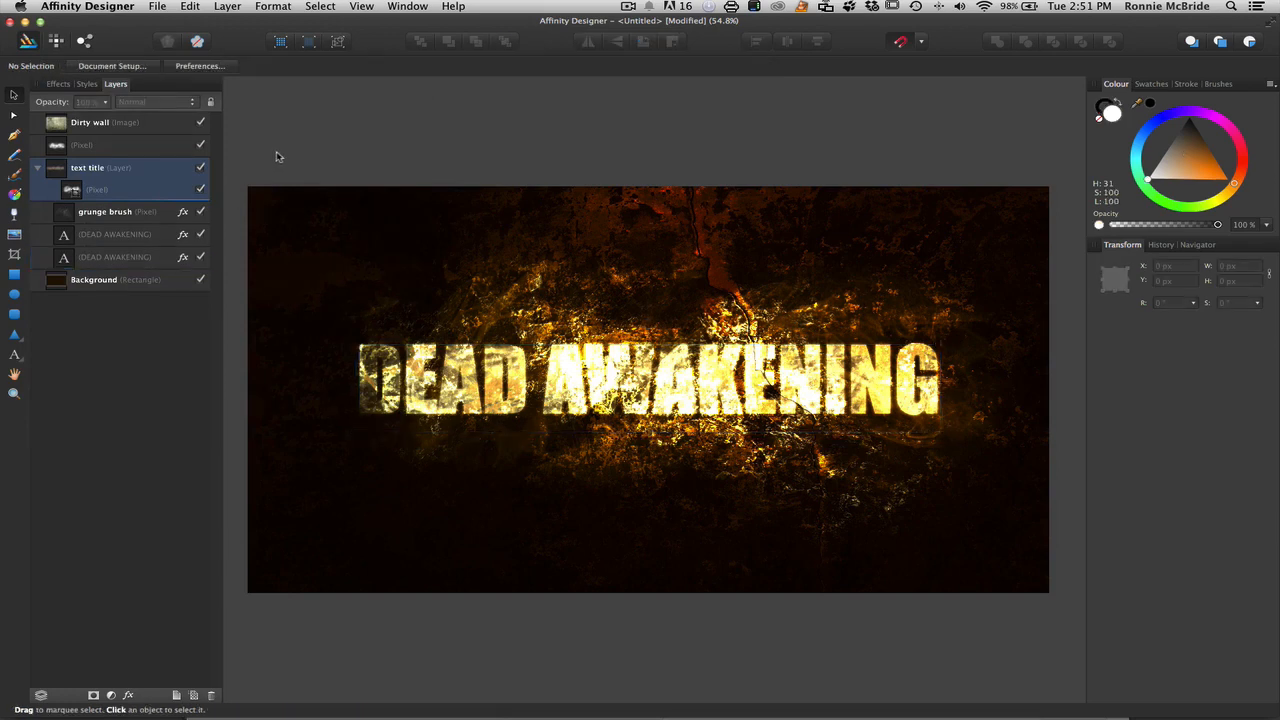
pyautogui.click(82, 144)
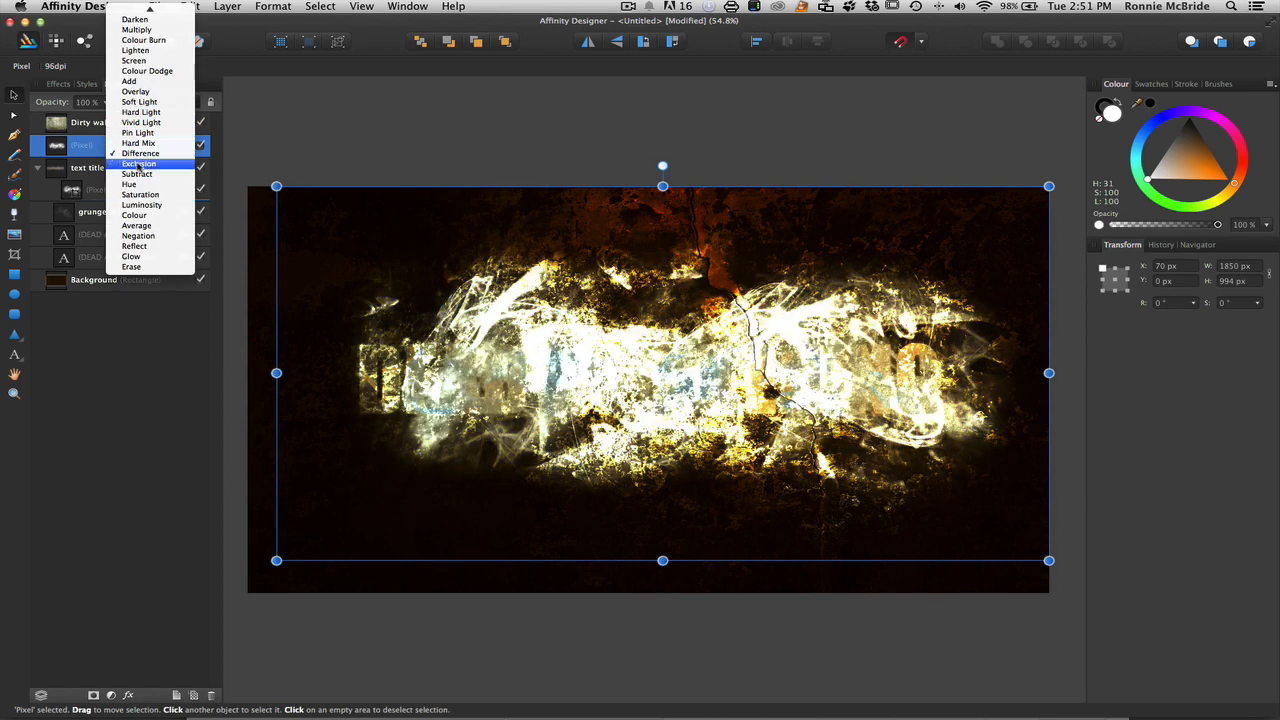
pyautogui.click(134, 244)
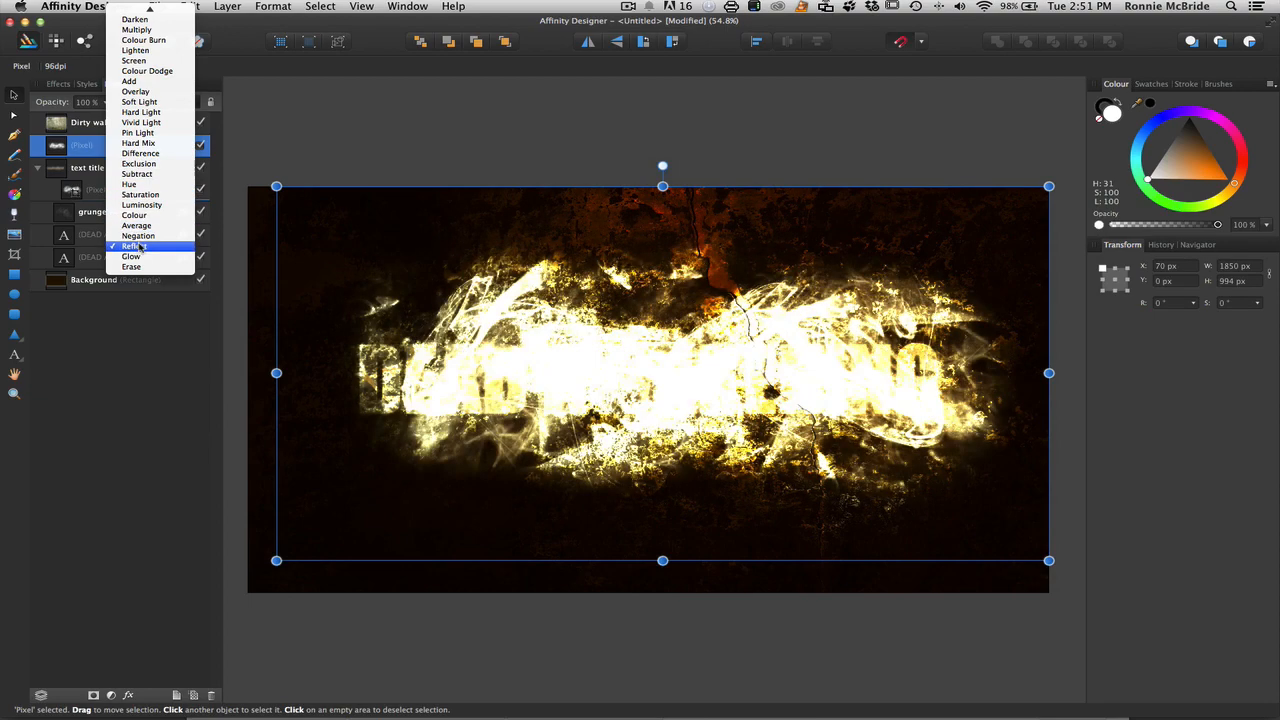
pyautogui.click(138, 40)
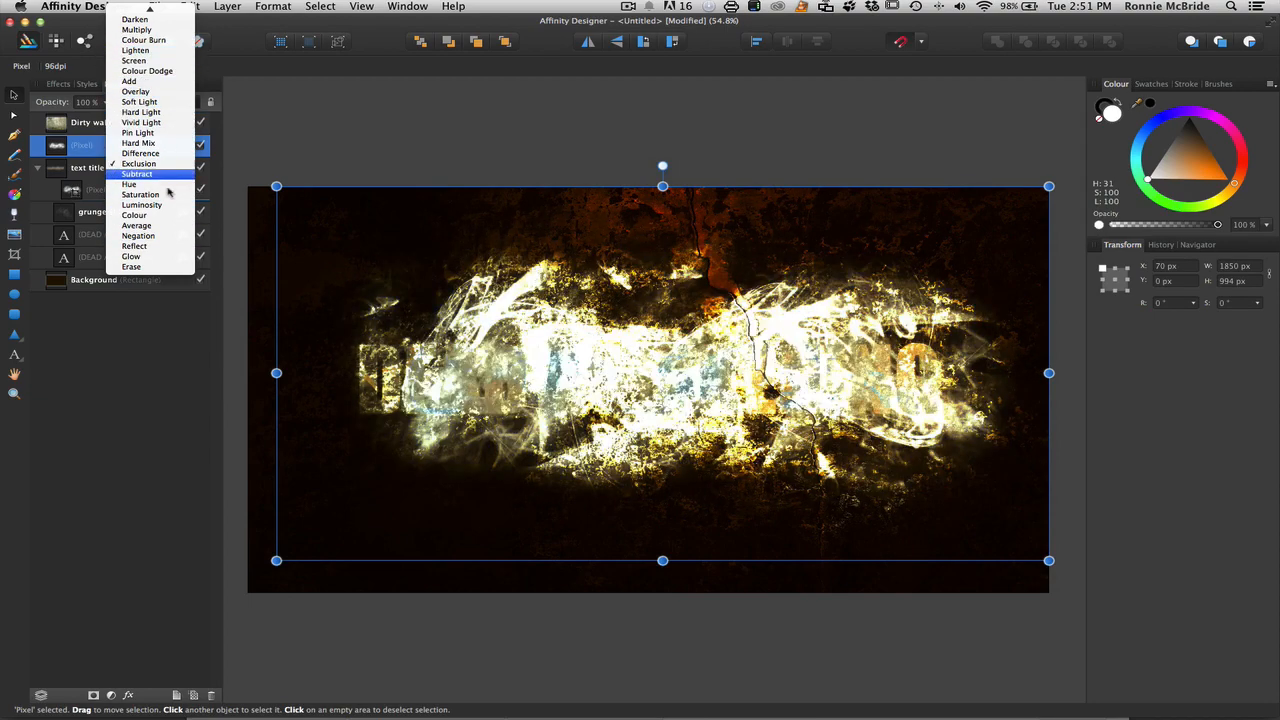
pyautogui.click(134, 216)
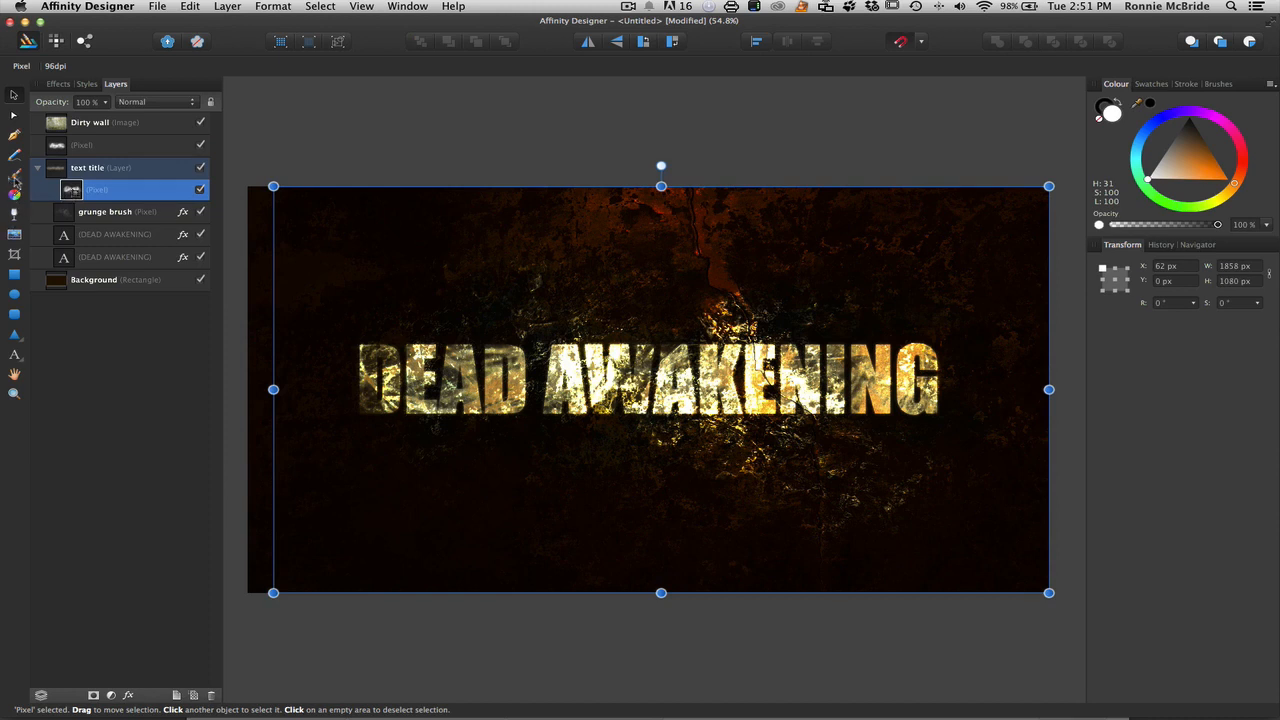
pyautogui.moveTo(14, 178)
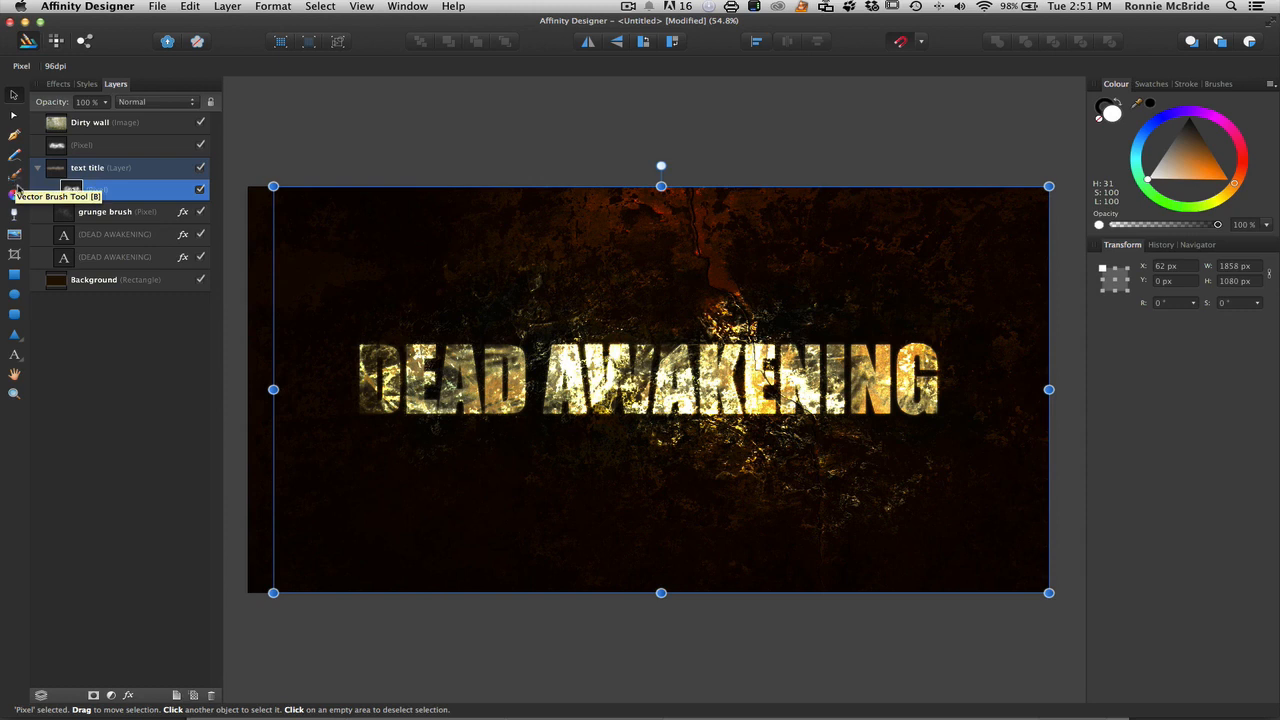
pyautogui.moveTo(14, 190)
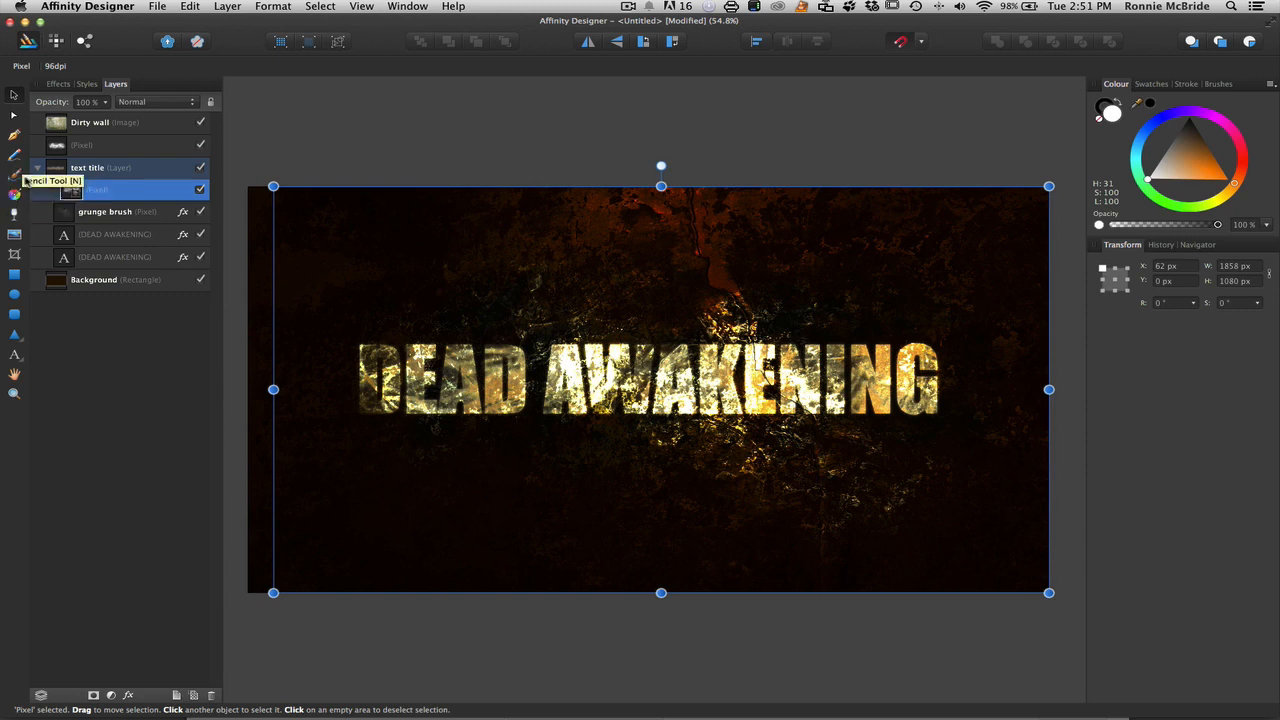
pyautogui.moveTo(40, 40)
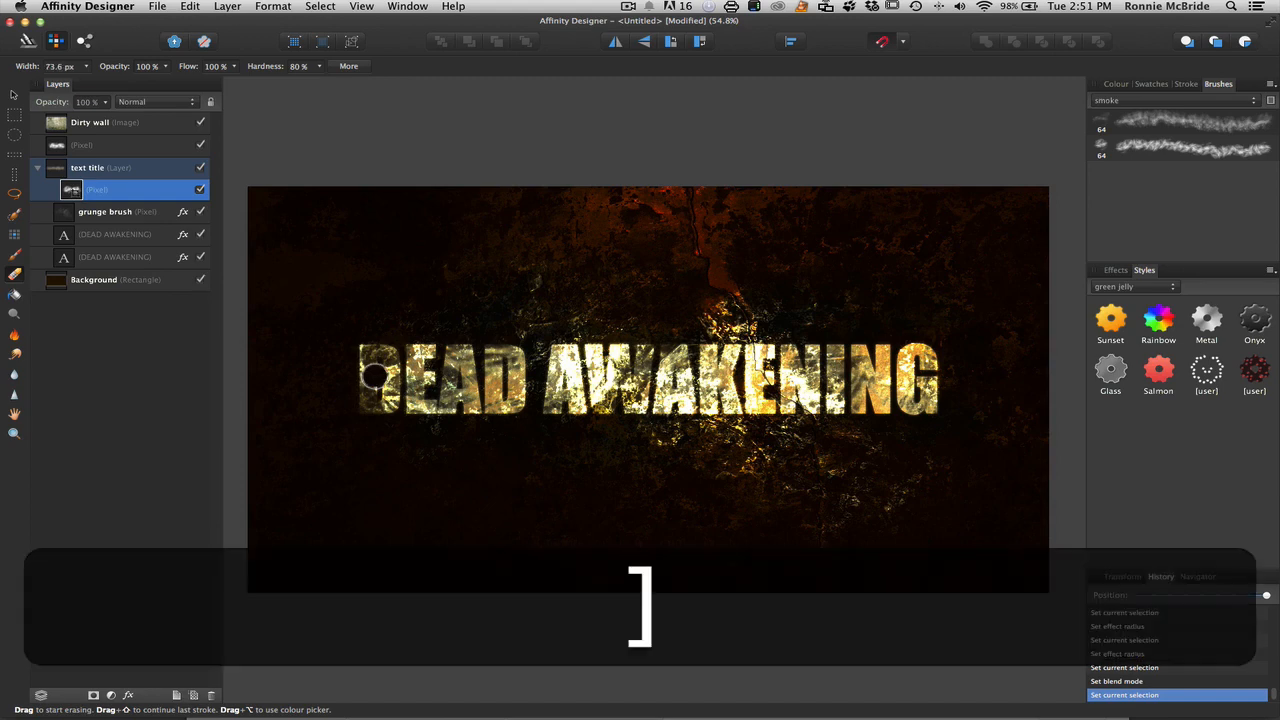
# - Erase the smoke pixel mask across the whole title with the large Erase Brush
pyautogui.moveTo(376, 376); pyautogui.dragTo(380, 370)
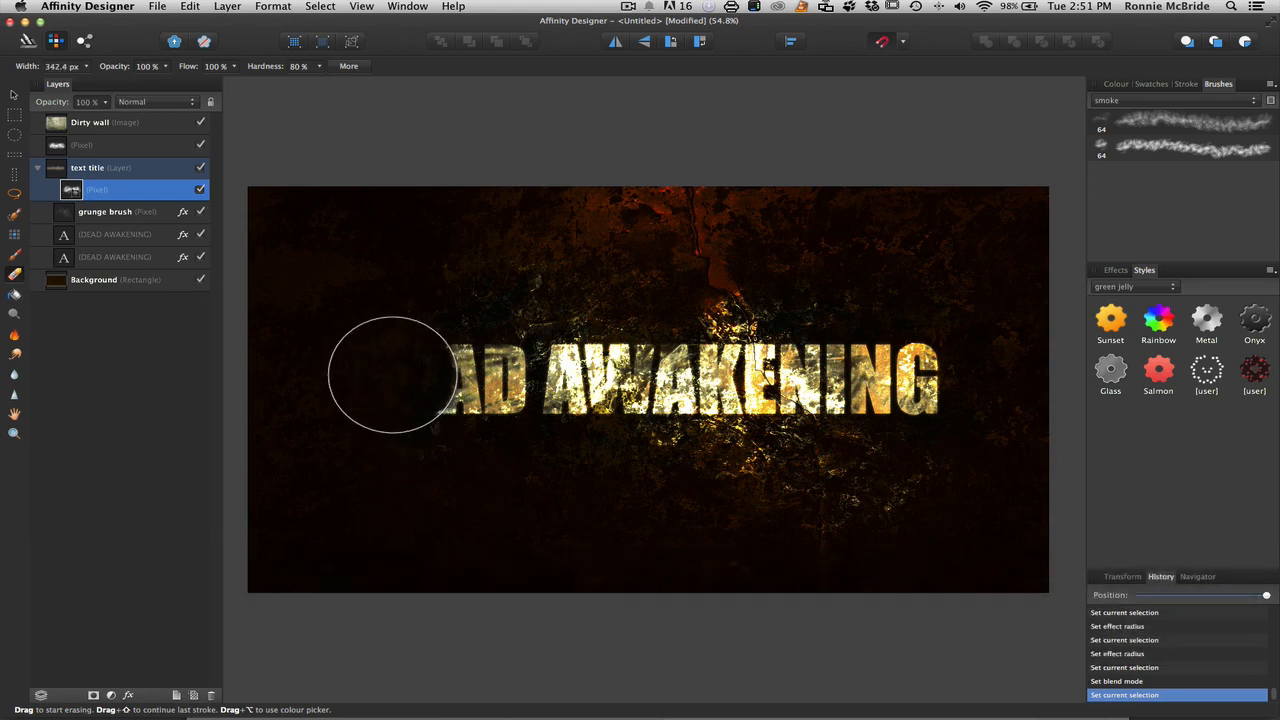
pyautogui.moveTo(396, 376); pyautogui.dragTo(564, 380)
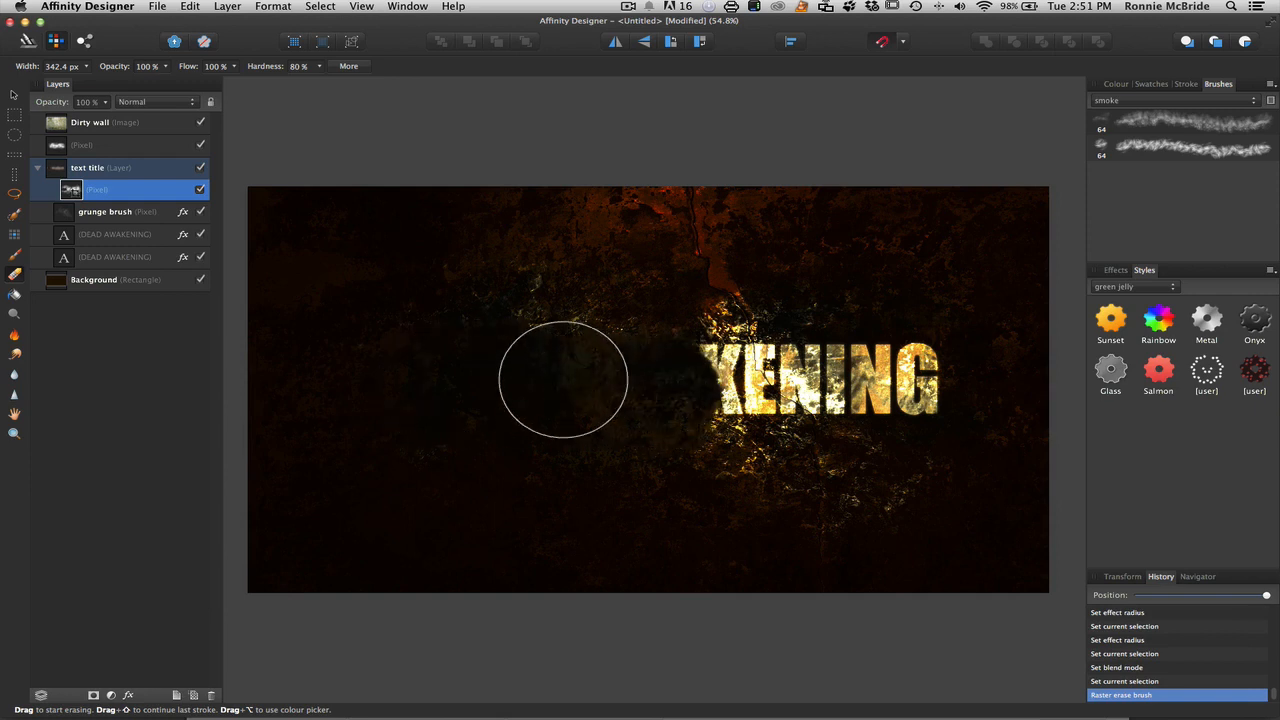
pyautogui.moveTo(560, 380); pyautogui.dragTo(890, 376)
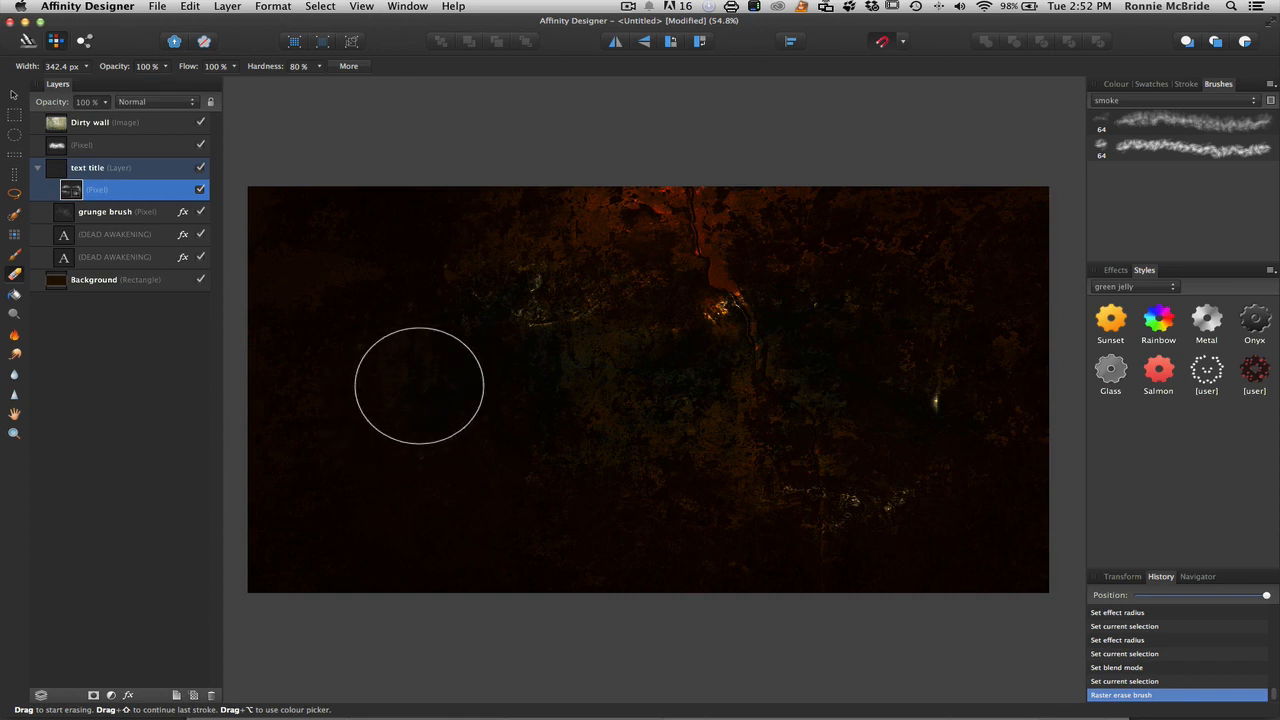
pyautogui.moveTo(420, 384); pyautogui.dragTo(960, 364)
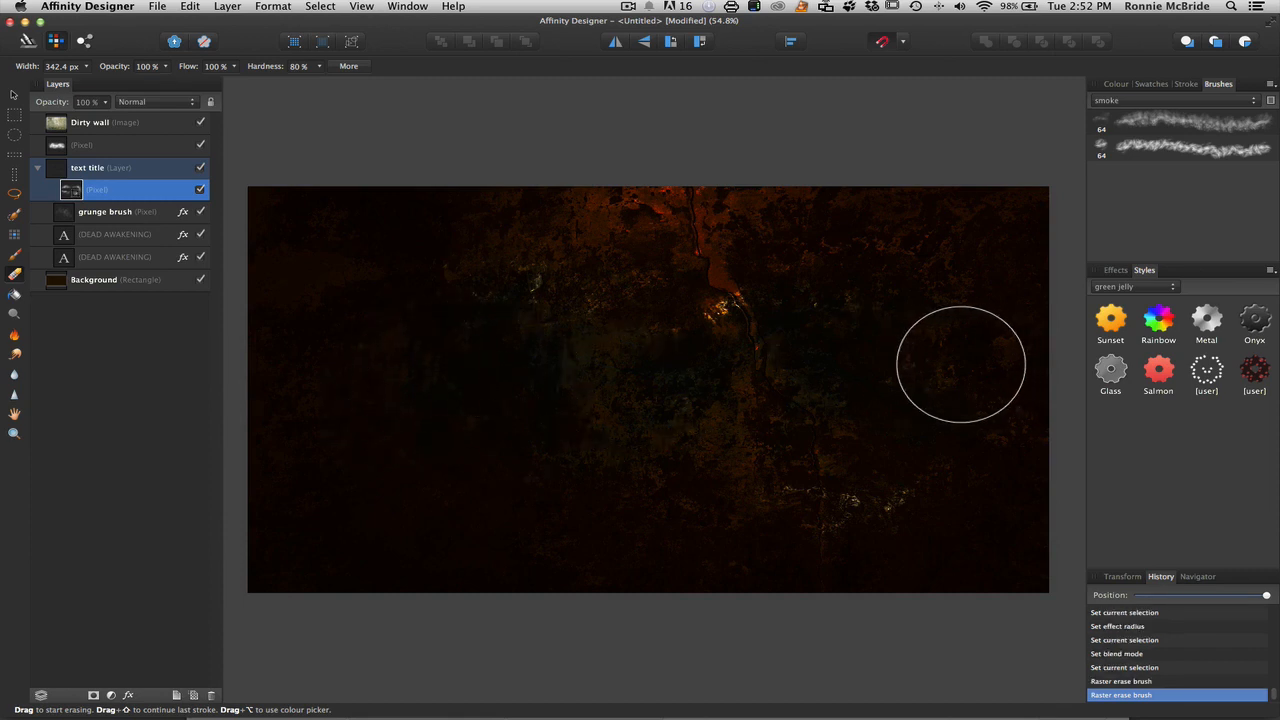
# - Switch to the Paint Brush and repaint the mask over the title's top edge
pyautogui.click(1190, 150)
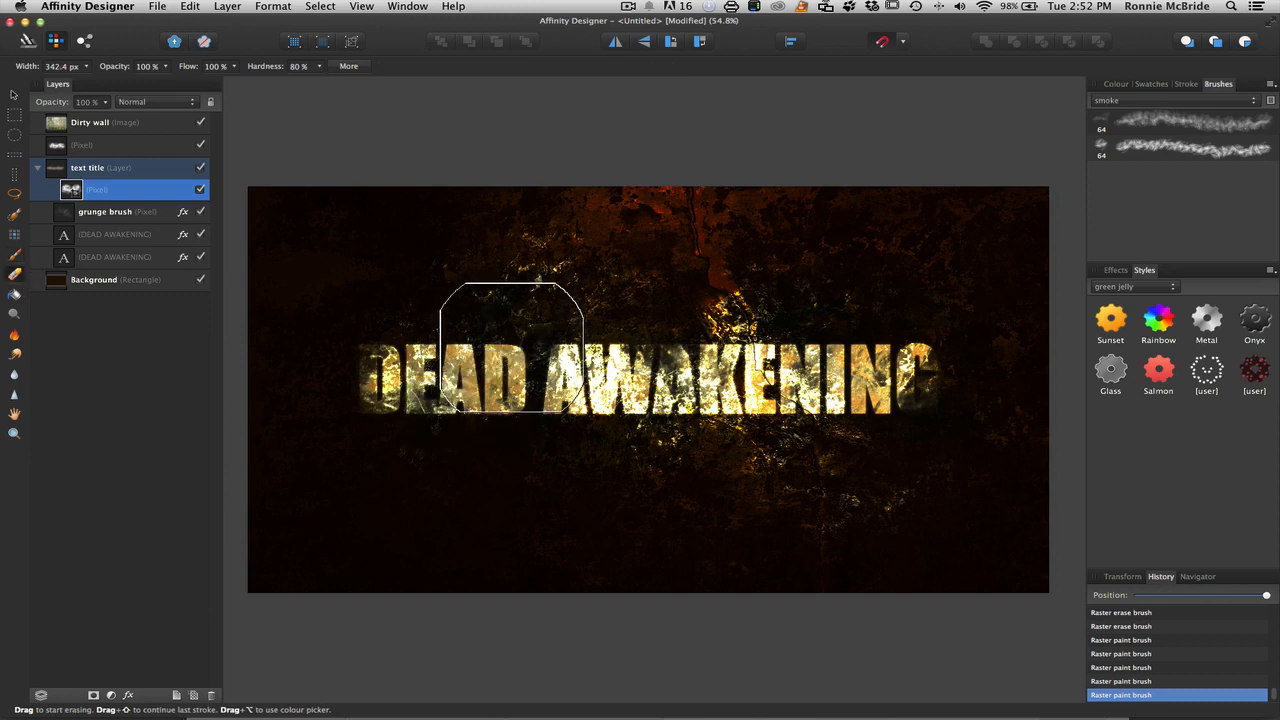
pyautogui.moveTo(512, 350); pyautogui.dragTo(584, 344)
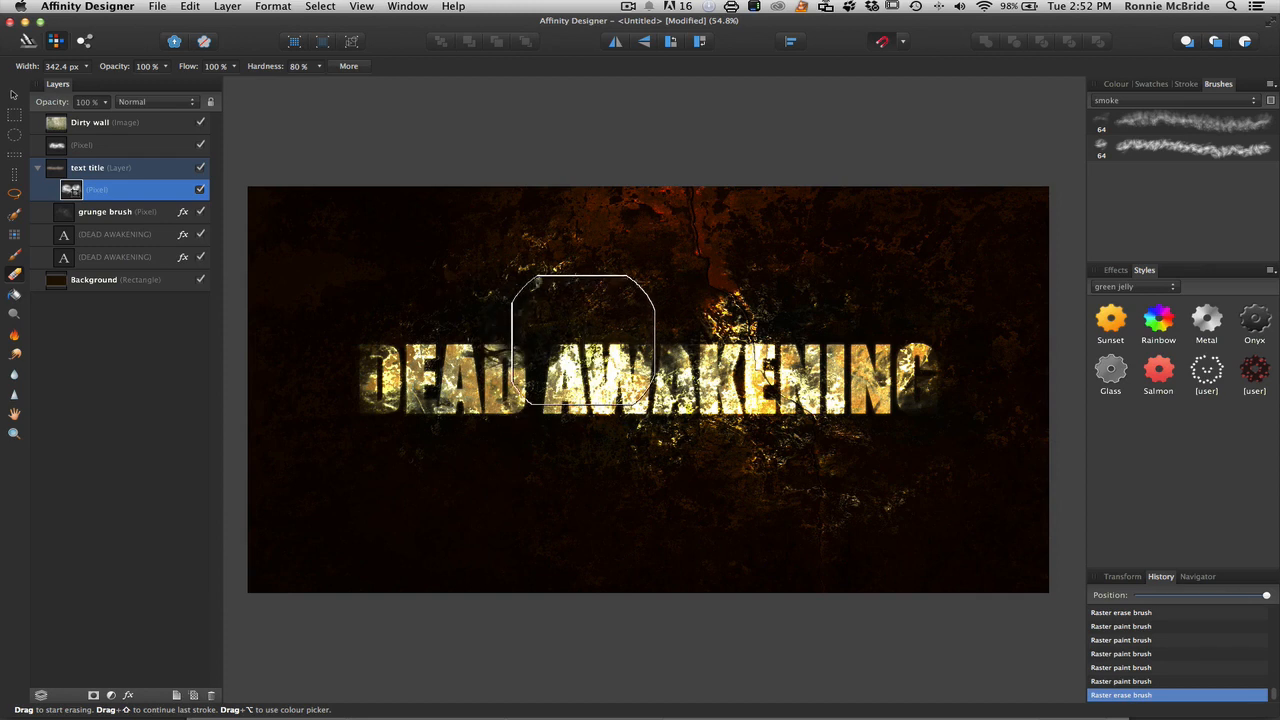